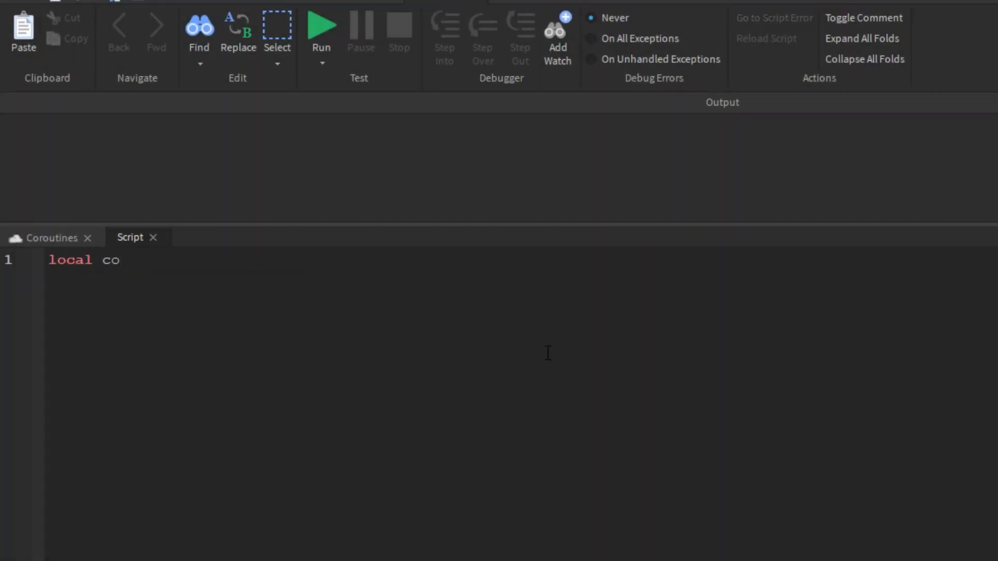
Create coroutine co with print("hi") inside, print the coroutine object, and run it.
{"action": "type", "text": "= coroutine.create()"}
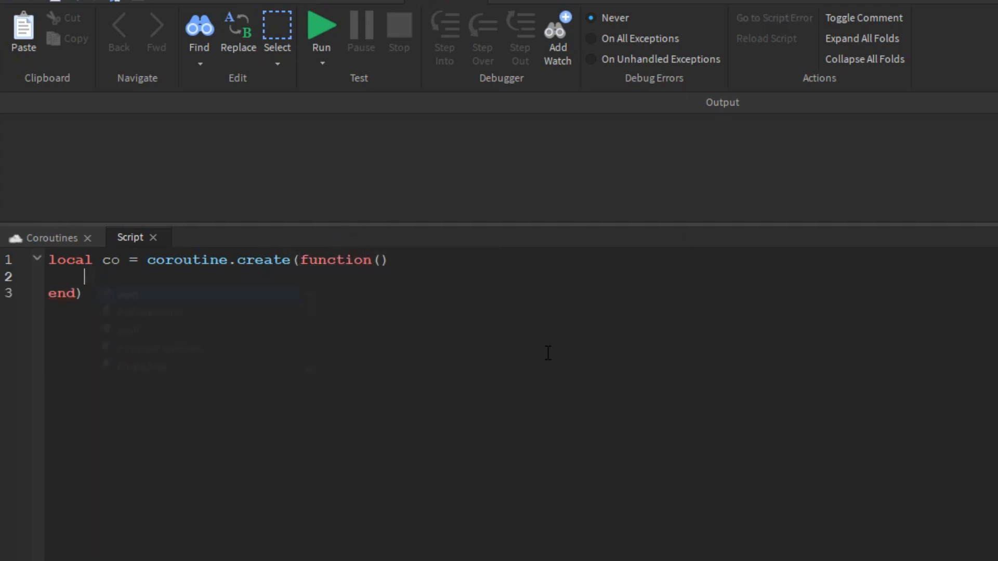
{"action": "type", "text": "print(\"hi\")"}
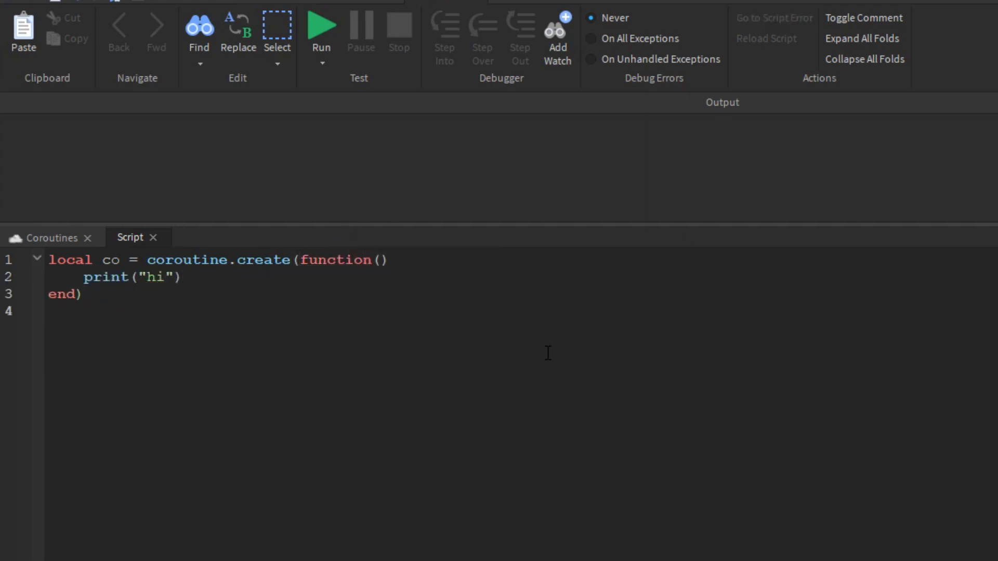
{"action": "type", "text": "print(co)"}
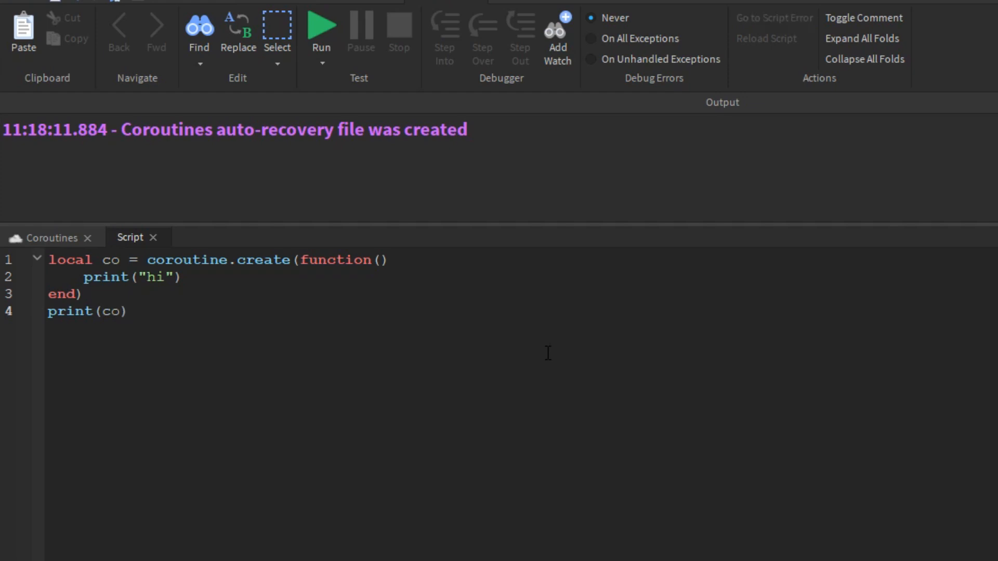
{"action": "left_click", "coordinate": [321, 25]}
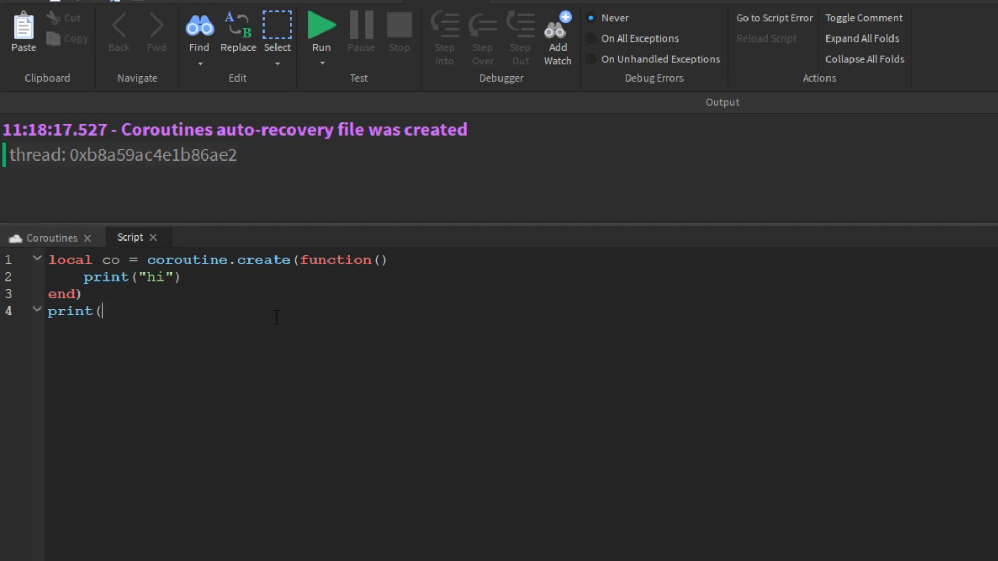
Print coroutine.status(co) and playtest so Output shows 'suspended', then return to the script.
{"action": "type", "text": "coroutine.status"}
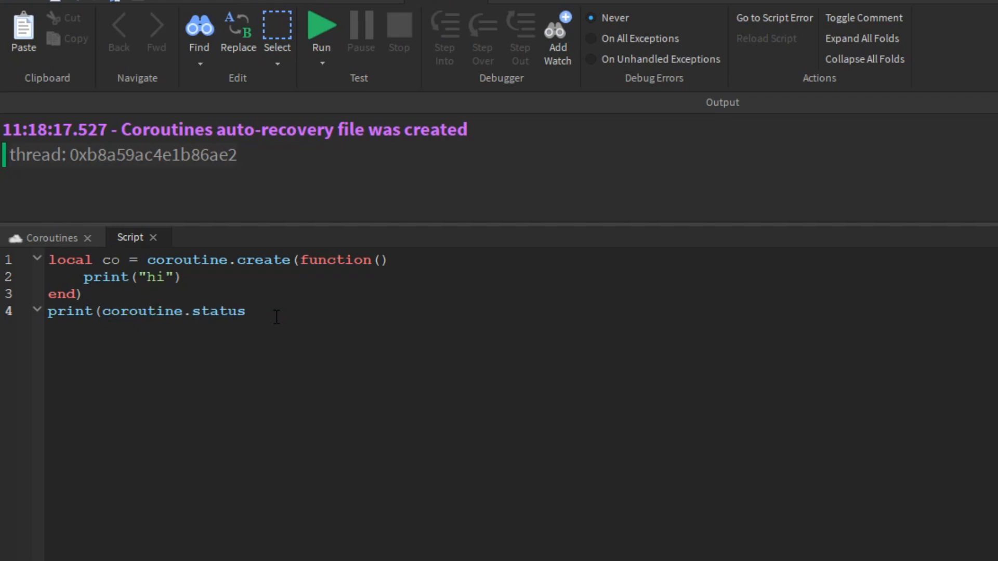
{"action": "type", "text": "(co))"}
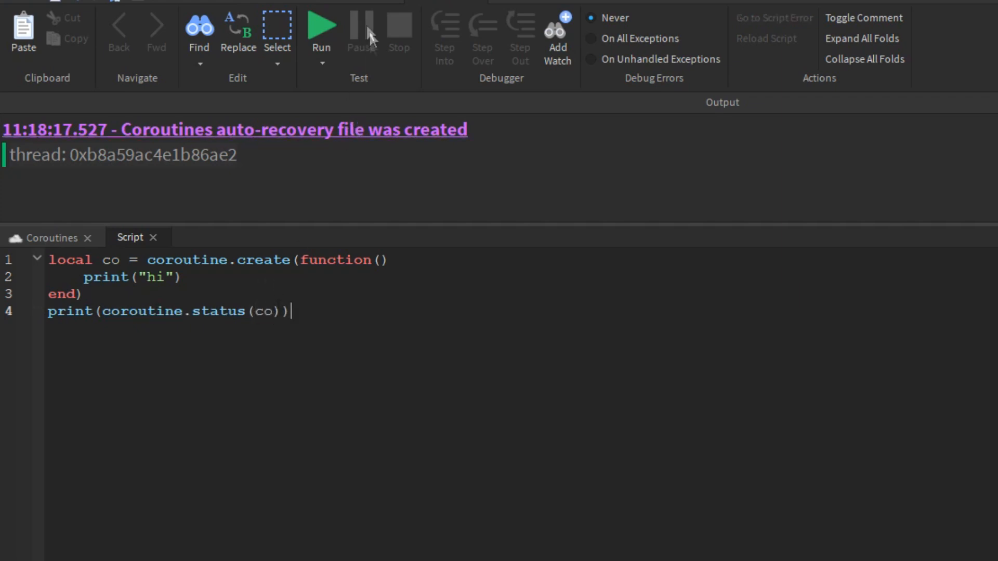
{"action": "left_click", "coordinate": [321, 27]}
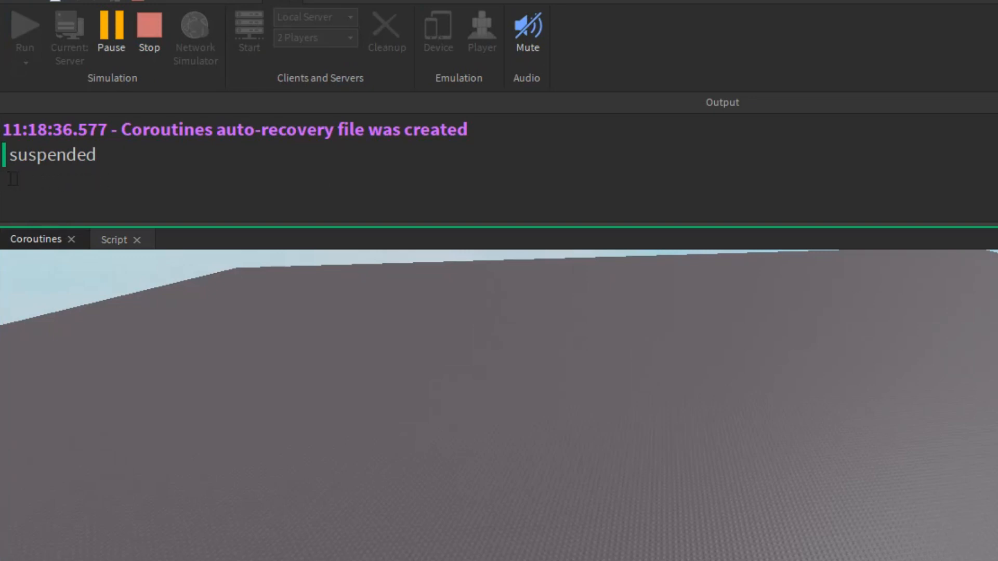
{"action": "left_click", "coordinate": [149, 33]}
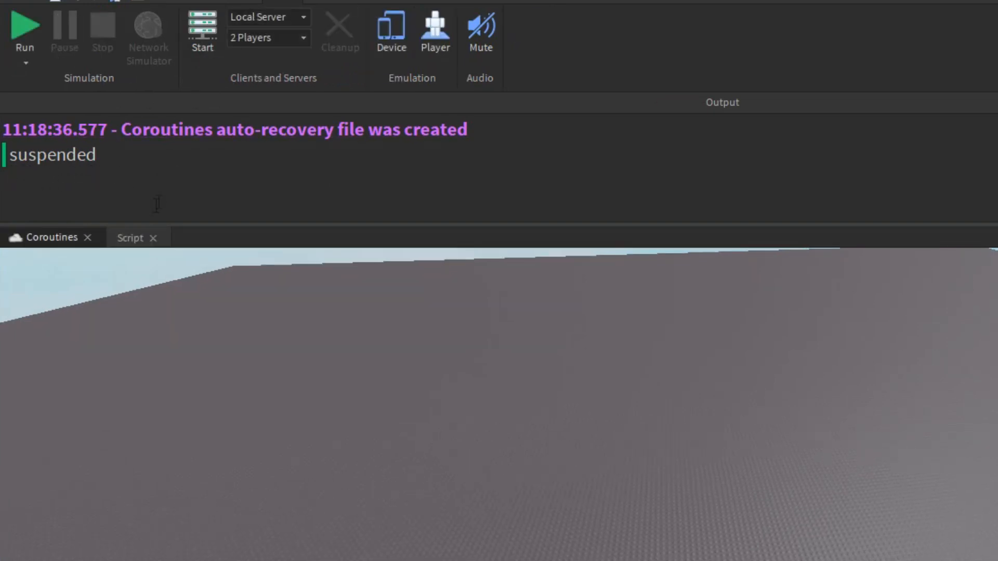
{"action": "left_click", "coordinate": [130, 237]}
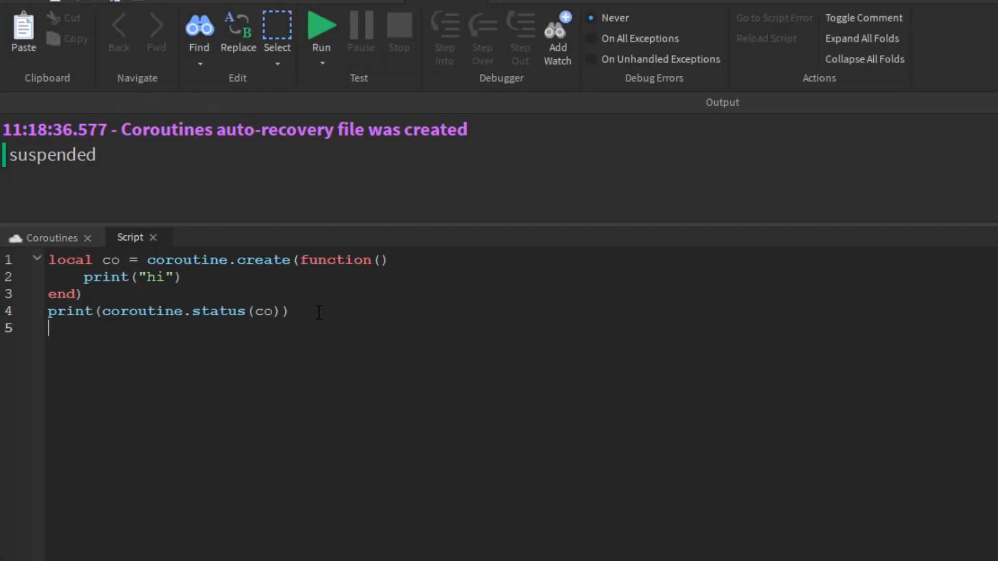
Add coroutine.resume(co) and playtest so Output prints 'hi', then return to editing.
{"action": "type", "text": "print(coro"}
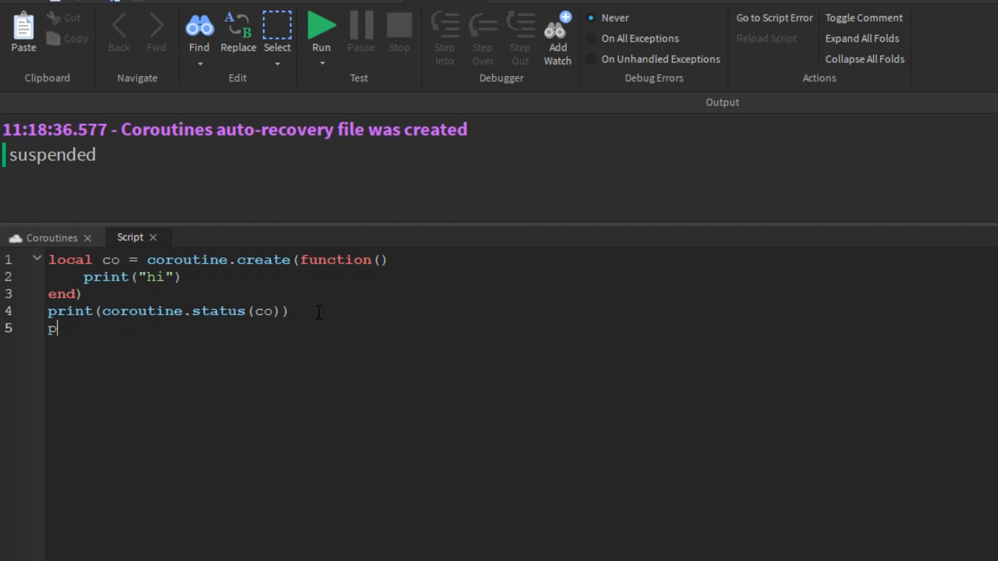
{"action": "type", "text": "coroutine.resume("}
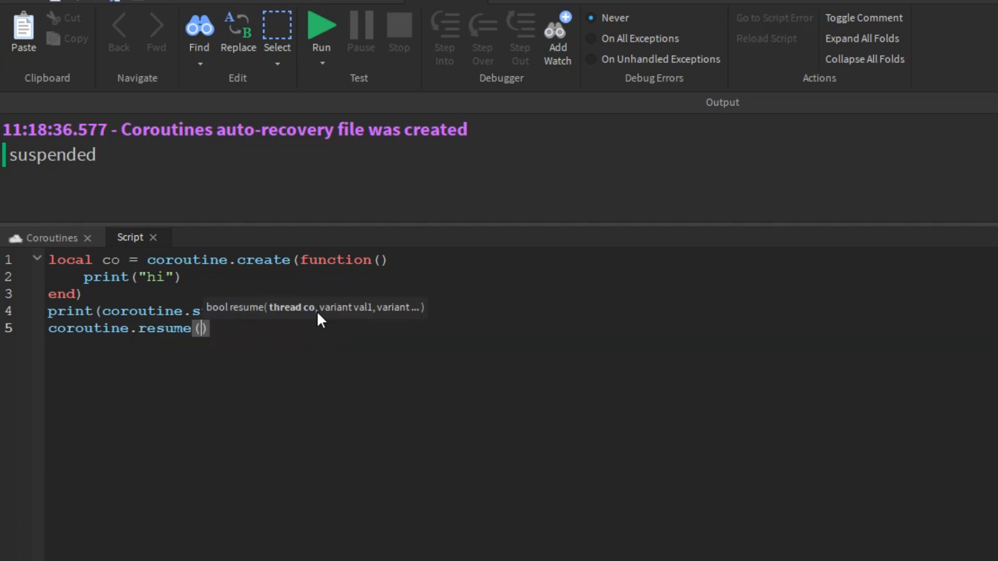
{"action": "type", "text": "co"}
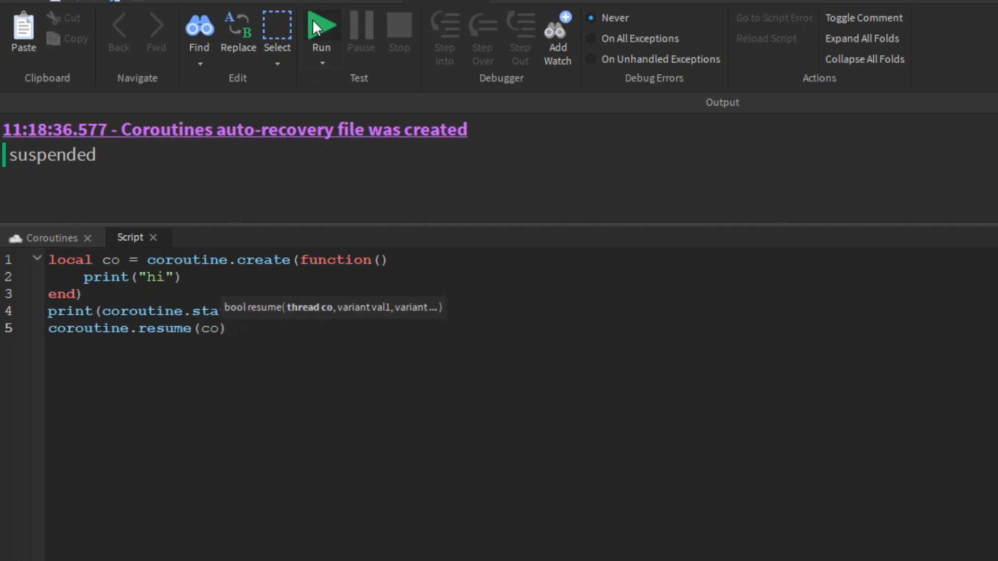
{"action": "left_click", "coordinate": [321, 25]}
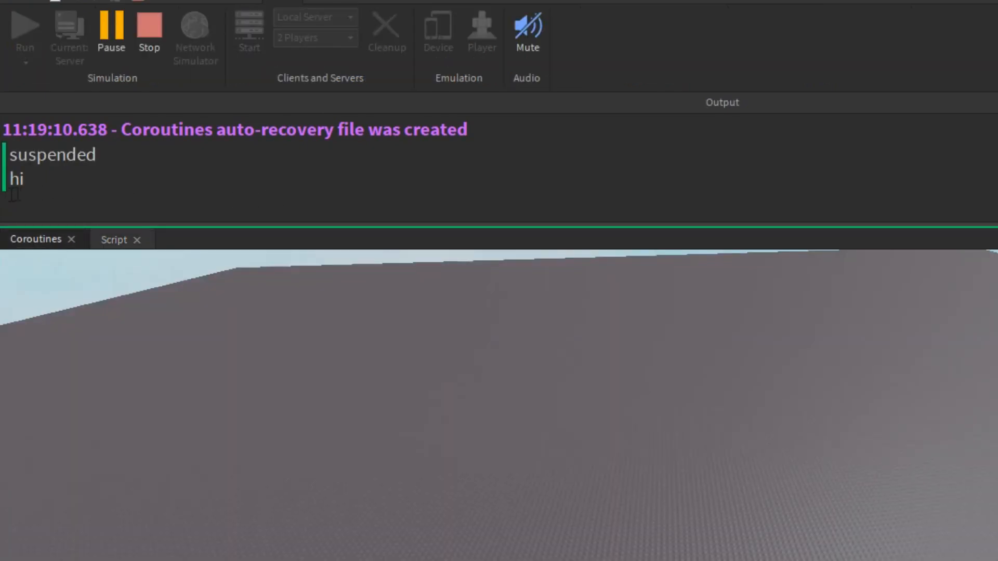
{"action": "left_click", "coordinate": [149, 30]}
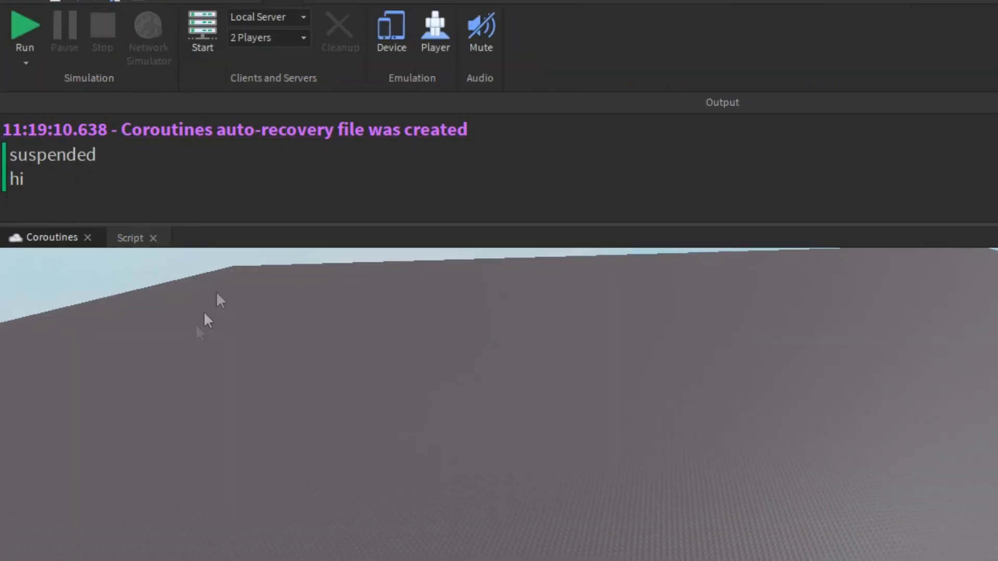
{"action": "left_click", "coordinate": [130, 237]}
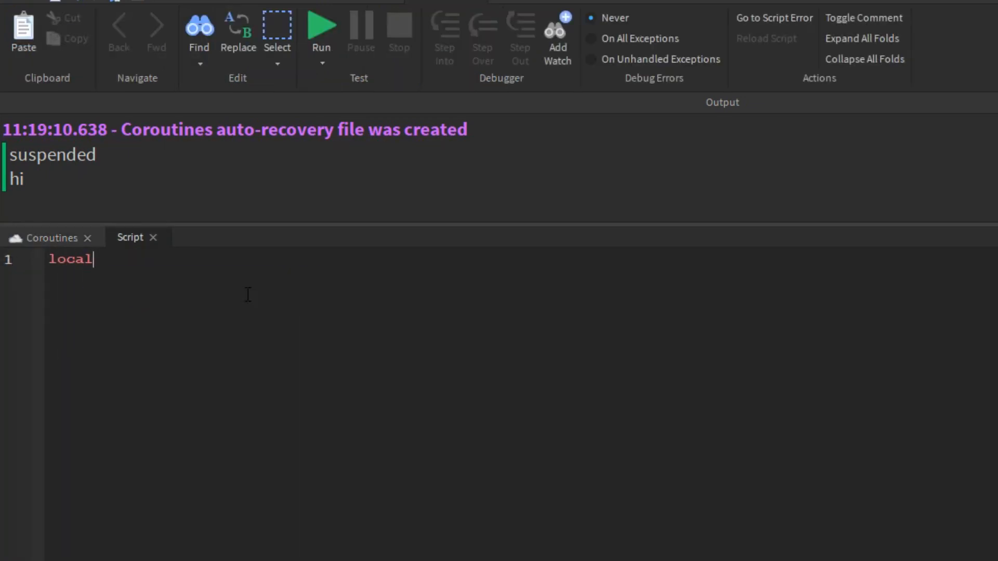
Make co loop for i=1,10 printing co i and yielding, resume it once, and playtest to see 'co 1'.
{"action": "type", "text": "co = coroutine.create(function("}
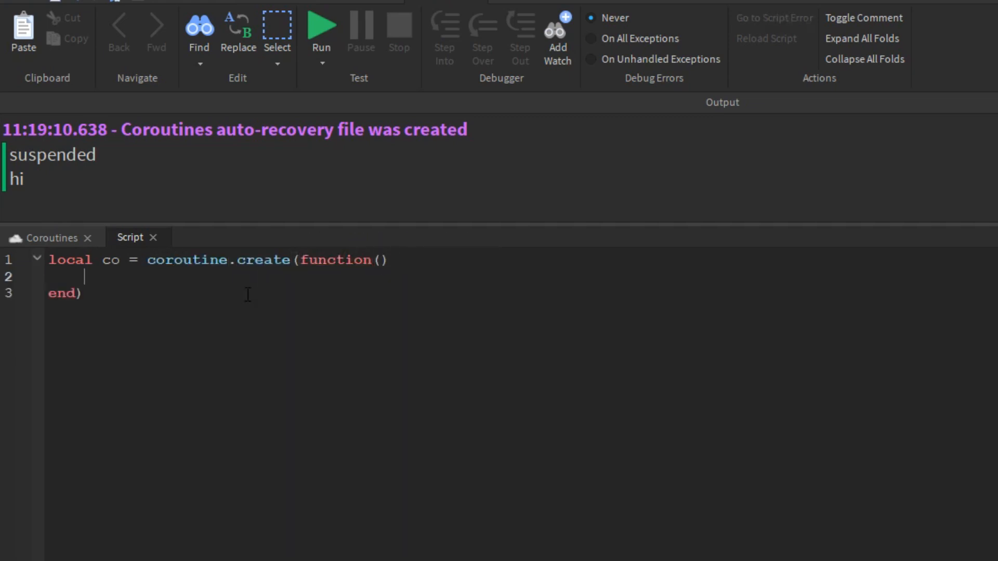
{"action": "type", "text": "for i=1,10 do"}
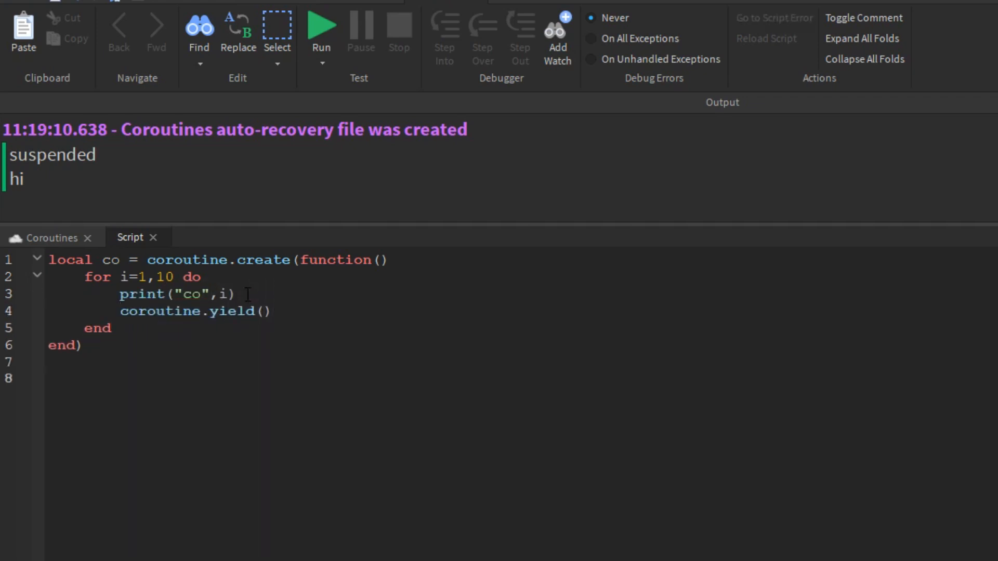
{"action": "type", "text": "coroutine.resume(co)"}
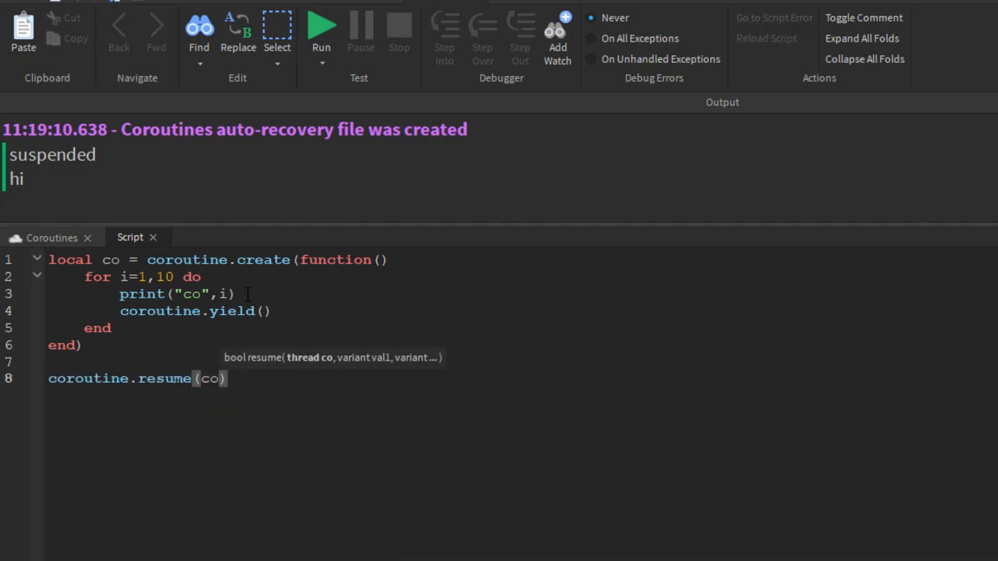
{"action": "left_click", "coordinate": [321, 29]}
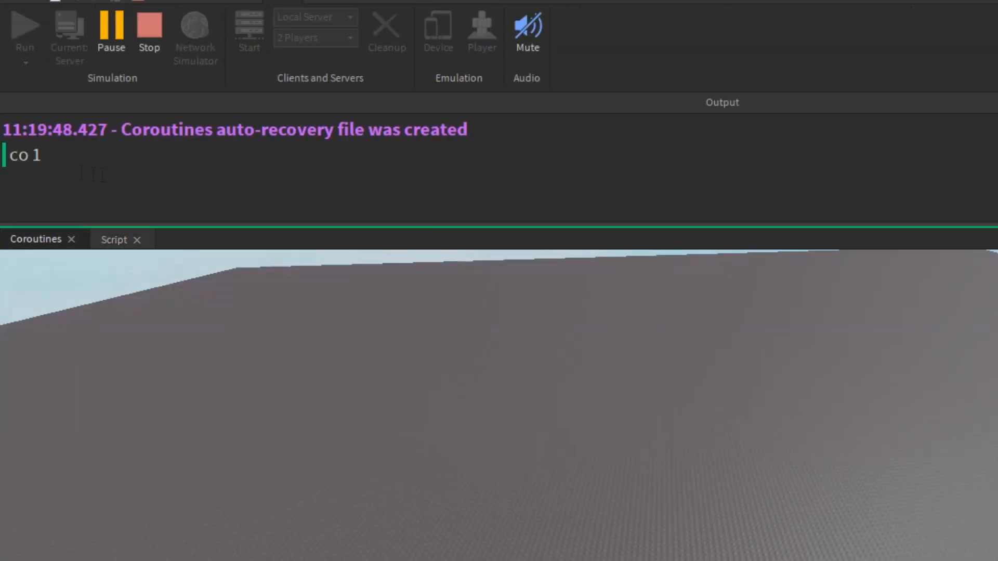
{"action": "left_click", "coordinate": [130, 239]}
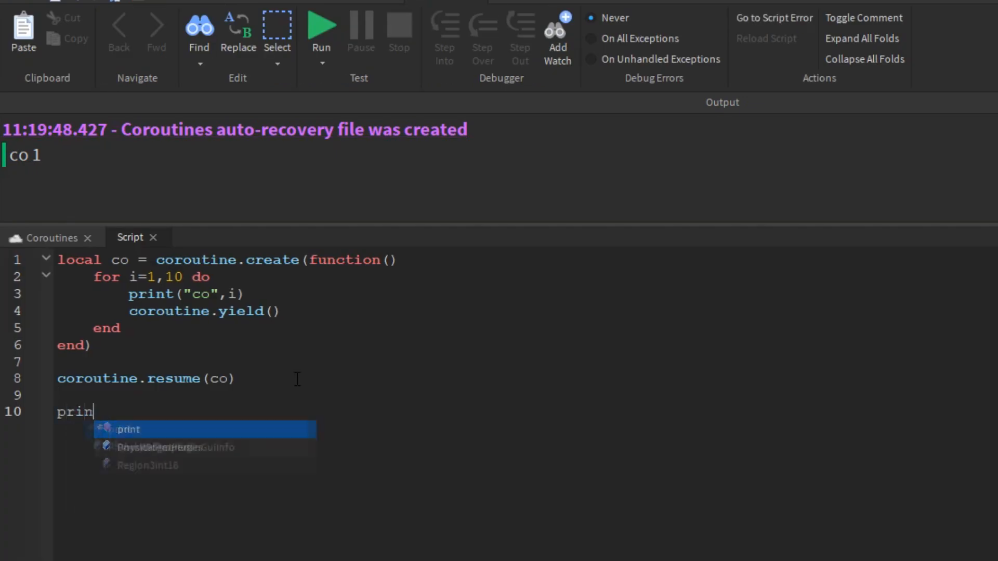
Add print(coroutine.status(co)) after the resume and run to see 'suspended'.
{"action": "type", "text": "t(coroutine."}
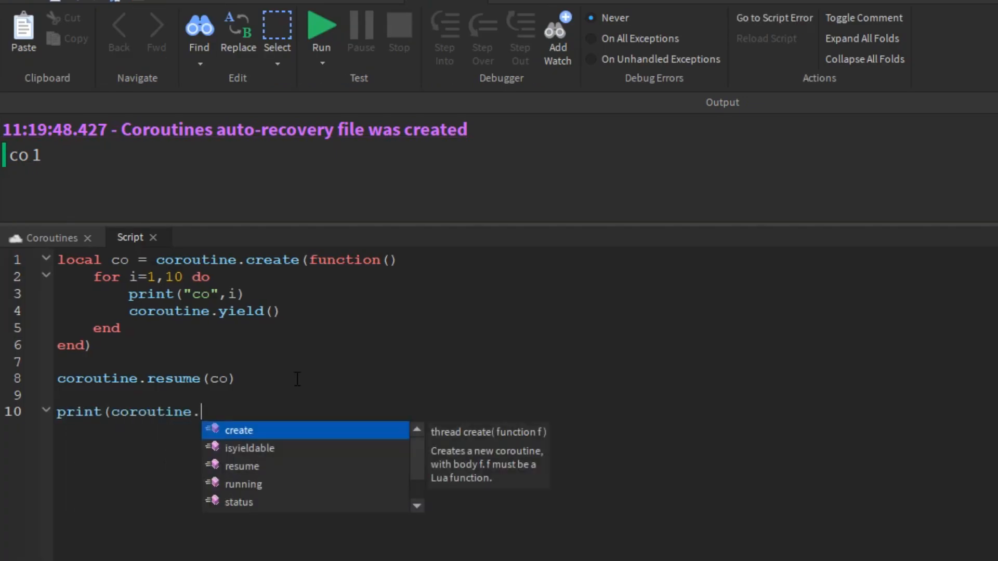
{"action": "type", "text": "status(co))"}
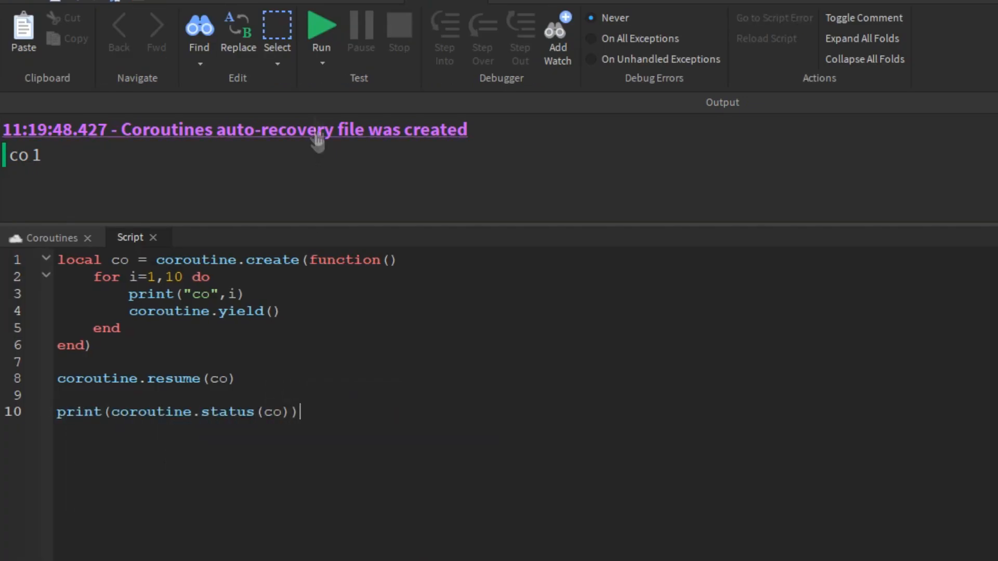
{"action": "left_click", "coordinate": [321, 27]}
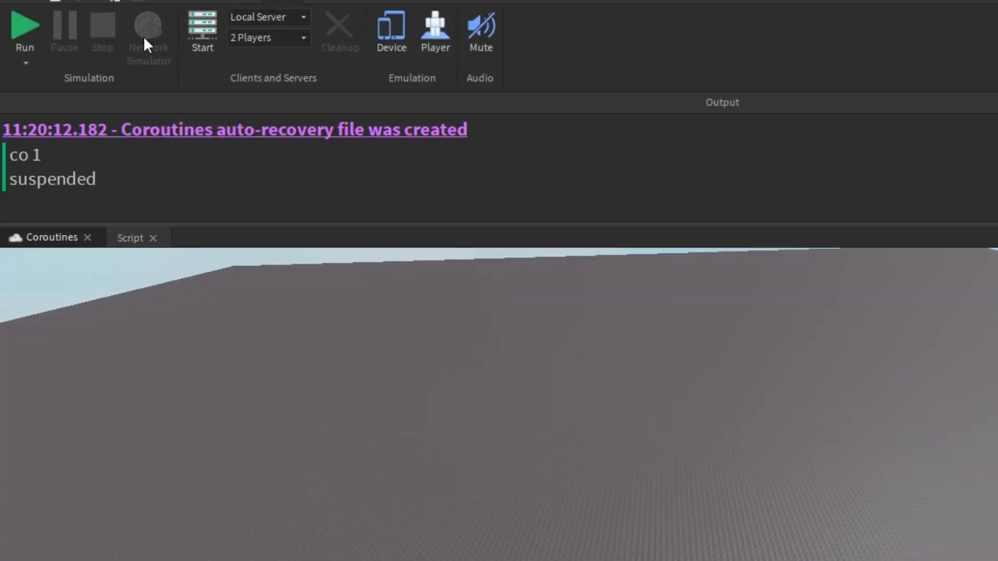
Add a '--Will print nothing' comment and playtest the resume loop printing co 1–10 and 'dead'.
{"action": "left_click", "coordinate": [130, 237]}
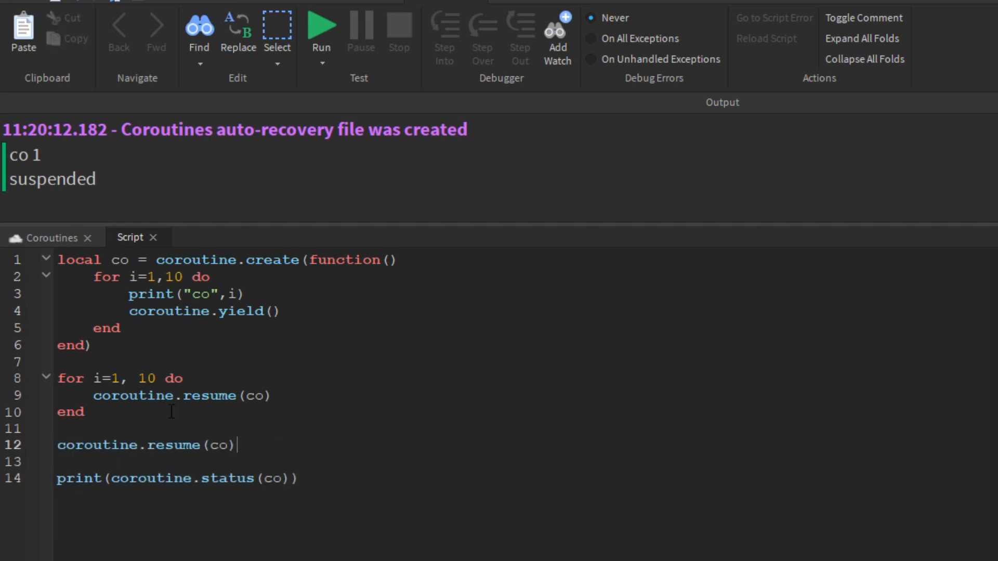
{"action": "type", "text": "--Will"}
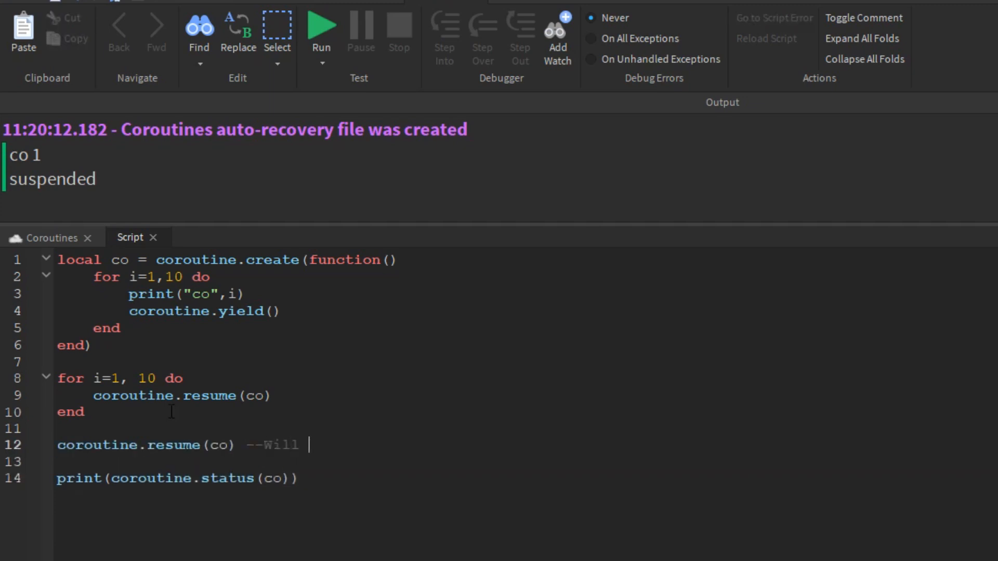
{"action": "type", "text": "print nothing"}
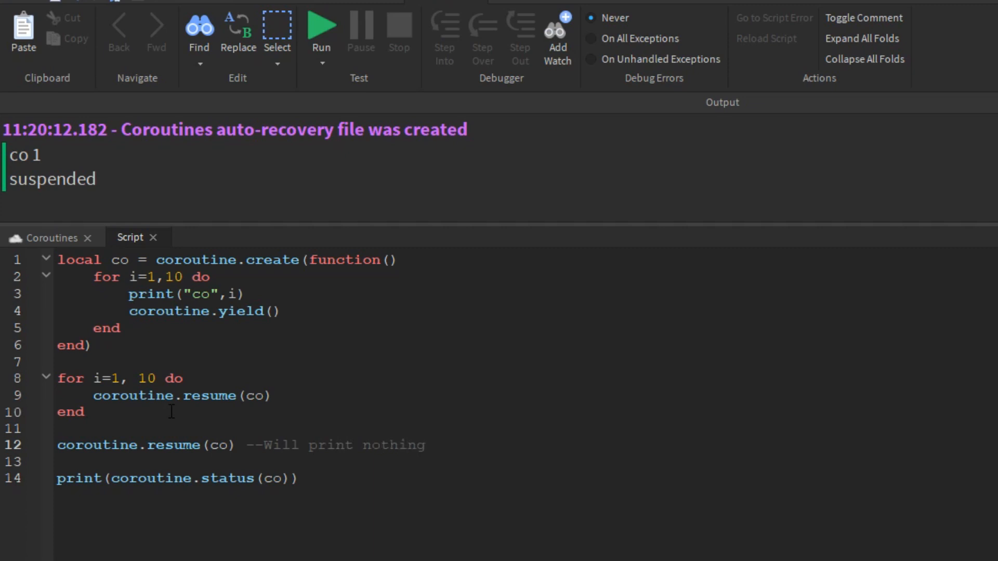
{"action": "left_click", "coordinate": [321, 27]}
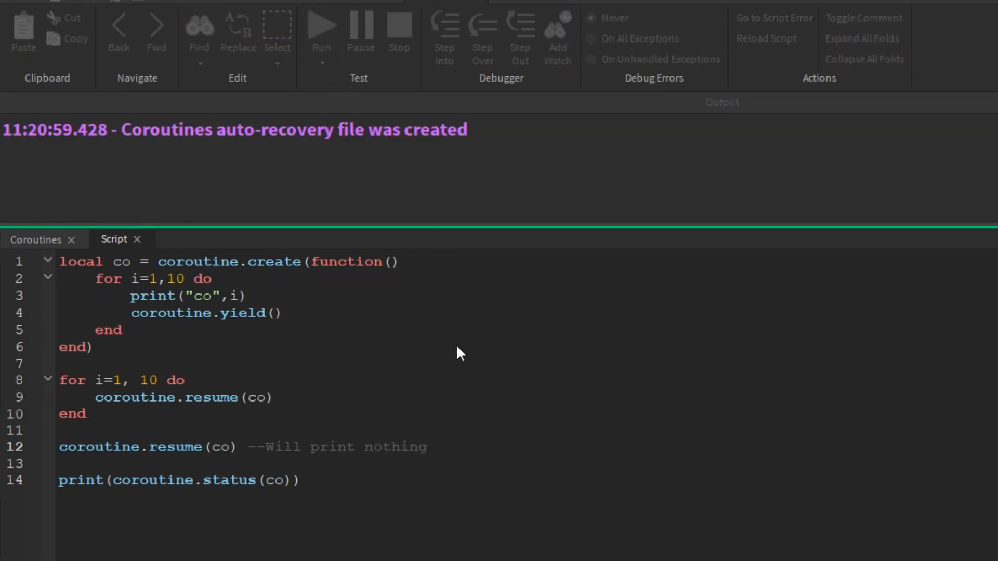
{"action": "left_click", "coordinate": [321, 25]}
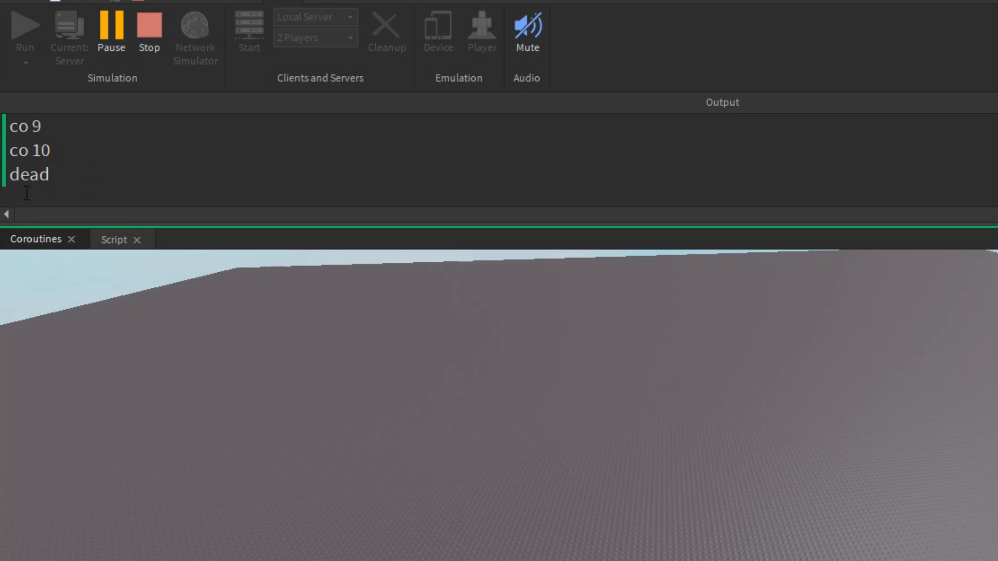
{"action": "left_click", "coordinate": [114, 239]}
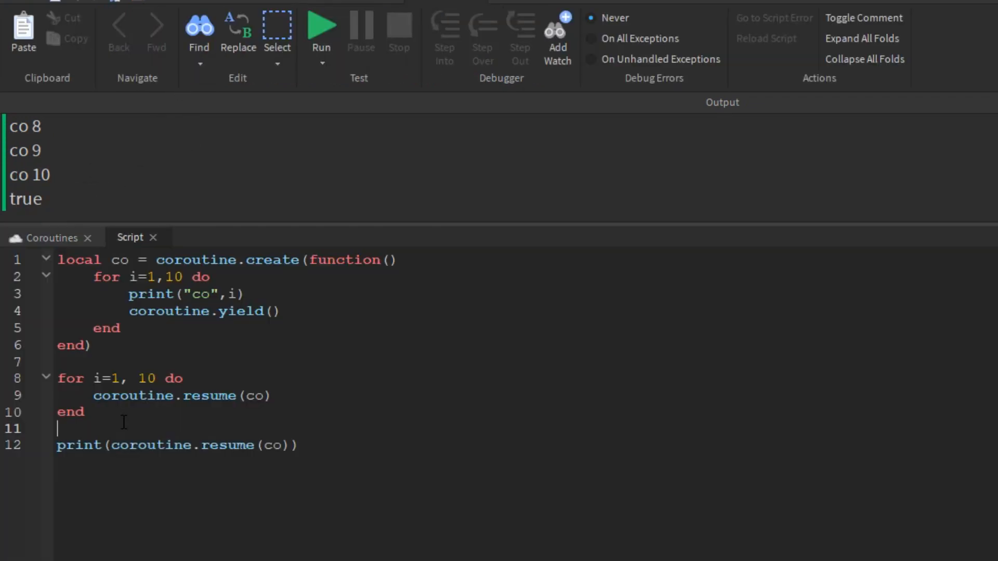
Resume co once more and run to get 'false cannot resume dead coroutine'.
{"action": "type", "text": "coroutine.resume(co)"}
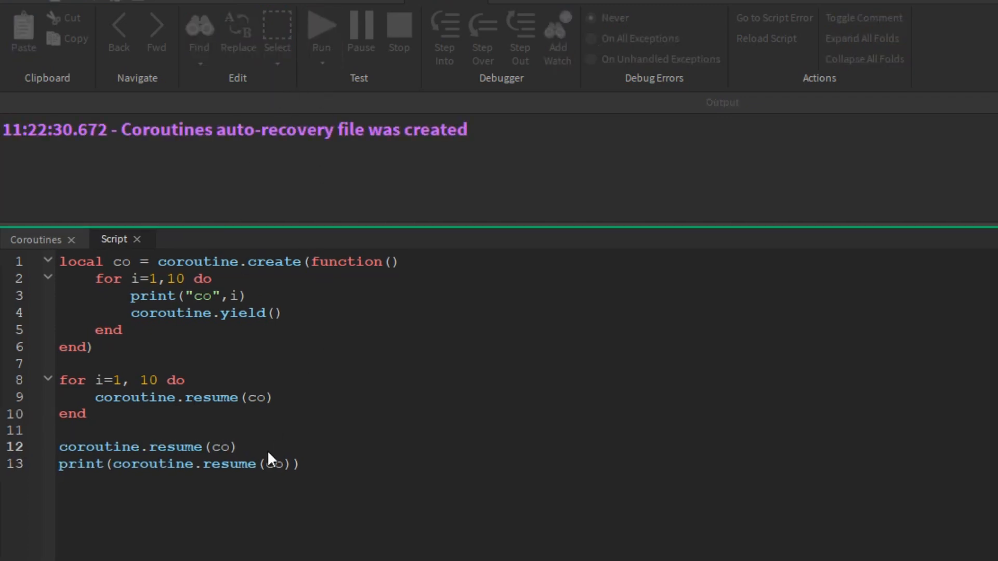
{"action": "left_click", "coordinate": [321, 25]}
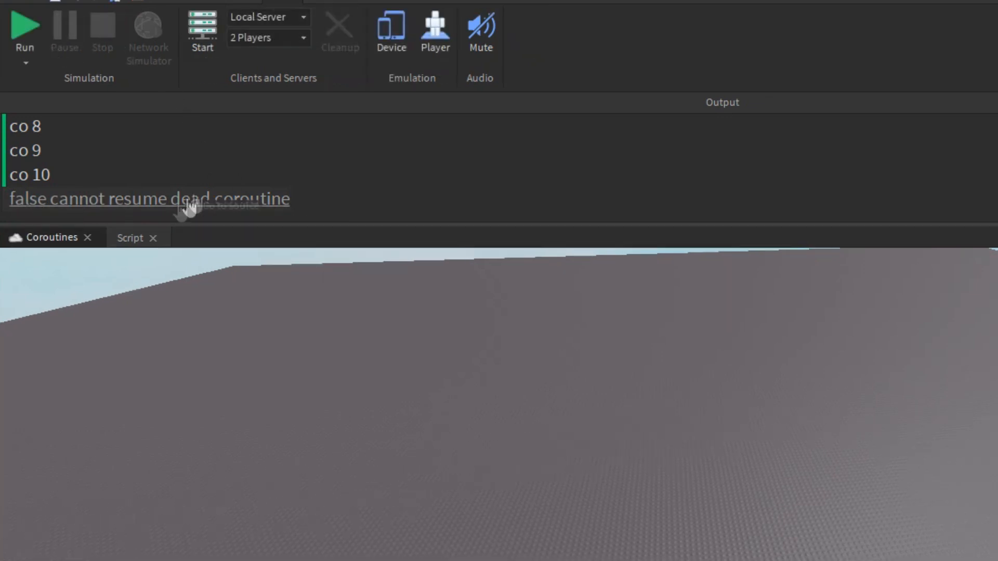
Run the Destroy line bare to see the missing-object error, then wrap it in coroutine.create and rerun.
{"action": "left_click", "coordinate": [130, 237]}
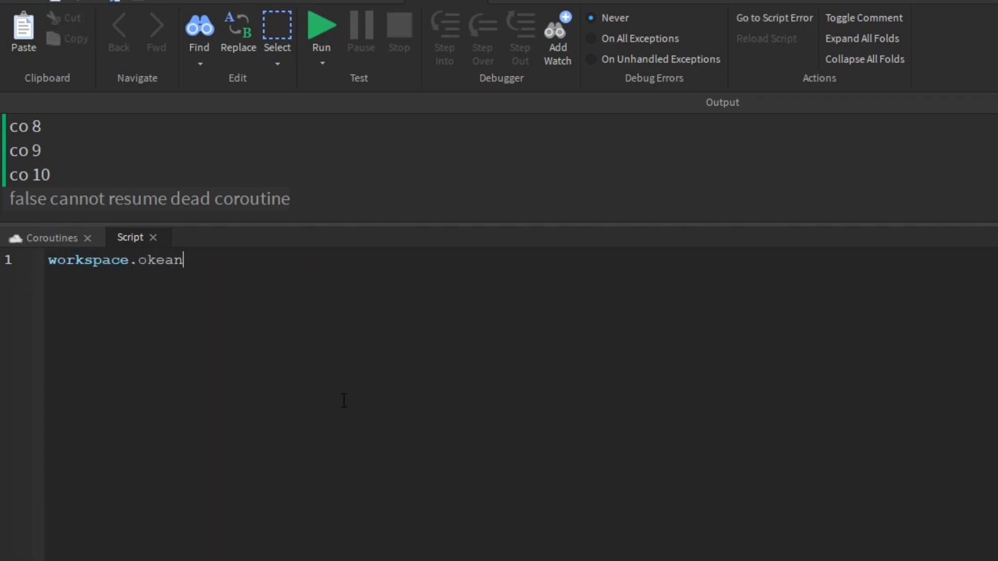
{"action": "left_click", "coordinate": [321, 29]}
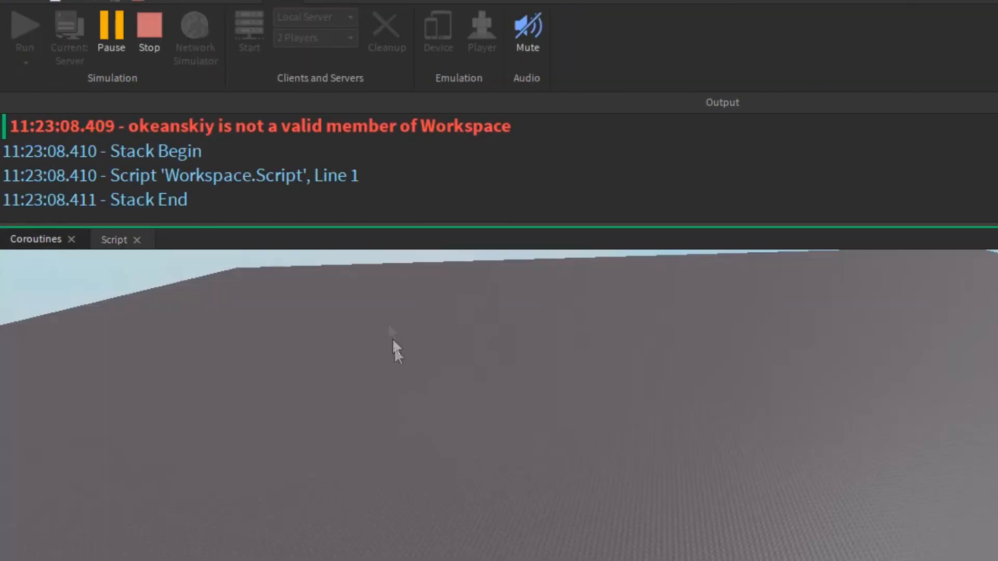
{"action": "mouse_move", "coordinate": [472, 147]}
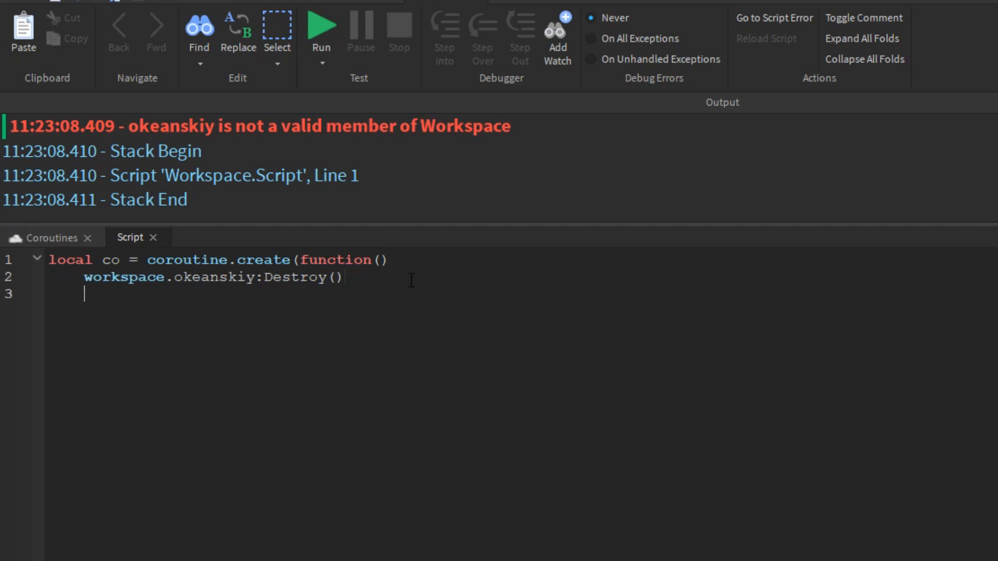
{"action": "type", "text": "end)"}
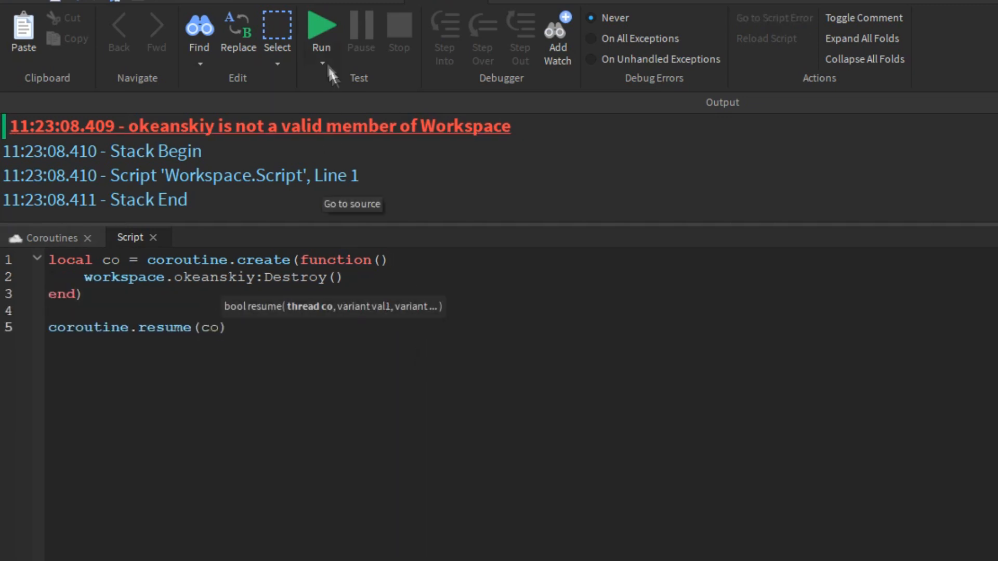
{"action": "left_click", "coordinate": [321, 27]}
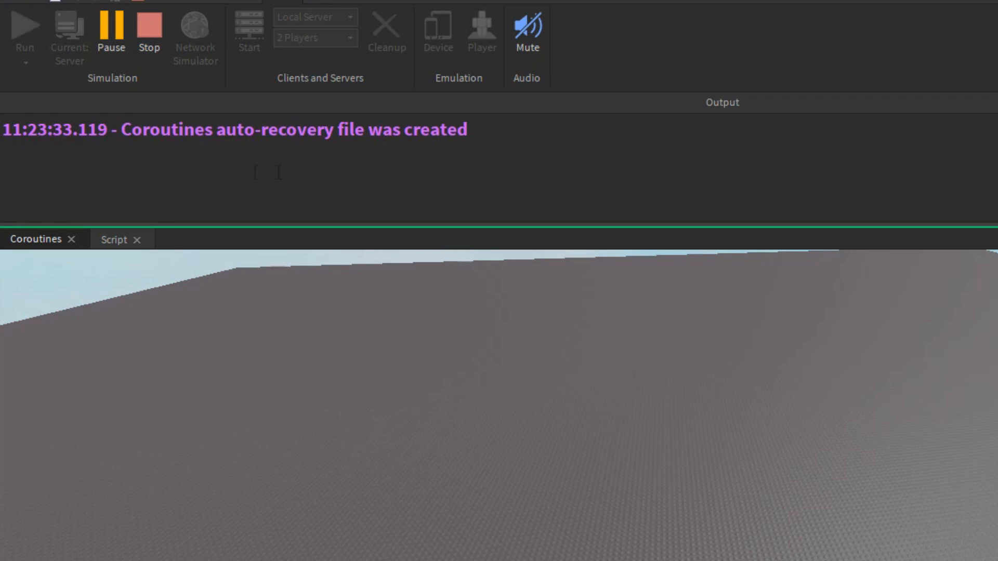
{"action": "left_click", "coordinate": [130, 237]}
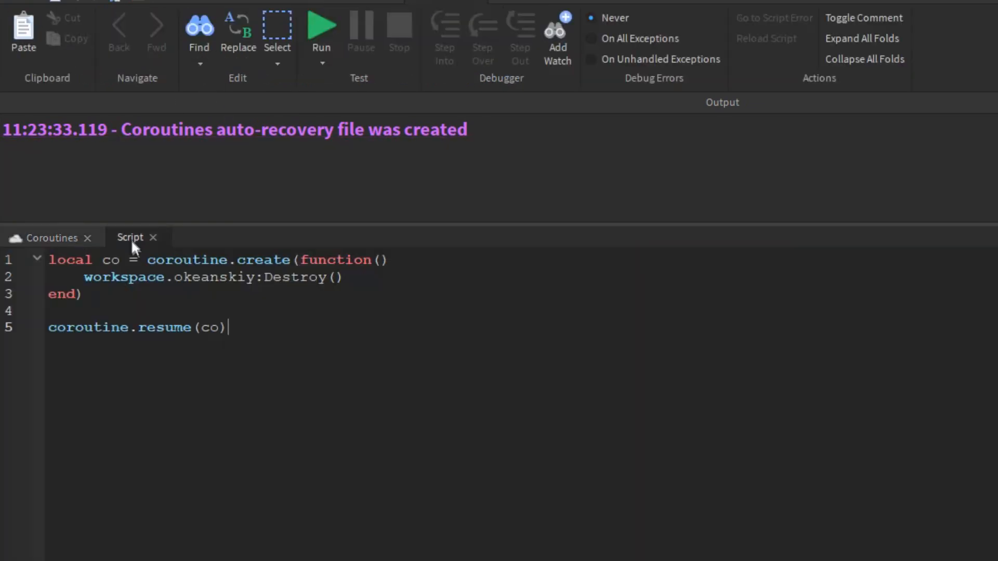
Store status,msg from resume and re-raise with error(msg) when status is false, then run.
{"action": "type", "text": "local status,msg ="}
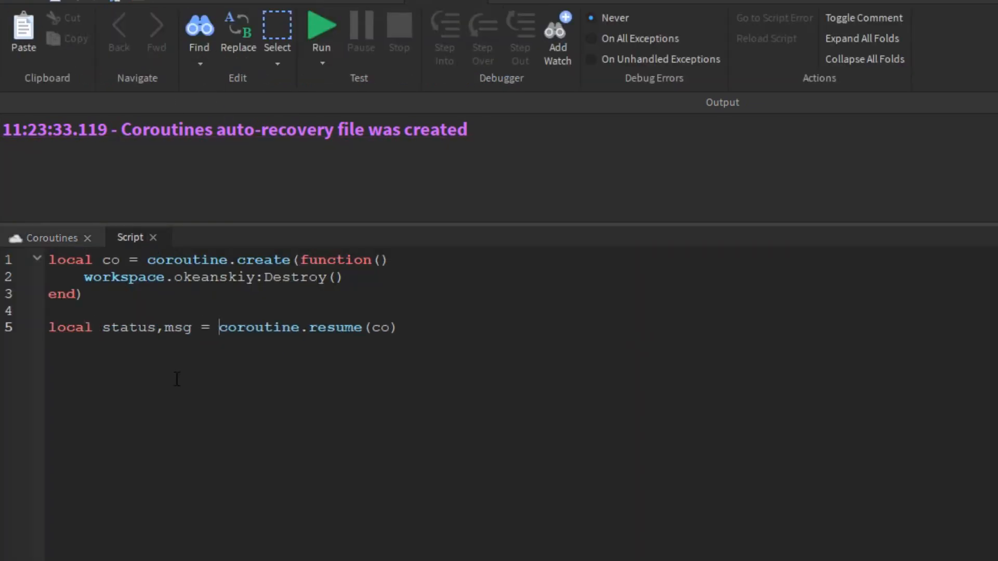
{"action": "type", "text": "if status == false then"}
{"action": "type", "text": "error(msg)"}
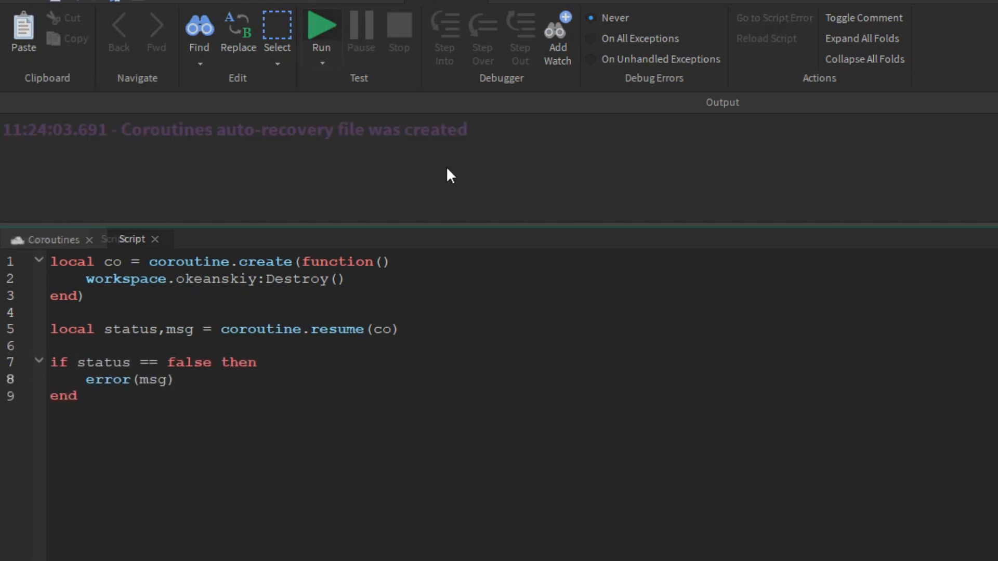
{"action": "left_click", "coordinate": [321, 30]}
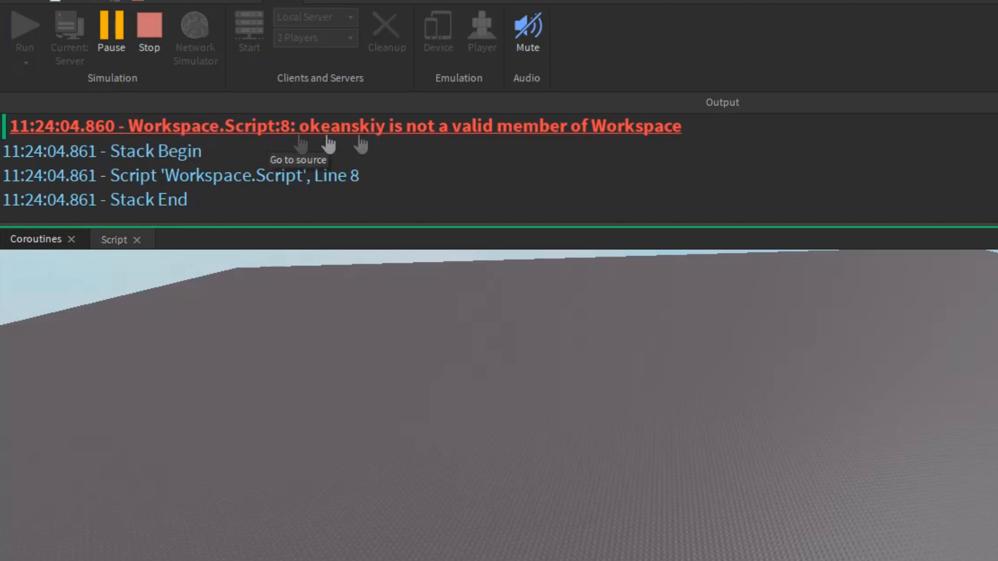
Give the coroutine parameters a,b,c and resume it with values passed in, then run the playtest.
{"action": "left_click", "coordinate": [114, 239]}
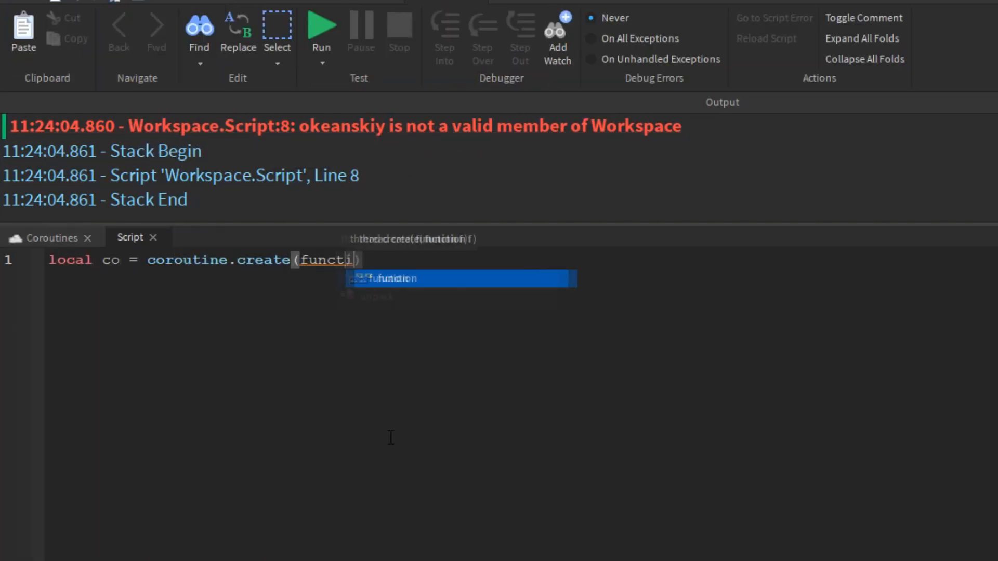
{"action": "type", "text": "(a,b,c)"}
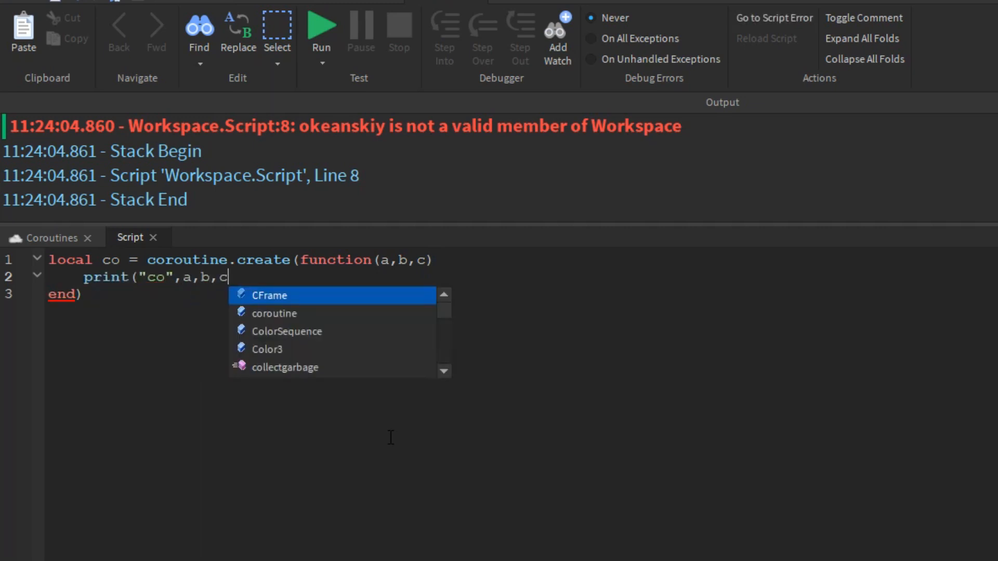
{"action": "type", "text": "coroutine.resume(co,1,23,"}
{"action": "type", "text": ")"}
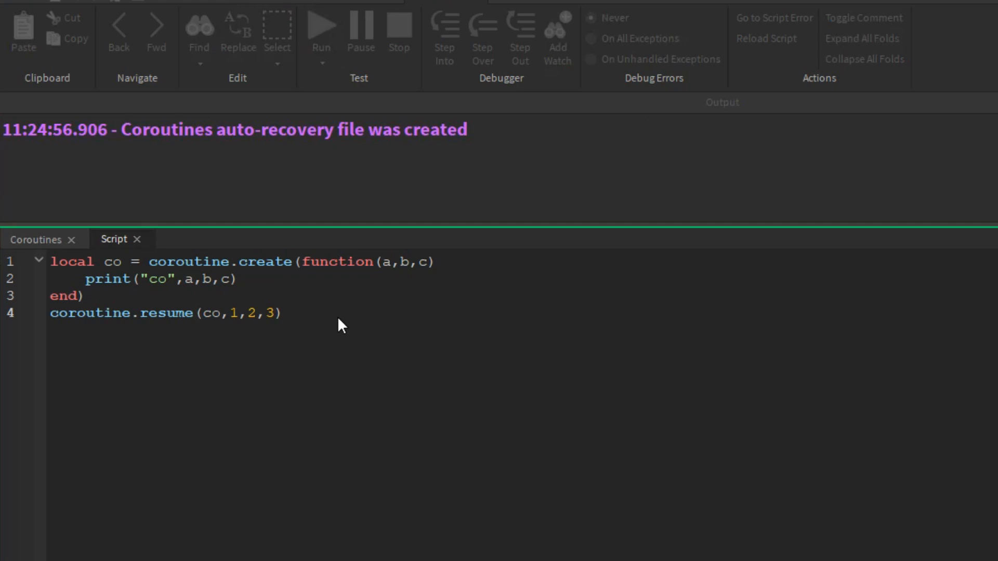
{"action": "left_click", "coordinate": [321, 25]}
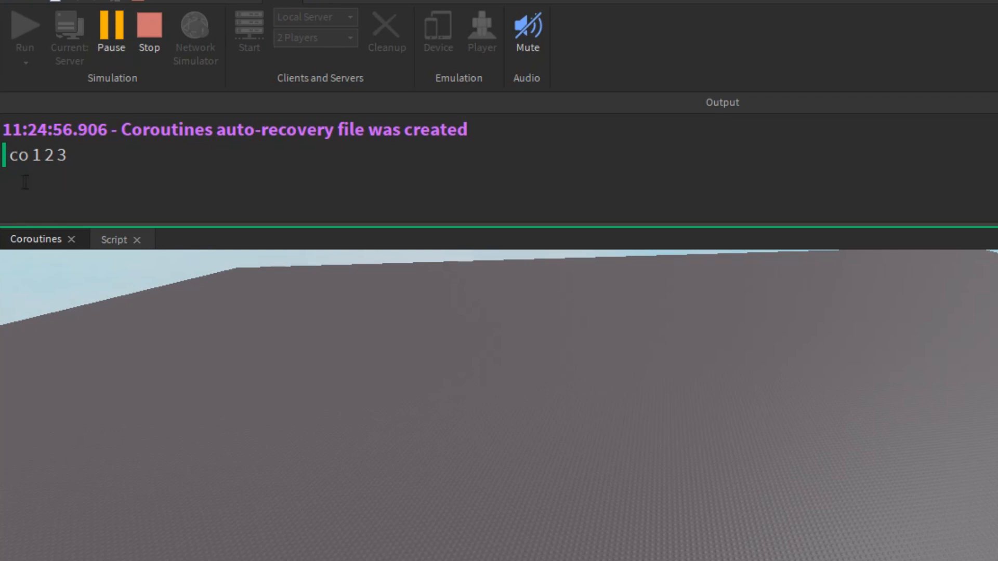
{"action": "left_click", "coordinate": [130, 237]}
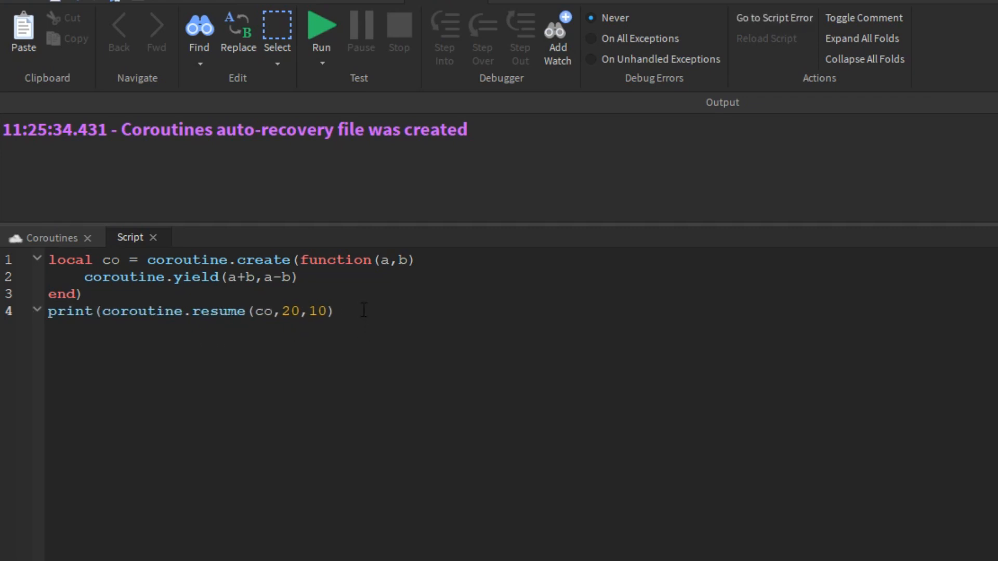
Run to print the yielded values, then return 6,7 from the coroutine and run to see 'true 6 7'.
{"action": "left_click", "coordinate": [321, 29]}
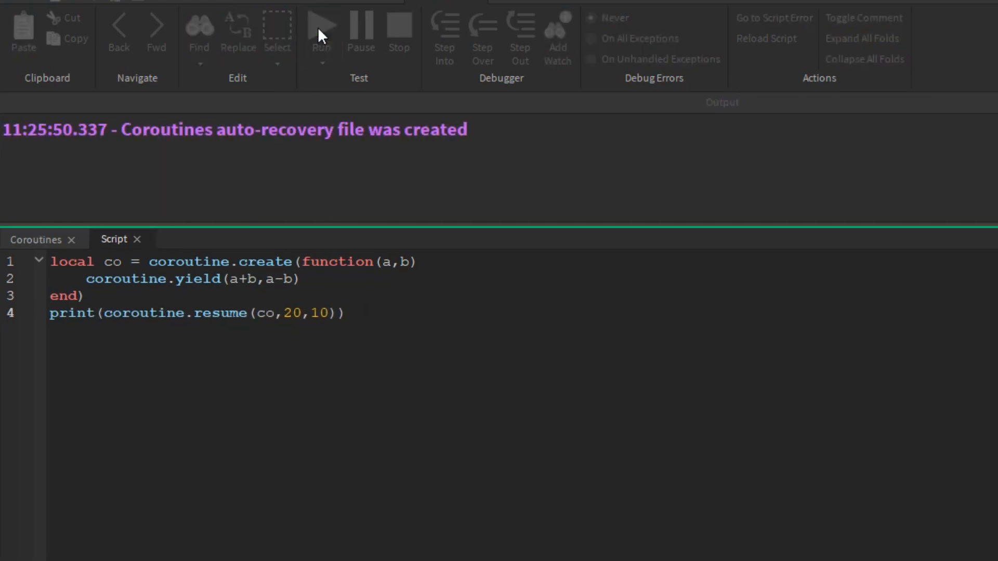
{"action": "left_click", "coordinate": [321, 29]}
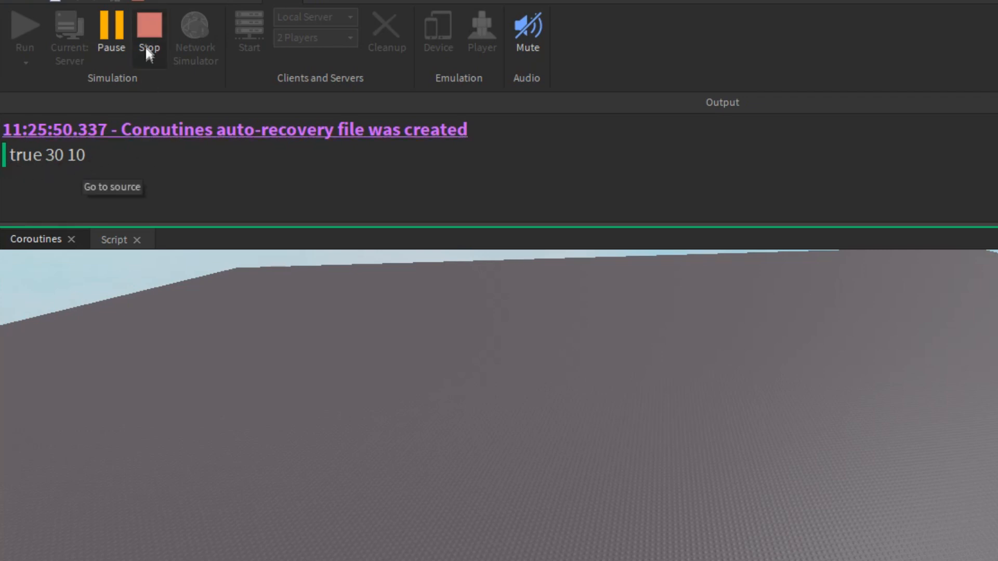
{"action": "left_click", "coordinate": [128, 237]}
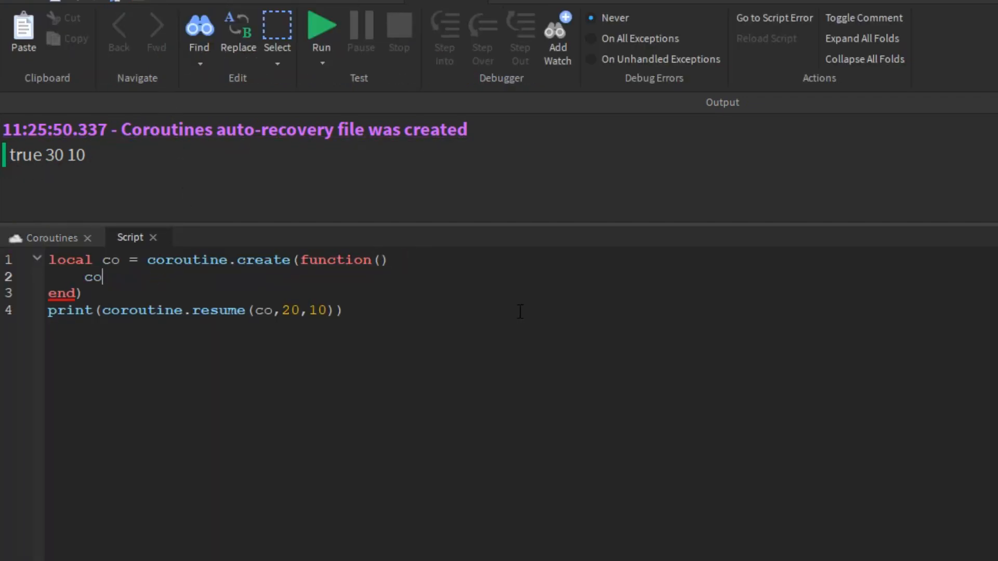
{"action": "type", "text": "return 6,7"}
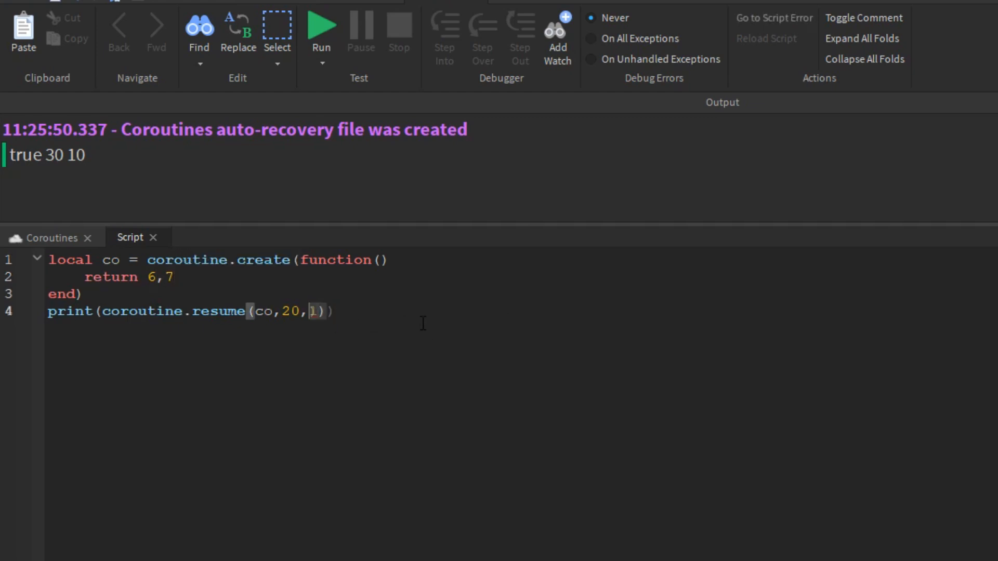
{"action": "left_click", "coordinate": [321, 29]}
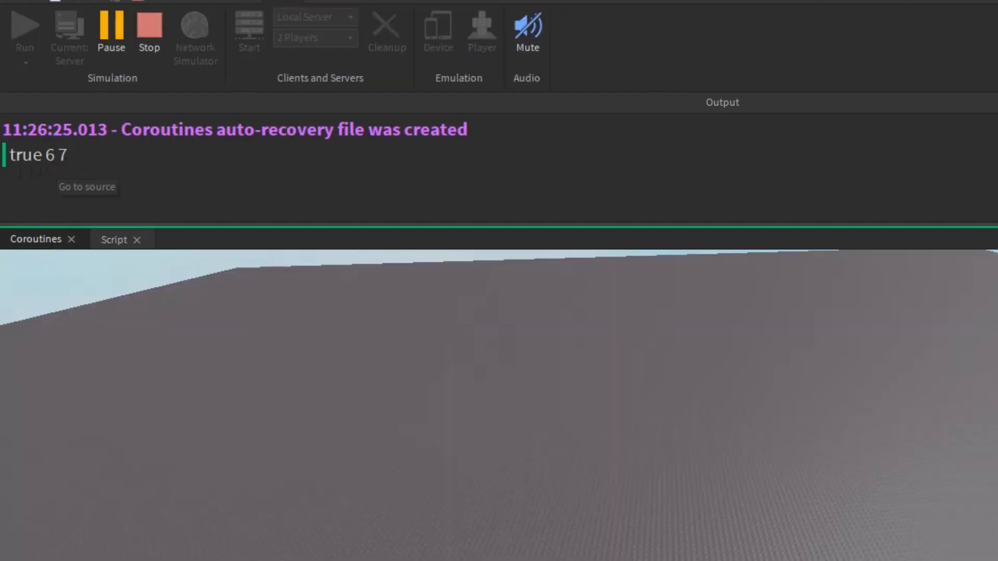
{"action": "mouse_move", "coordinate": [99, 177]}
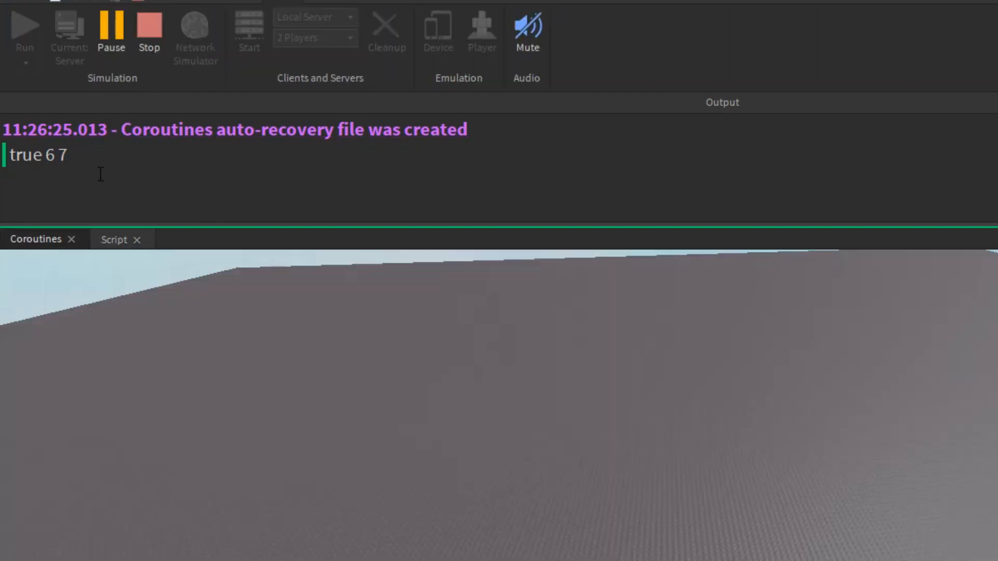
{"action": "left_click", "coordinate": [115, 239]}
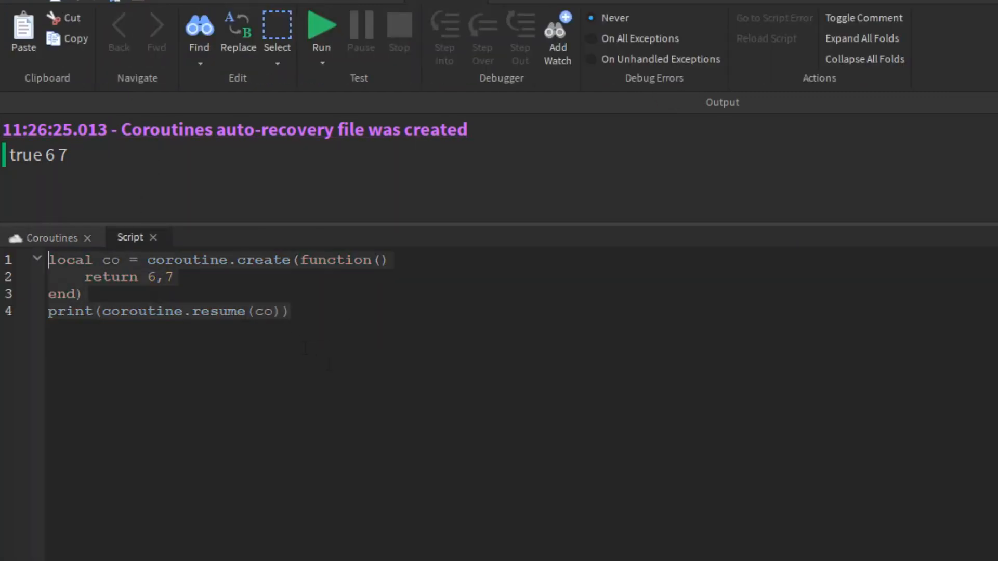
Write newThread = coroutine.wrap printing "LikeAndSubscribe", call it, and playtest.
{"action": "type", "text": "local newThre"}
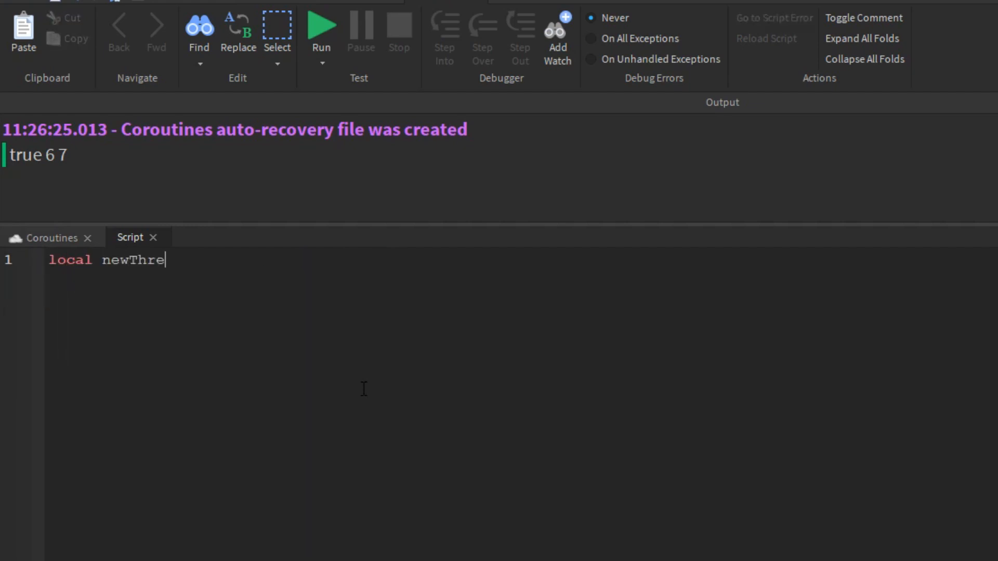
{"action": "type", "text": "ad = coroutine.wrap(function("}
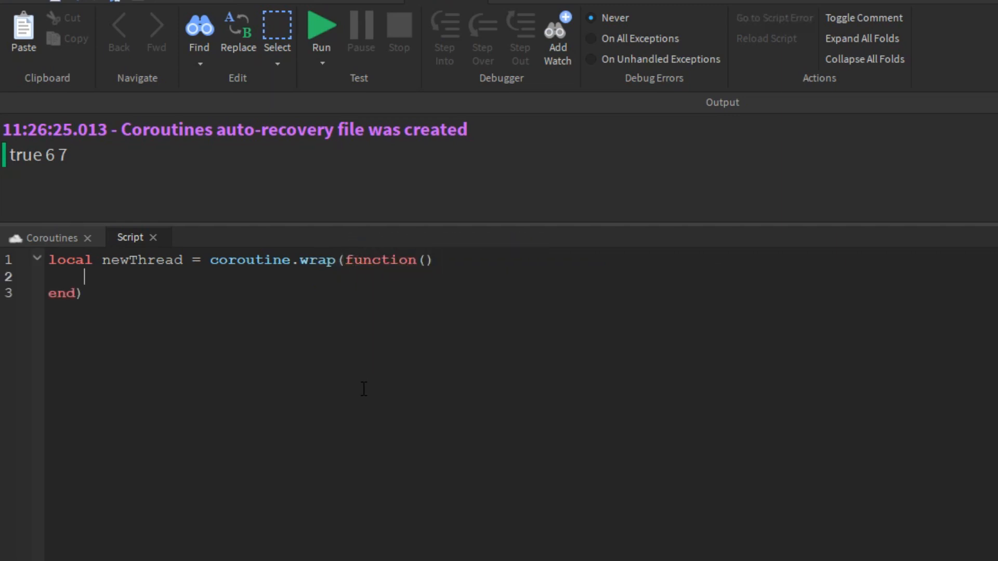
{"action": "type", "text": "print(\""}
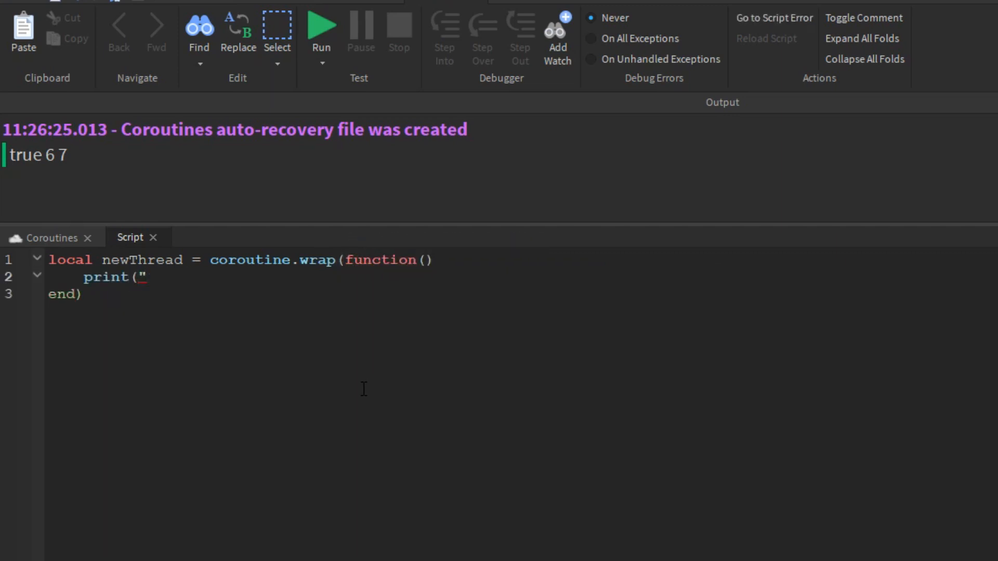
{"action": "type", "text": "LikeAndSubscribe"}
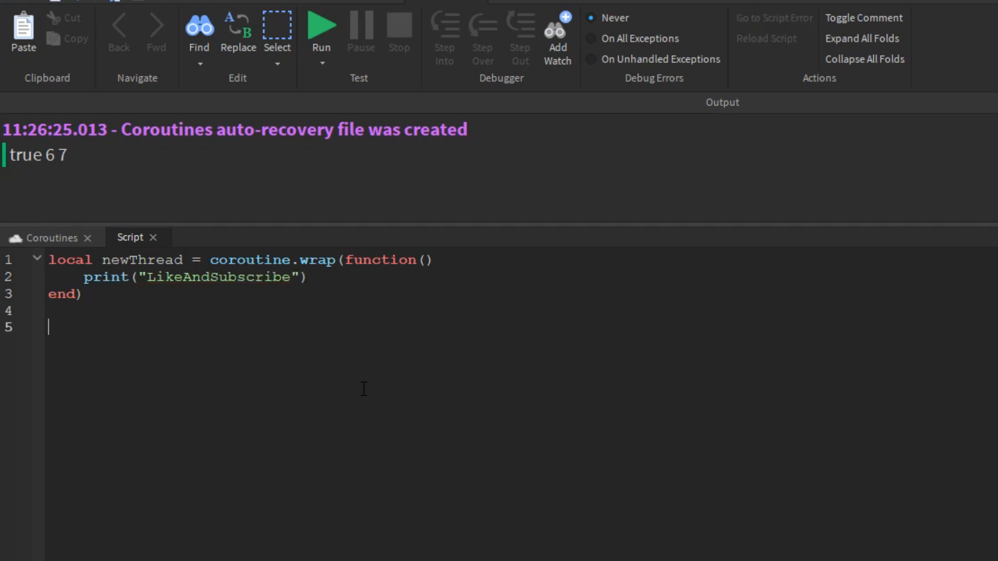
{"action": "left_click", "coordinate": [322, 27]}
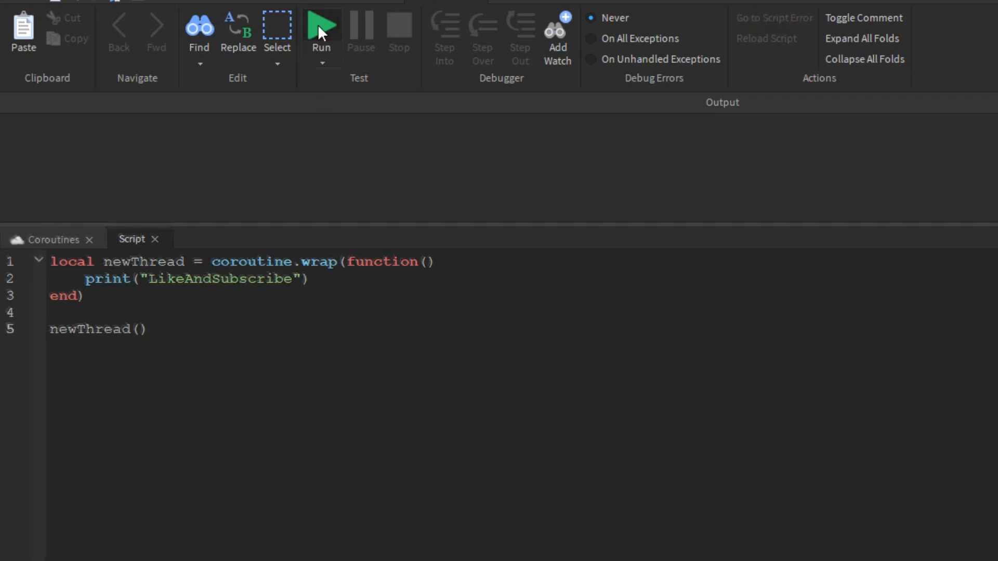
{"action": "left_click", "coordinate": [321, 27]}
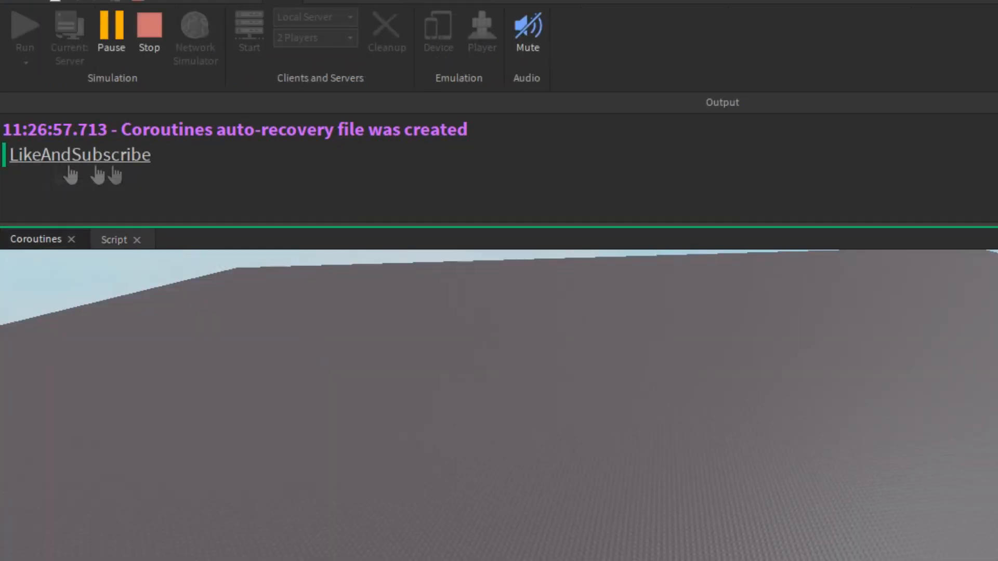
{"action": "left_click", "coordinate": [115, 239]}
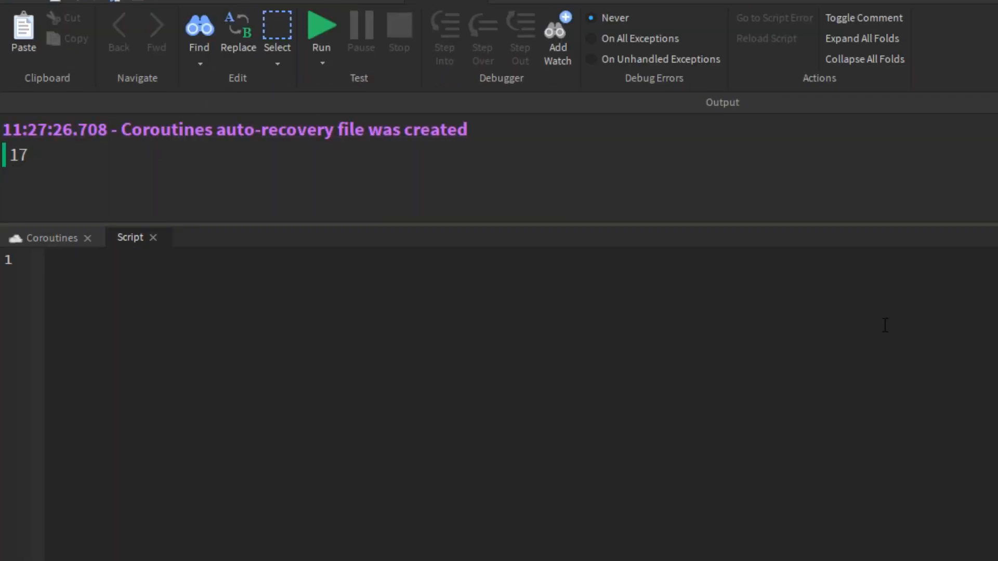
Write spawner(func) via coroutine.wrap, spawn two while wait(1) loops printing Yes and no, and playtest.
{"action": "type", "text": "function"}
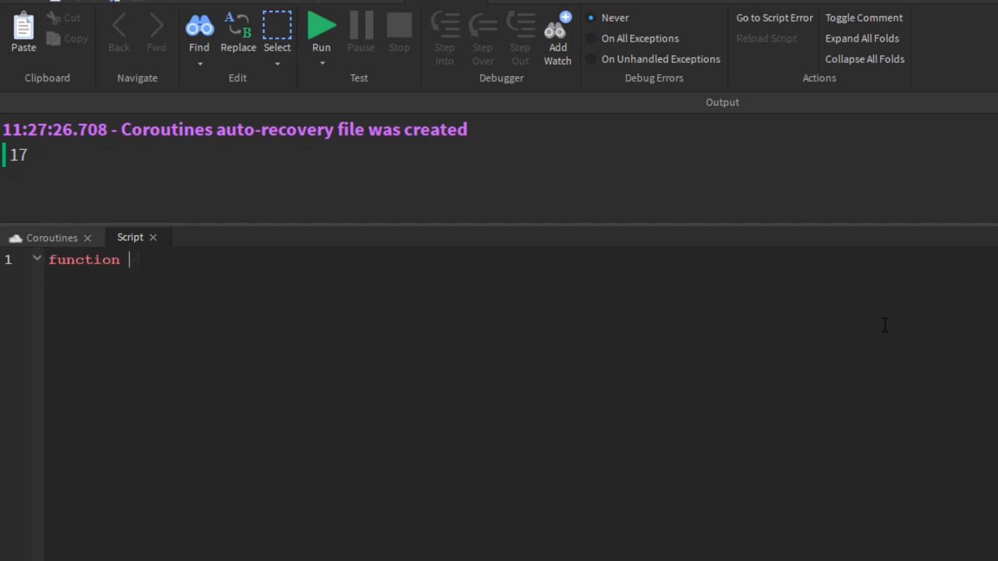
{"action": "type", "text": "spawner(func"}
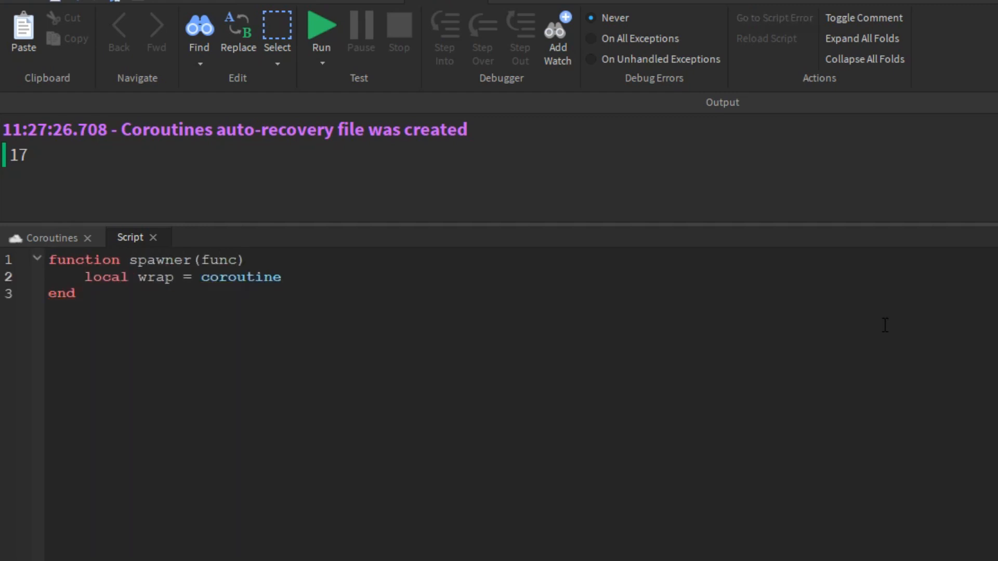
{"action": "type", "text": ".wrap(func"}
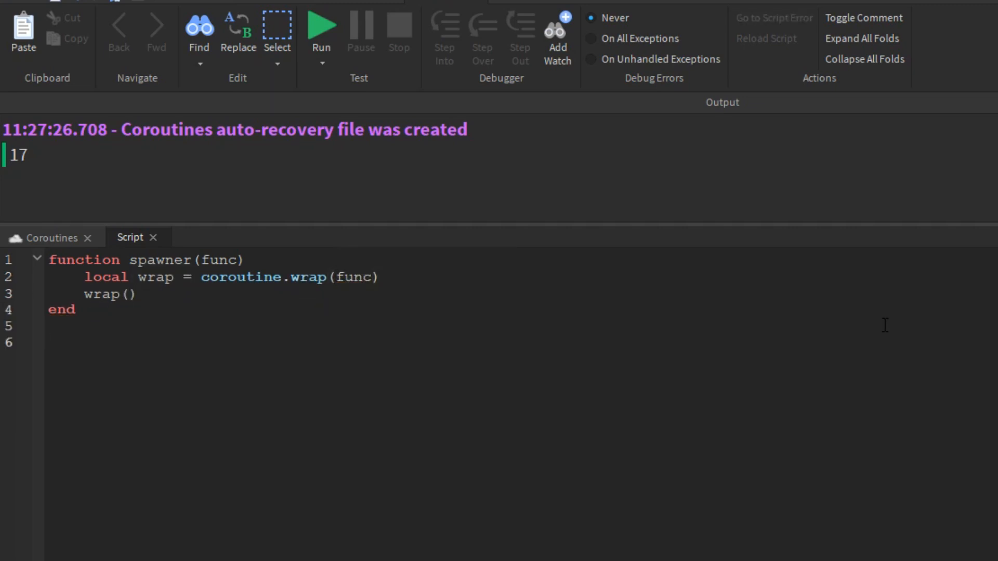
{"action": "type", "text": "spawner(function("}
{"action": "type", "text": "while wait(1) do"}
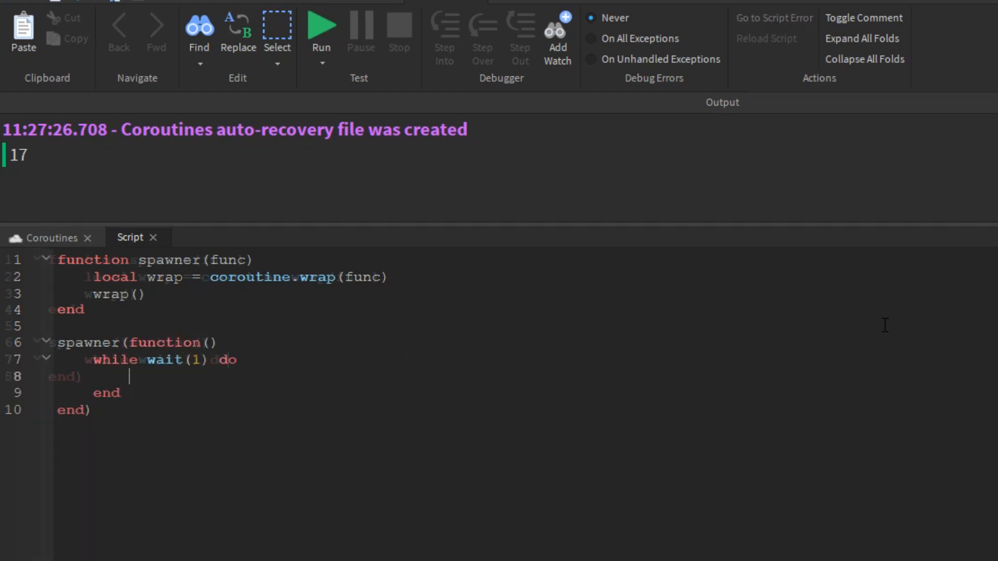
{"action": "type", "text": "print(\"Yes\")"}
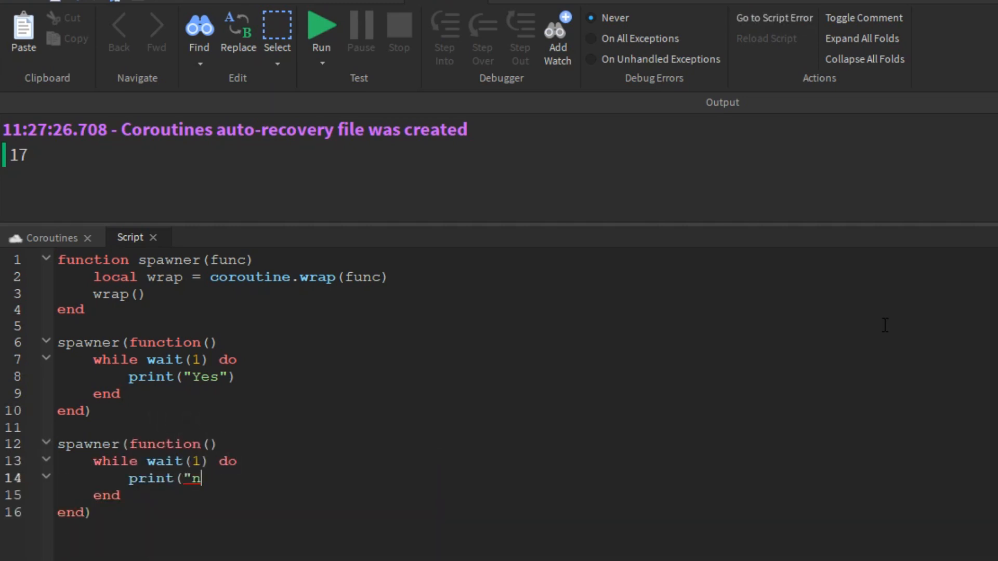
{"action": "left_click", "coordinate": [321, 29]}
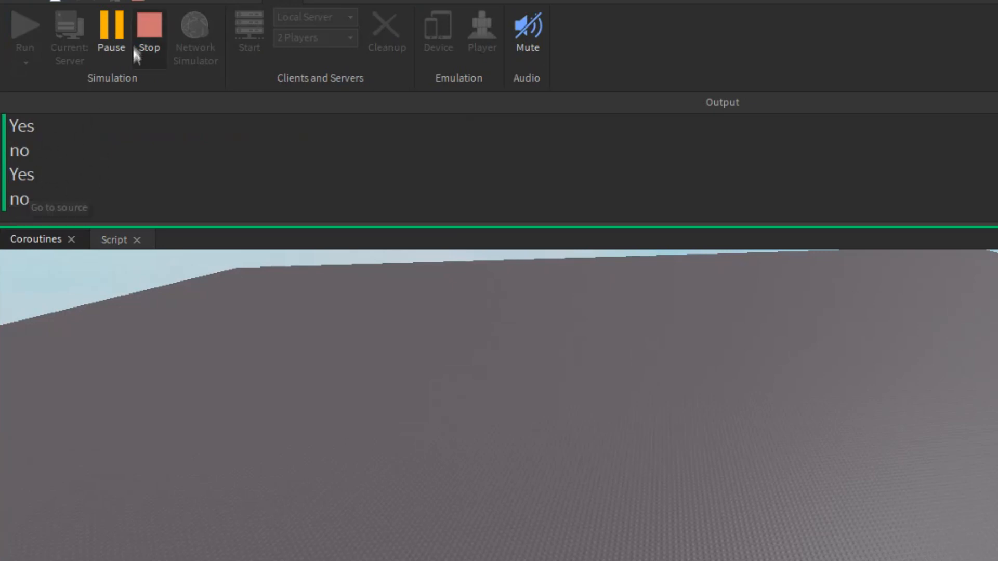
{"action": "left_click", "coordinate": [114, 239]}
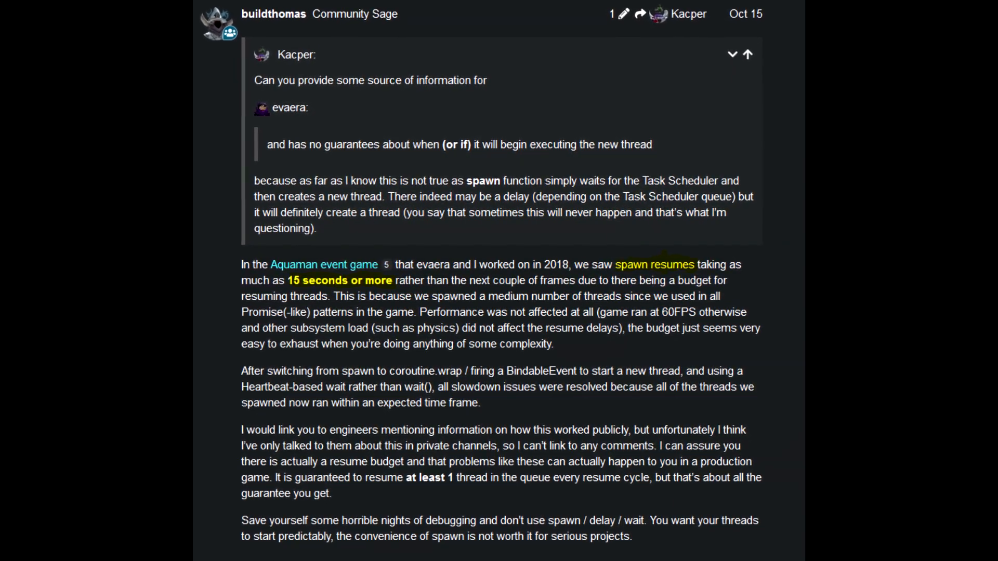
{"action": "scroll", "scroll_direction": "down", "scroll_amount": 3}
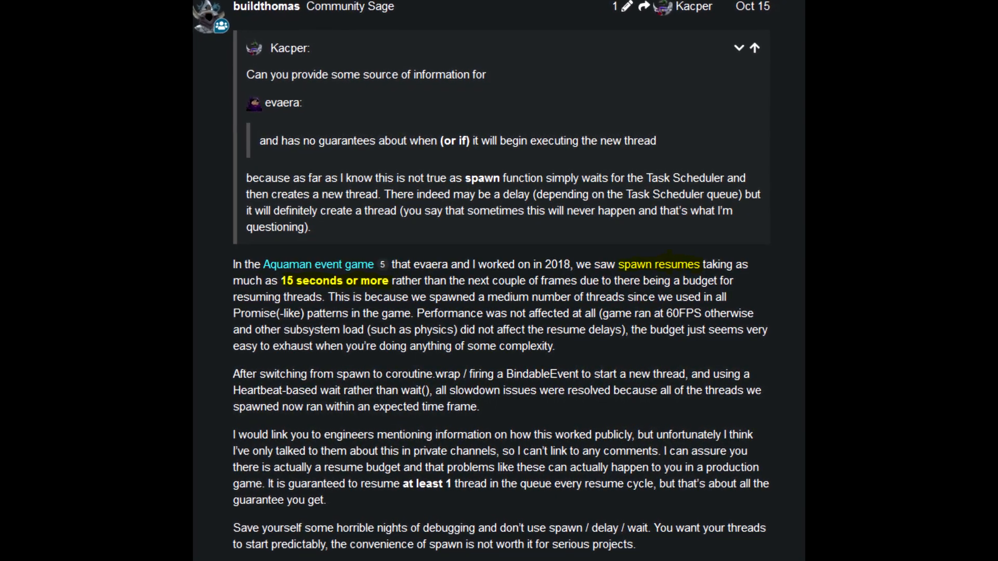
{"action": "scroll", "scroll_direction": "down", "scroll_amount": 3}
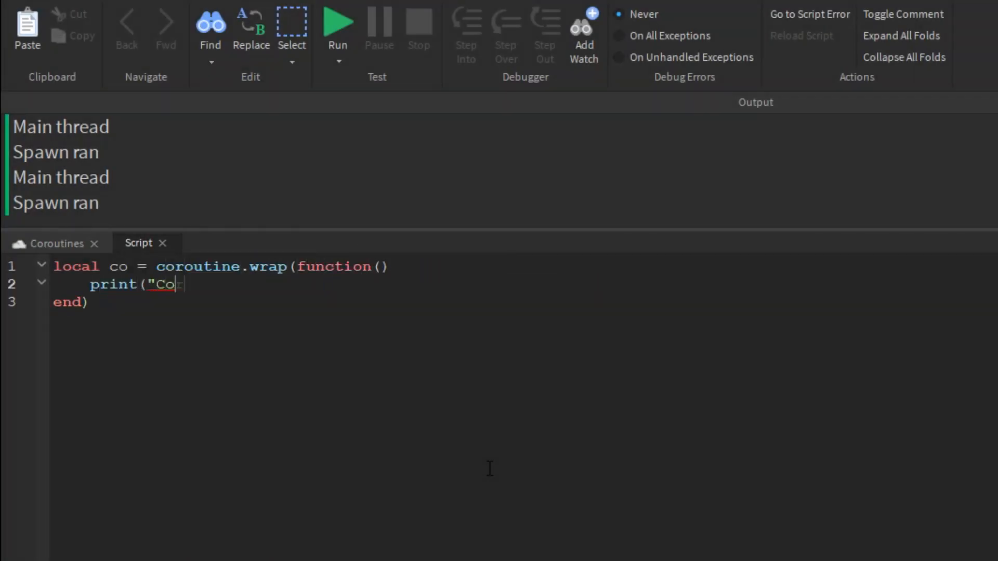
Wrap a print 'Coroutine thread is now alive', call co() before the main-thread print, and playtest the ordering.
{"action": "type", "text": "routine thread is now alive\")"}
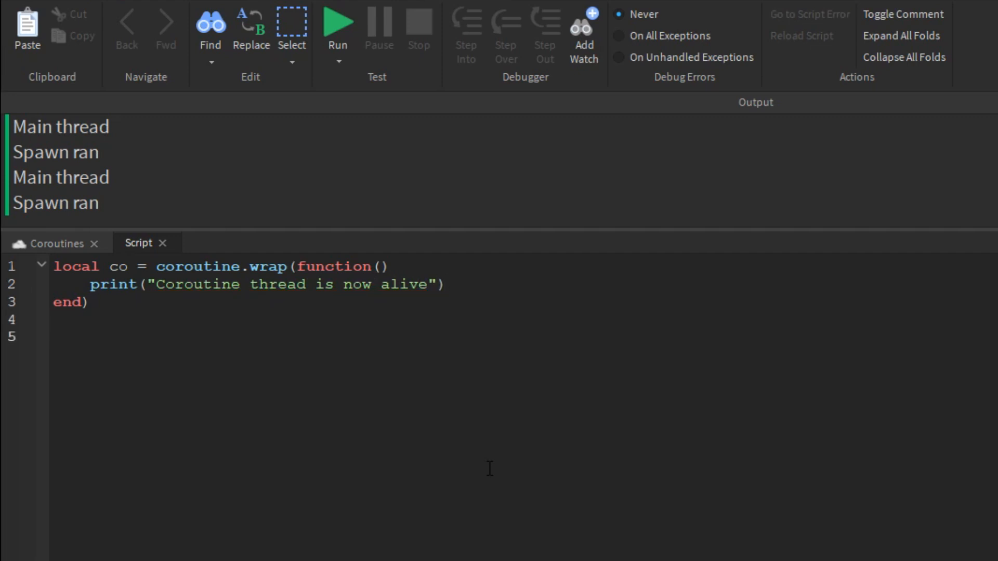
{"action": "type", "text": "co()"}
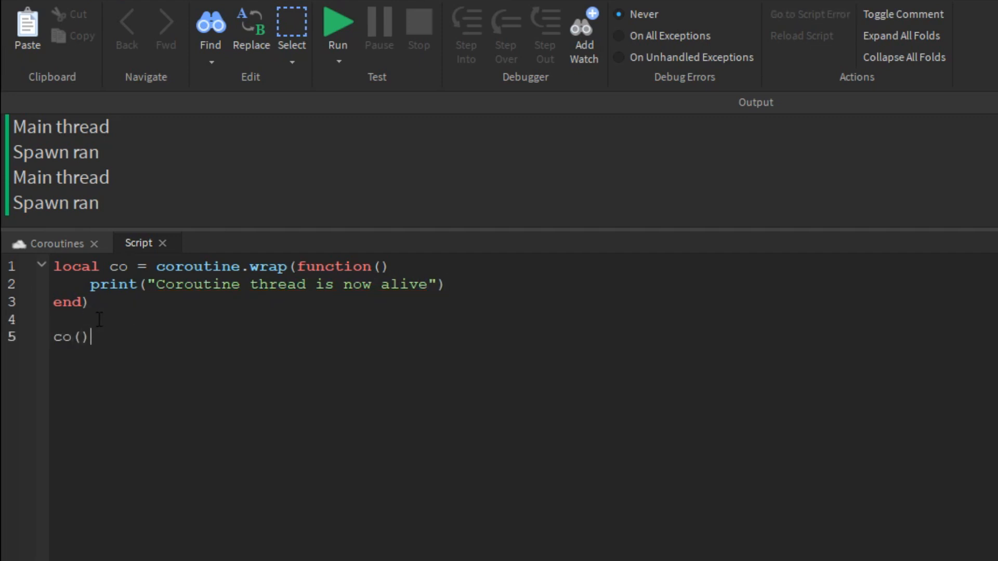
{"action": "left_click", "coordinate": [337, 25]}
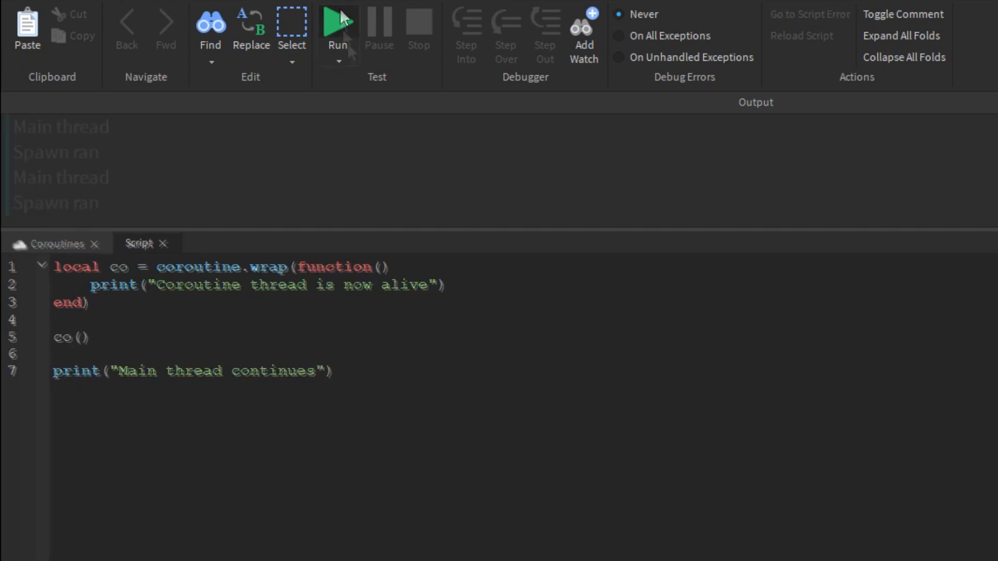
{"action": "left_click", "coordinate": [336, 22]}
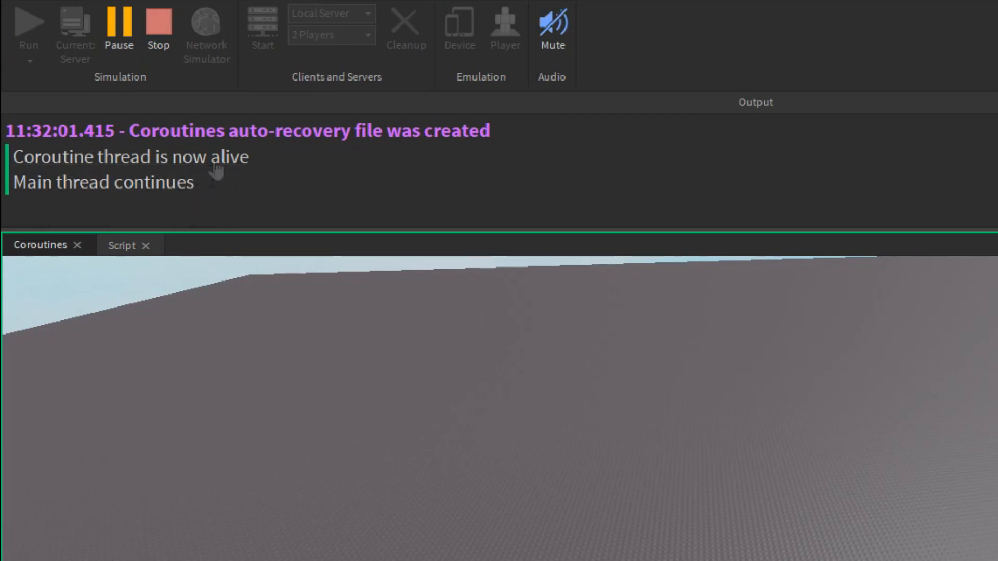
{"action": "left_click", "coordinate": [138, 243]}
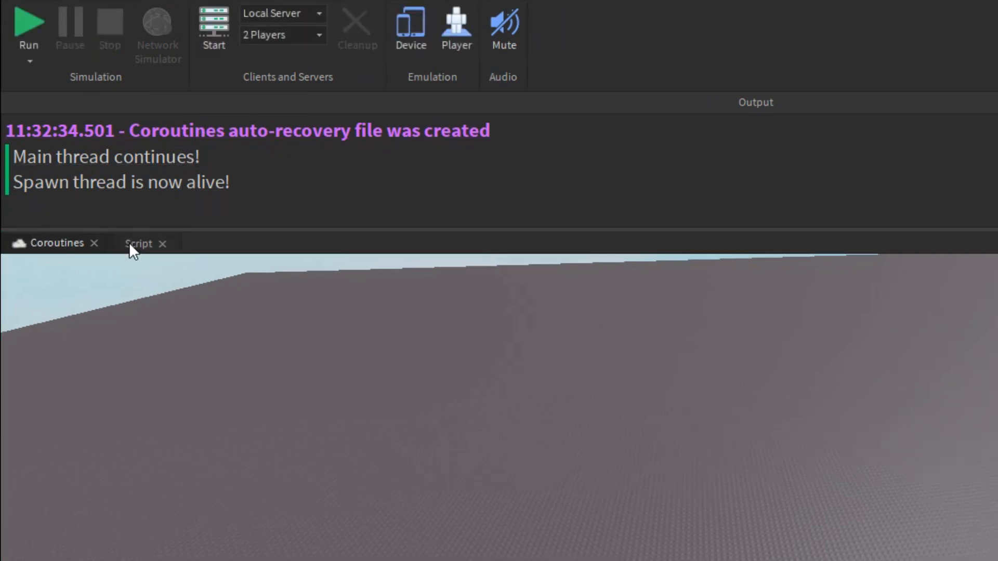
{"action": "left_click", "coordinate": [139, 244]}
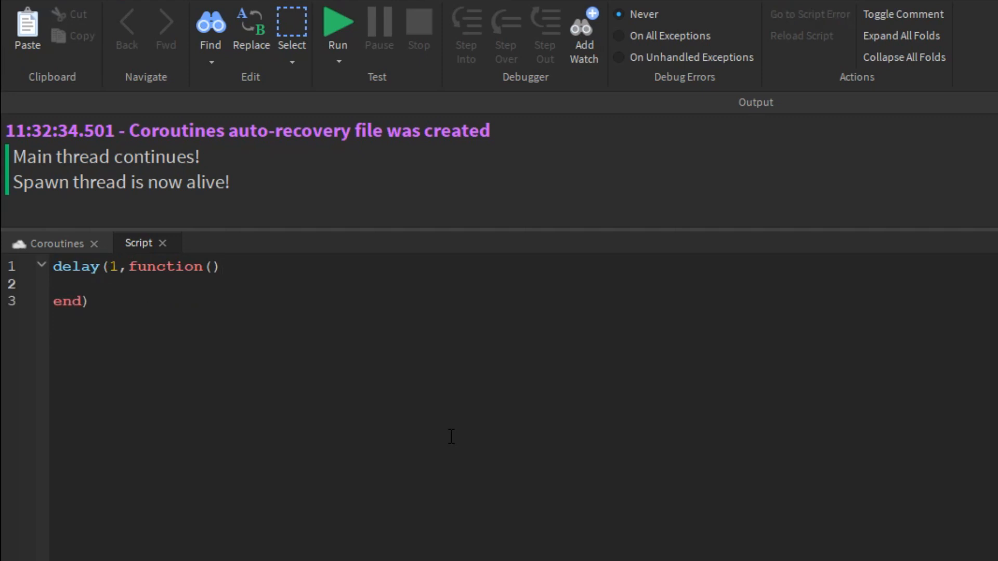
Write delay with a 'Delay thread' print after a main print, run it, then rerun with a 3-second delay.
{"action": "type", "text": "print(\"Delay thread has ran!"}
{"action": "type", "text": "print(\"Main thread has ran"}
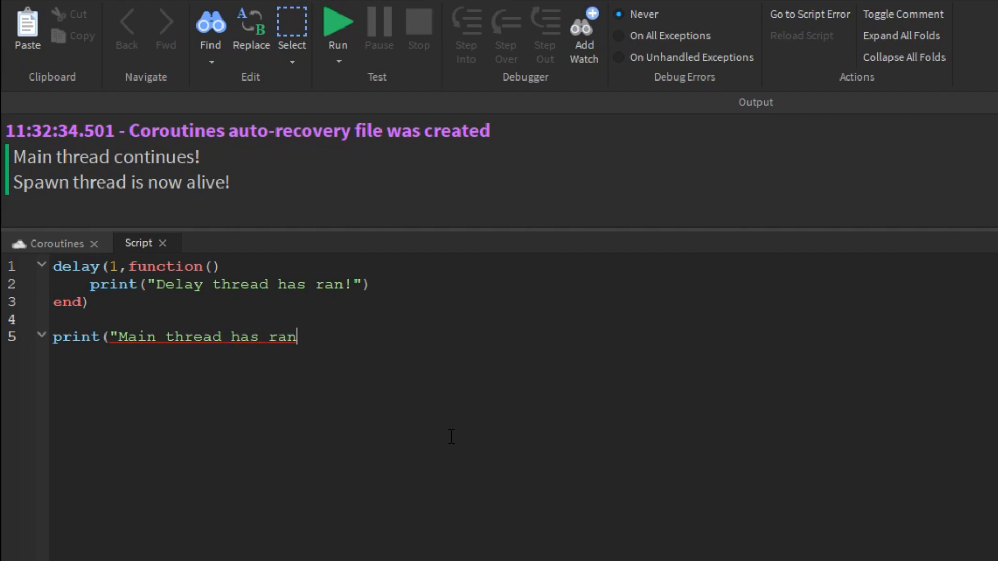
{"action": "left_click", "coordinate": [338, 27]}
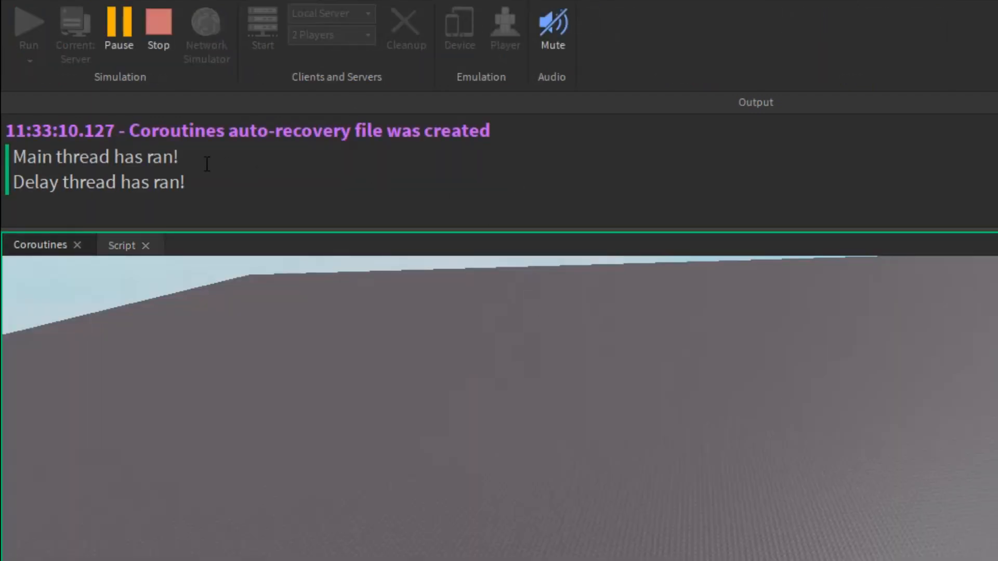
{"action": "left_click", "coordinate": [122, 245]}
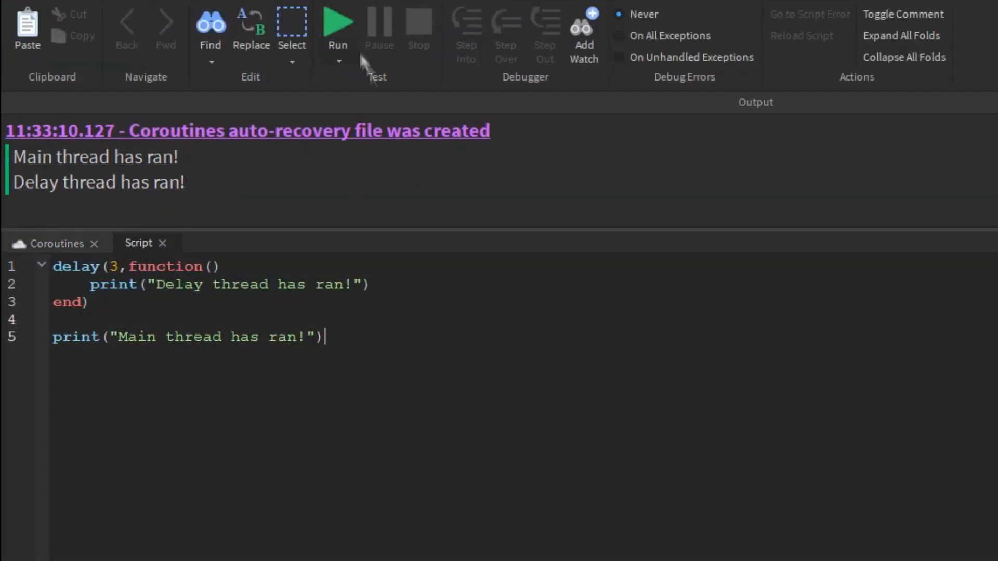
{"action": "left_click", "coordinate": [337, 24]}
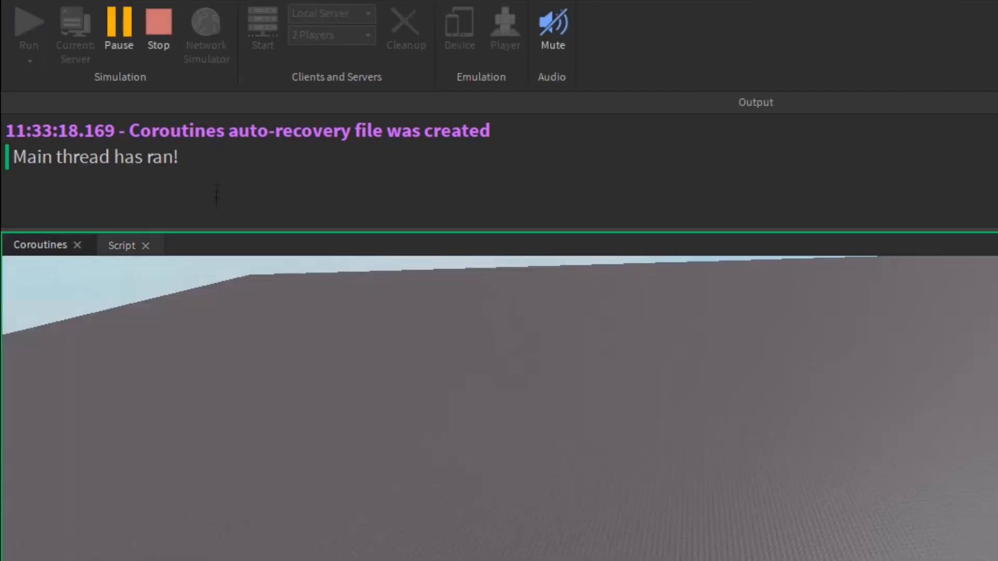
{"action": "left_click", "coordinate": [158, 28]}
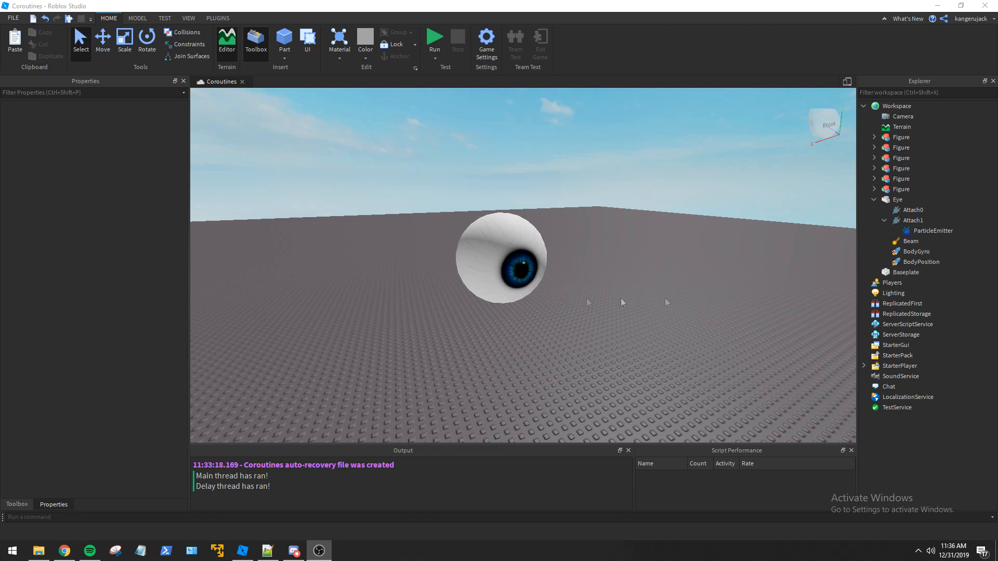
Insert a new Script into the Eye model via the + button, searching 'scr'.
{"action": "left_click", "coordinate": [912, 209]}
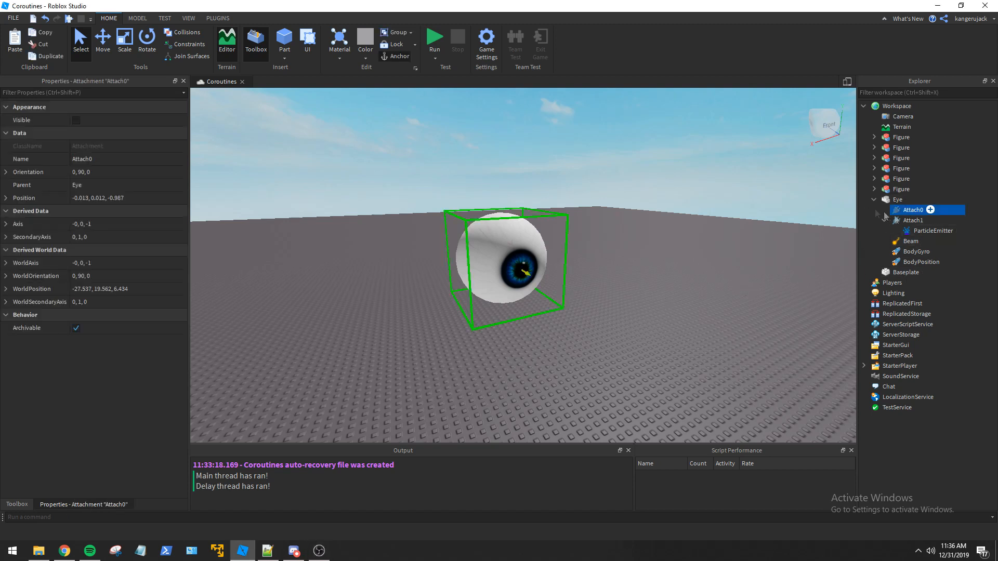
{"action": "left_click", "coordinate": [914, 219]}
{"action": "type", "text": "binda"}
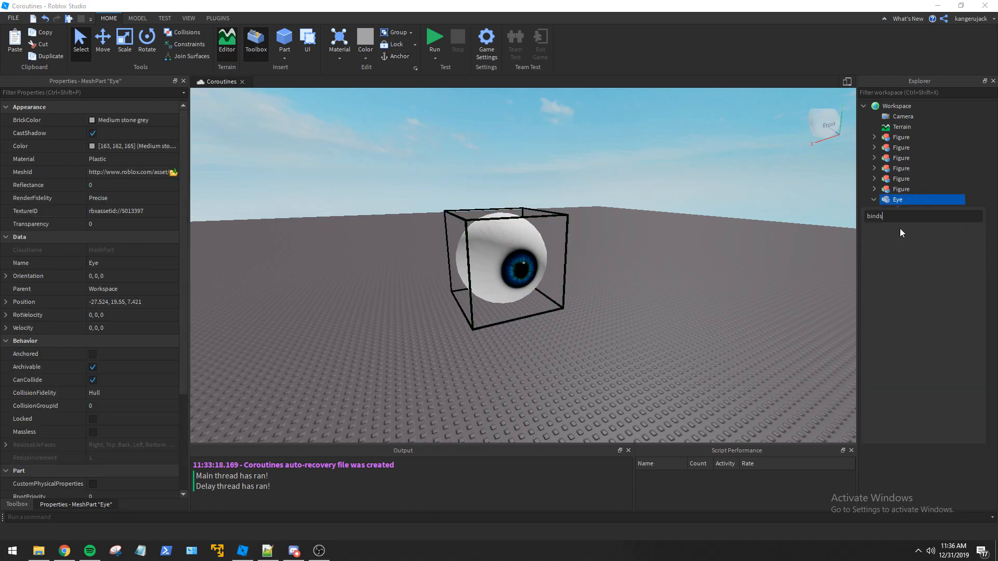
{"action": "type", "text": "script.Parent."}
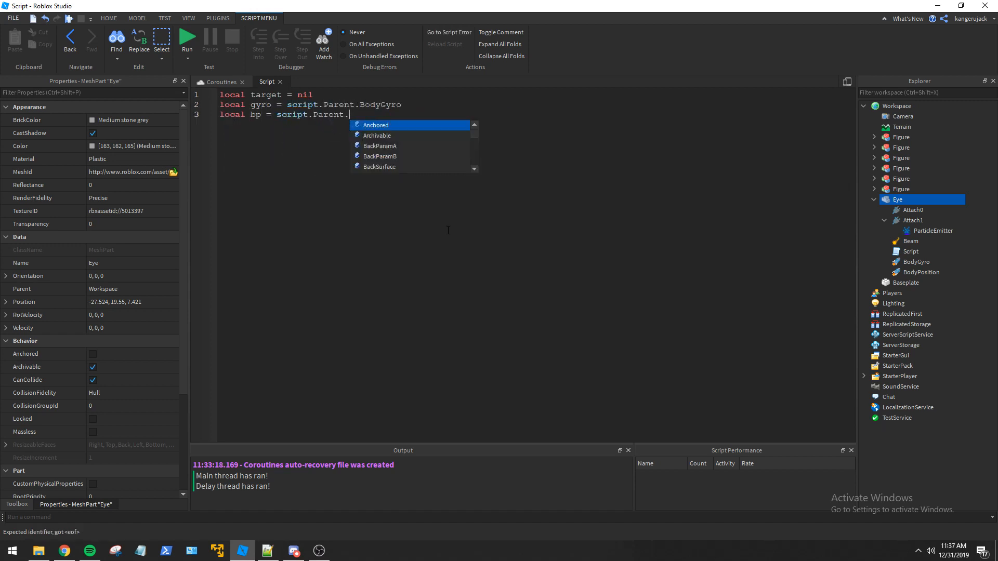
Declare bp as the BodyPosition and attach1, and write checkDist returning the magnitude between two parts, with dist 200.
{"action": "type", "text": "BodyPosition"}
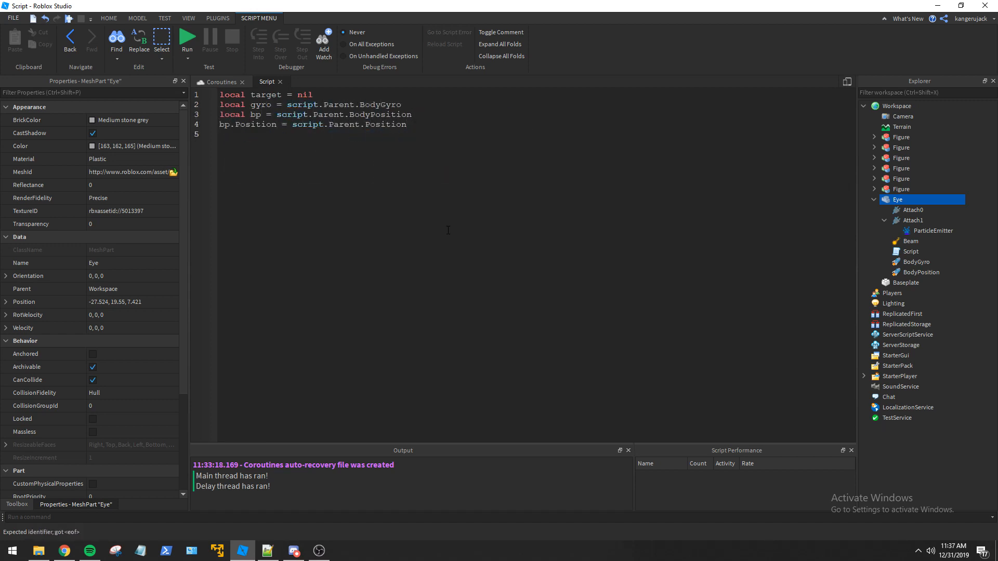
{"action": "type", "text": "local attach1 = script.Parent.Attach1"}
{"action": "type", "text": "function checkDist(part1,part2"}
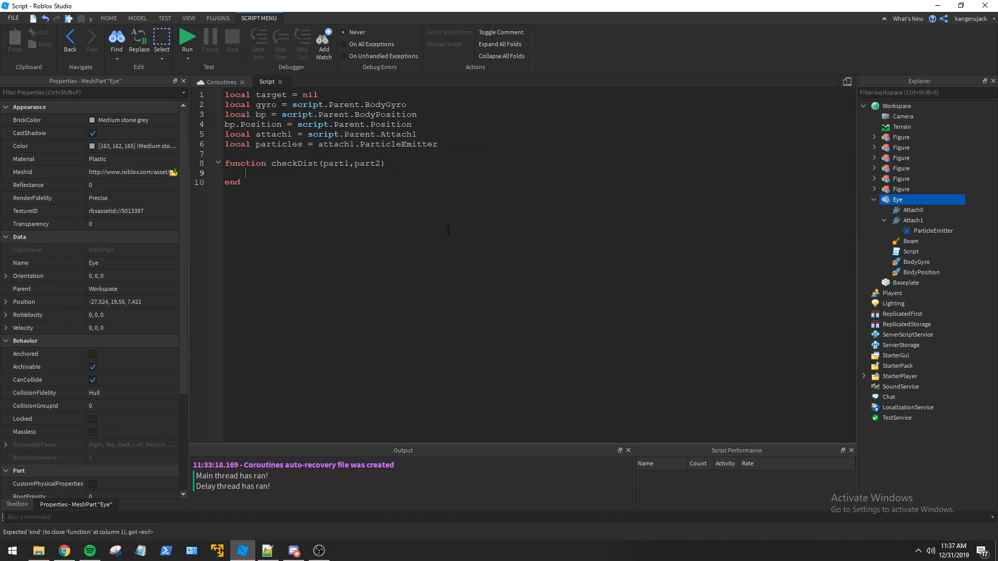
{"action": "type", "text": "return (part1.Position - part2.Position).Magnitude"}
{"action": "type", "text": "local dist ="}
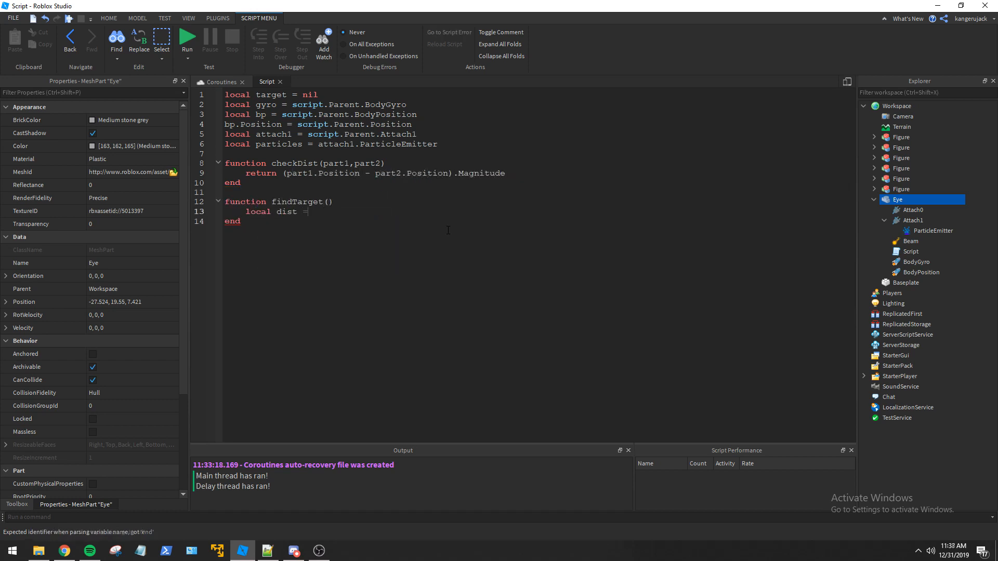
{"action": "type", "text": "200"}
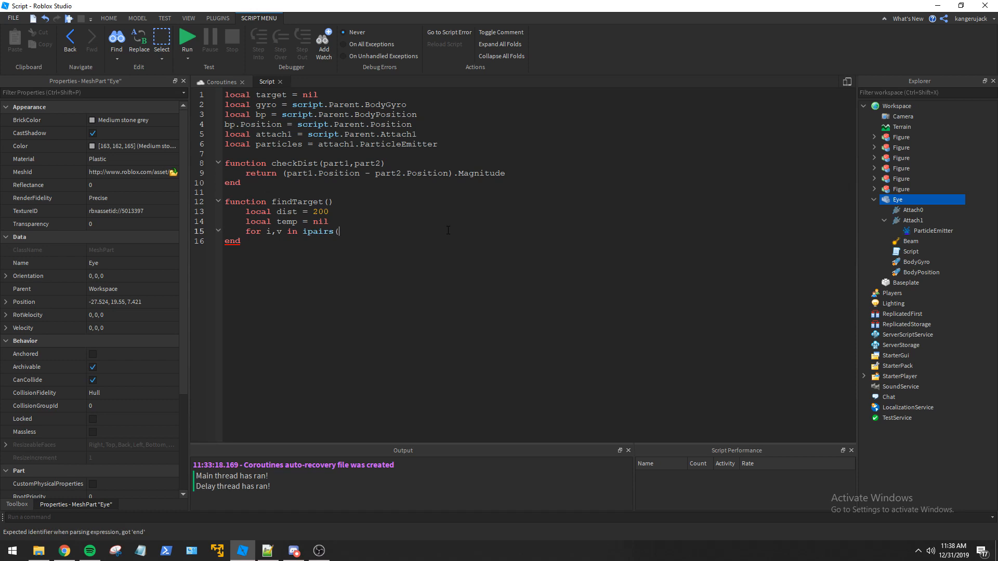
Loop over workspace children, picking a living humanoid with a Torso closer than dist as the target.
{"action": "type", "text": "workspace:GetChildren()) do"}
{"action": "type", "text": "local torso ="}
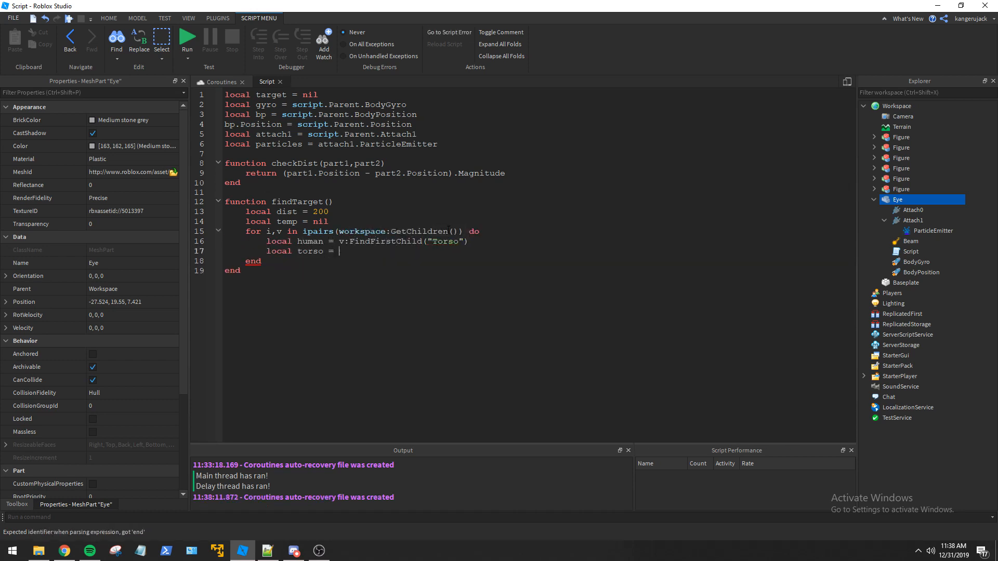
{"action": "type", "text": "v:FindFirstChild(\"Toso\")"}
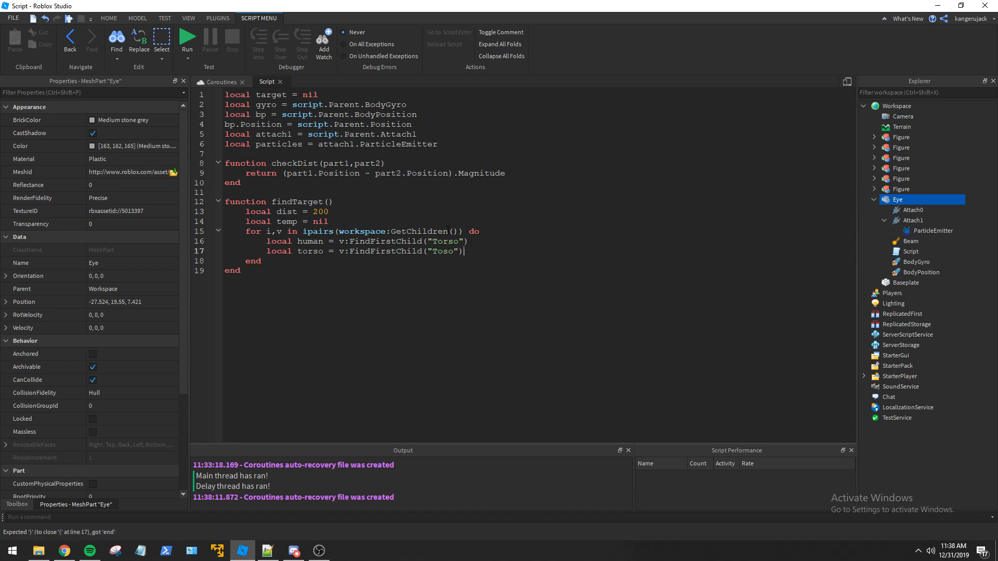
{"action": "type", "text": "or v:FindFirstChi"}
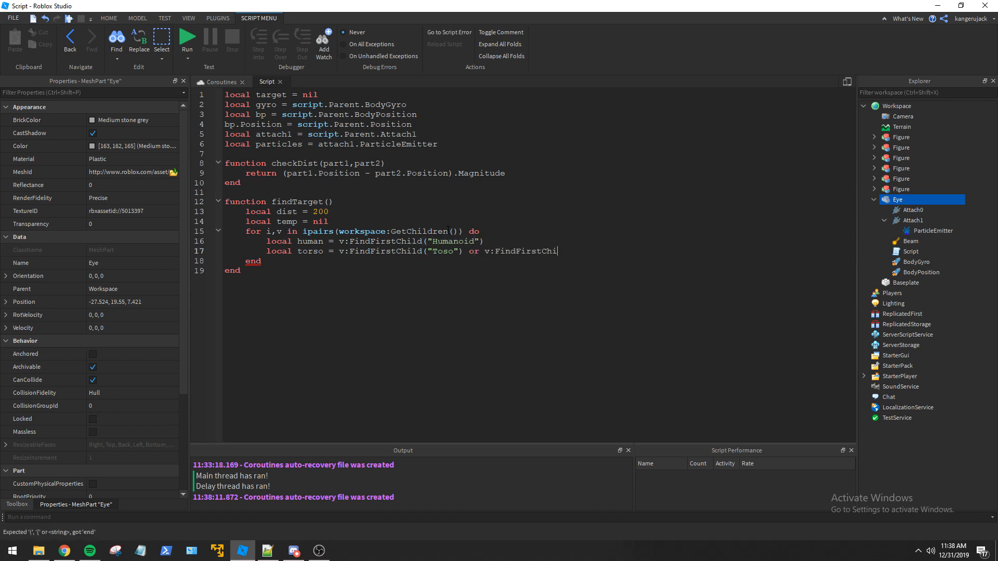
{"action": "type", "text": "if human and human.Health"}
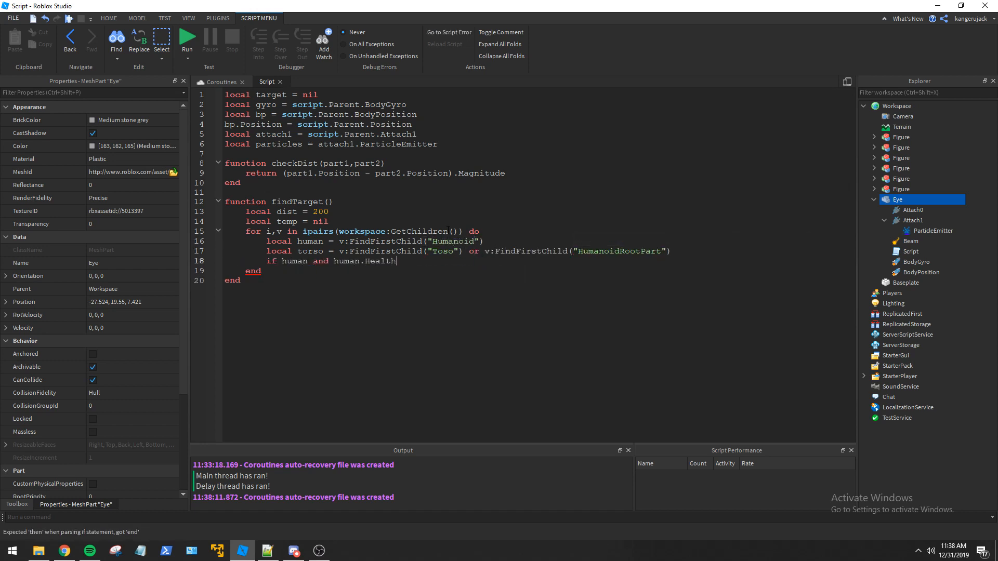
{"action": "type", "text": "> 0 and torso and checkDist(torso,script.Parent) < dist then"}
{"action": "type", "text": "dist = checkDist("}
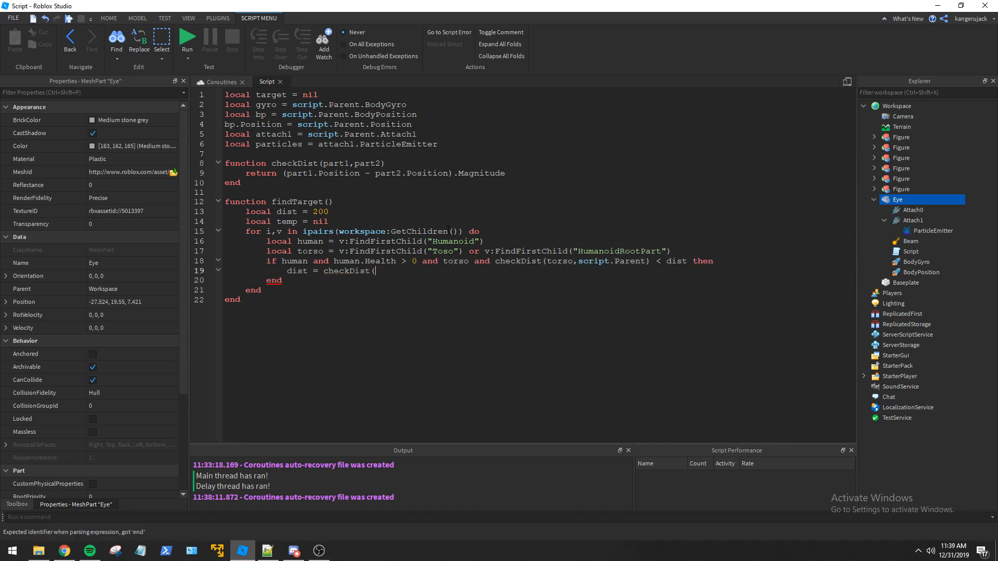
{"action": "type", "text": "tare"}
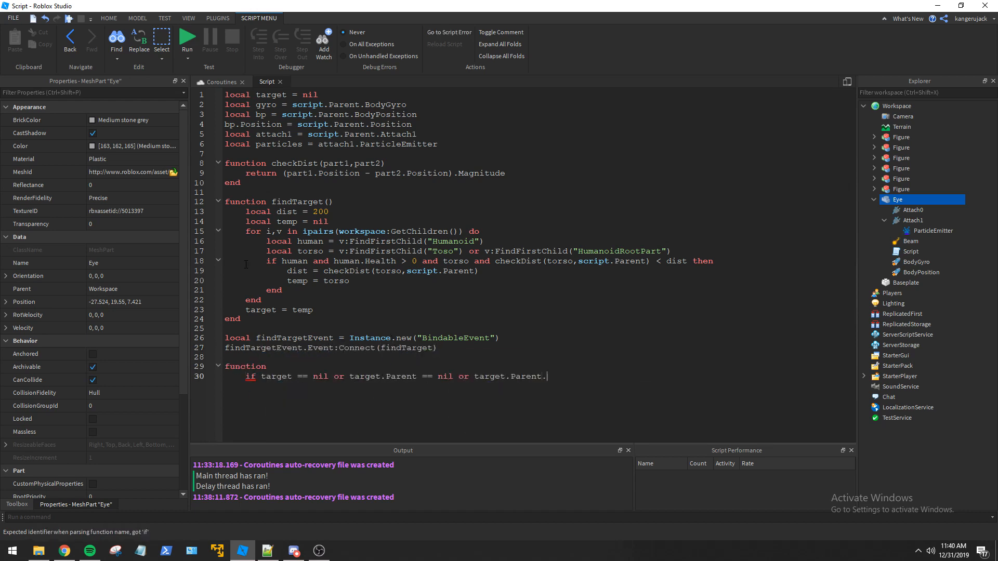
Write targetValid checking Humanoid.Health <= 0, and levitate raycasting down and raising bp.Position by Vector3.new(0,1,0).
{"action": "type", "text": "Humanoid.Health <= 0 then"}
{"action": "type", "text": "local ray = Ra"}
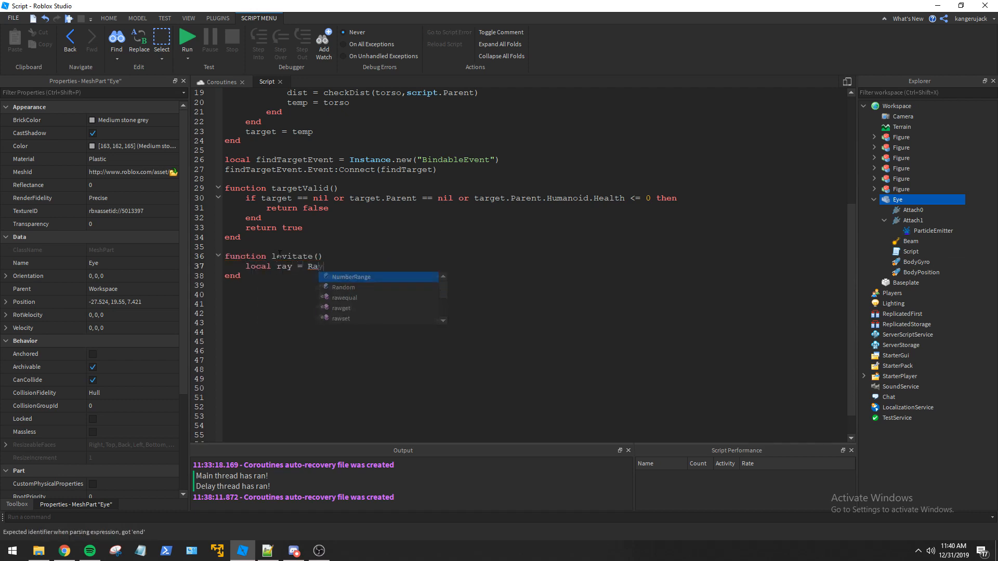
{"action": "type", "text": "y.new(script.Parent.Position,Vector3.new(0,-10,0"}
{"action": "type", "text": "local hit,pos = workspace:FindPartOnRayWithIgnoreList(ray,{script.Parent"}
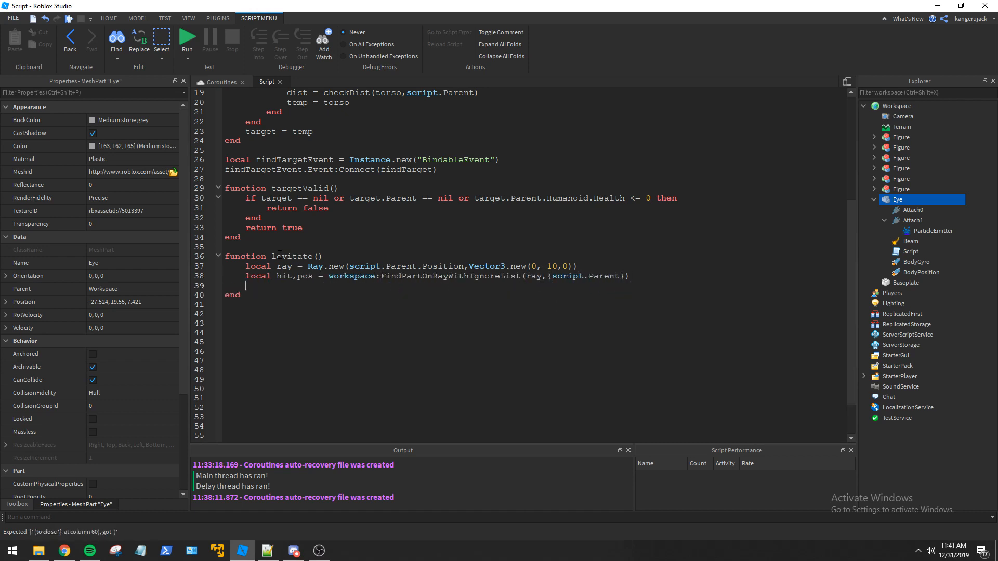
{"action": "type", "text": "if hit then"}
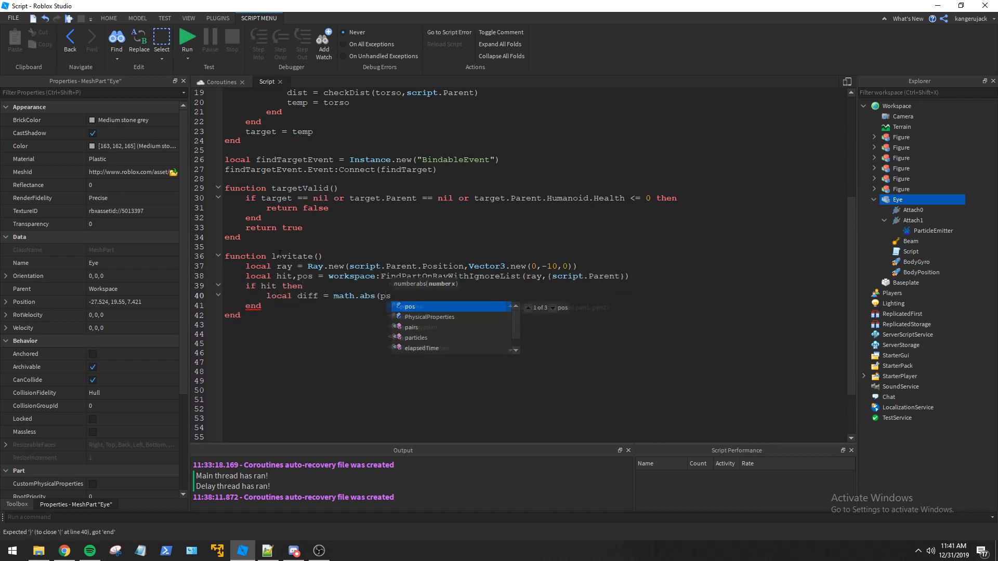
{"action": "type", "text": "pos.Y - script.Parent.Position.Y"}
{"action": "type", "text": "bp.Position ="}
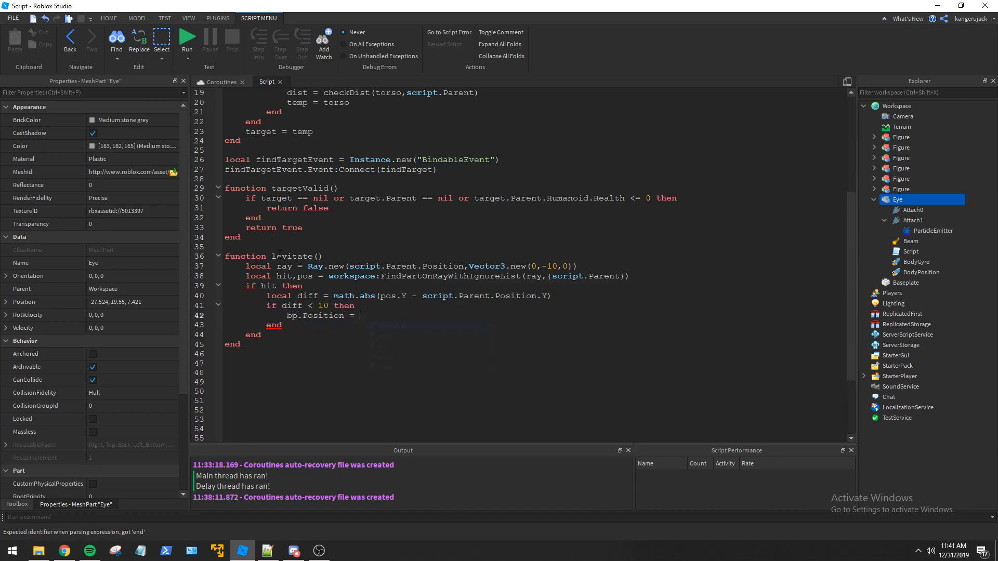
{"action": "type", "text": "bp.Position + Vector3.new(0,1,0)"}
{"action": "left_click", "coordinate": [535, 362]}
{"action": "type", "text": "function flyToTarget("}
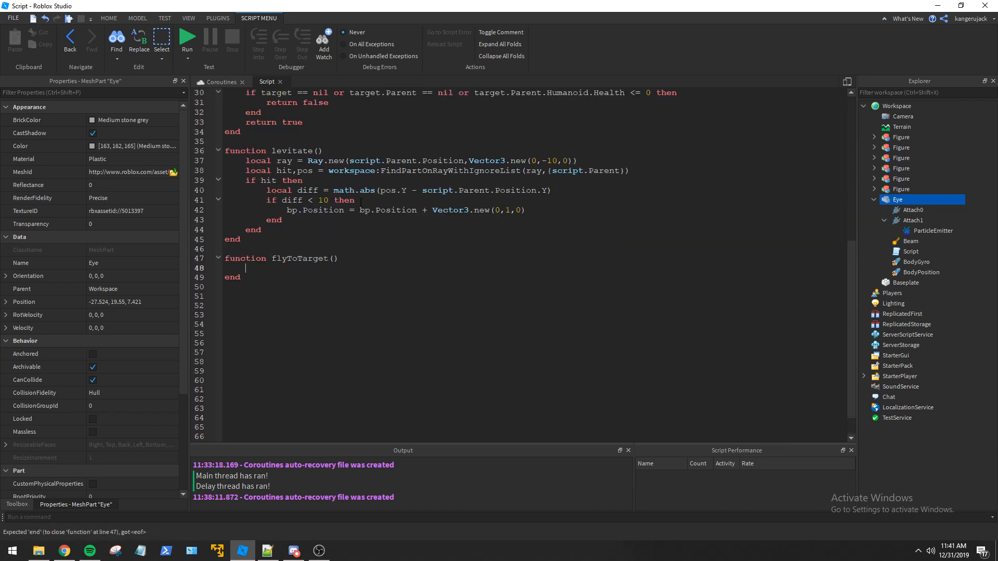
Write flyToTarget's Heartbeat connection setting gyro.CFrame toward the target and adjusting bp.Position by checkDist ranges.
{"action": "type", "text": "game:GetService(\"RunService\").HeartB"}
{"action": "left_click", "coordinate": [536, 296]}
{"action": "type", "text": "gyro.CFrame = C"}
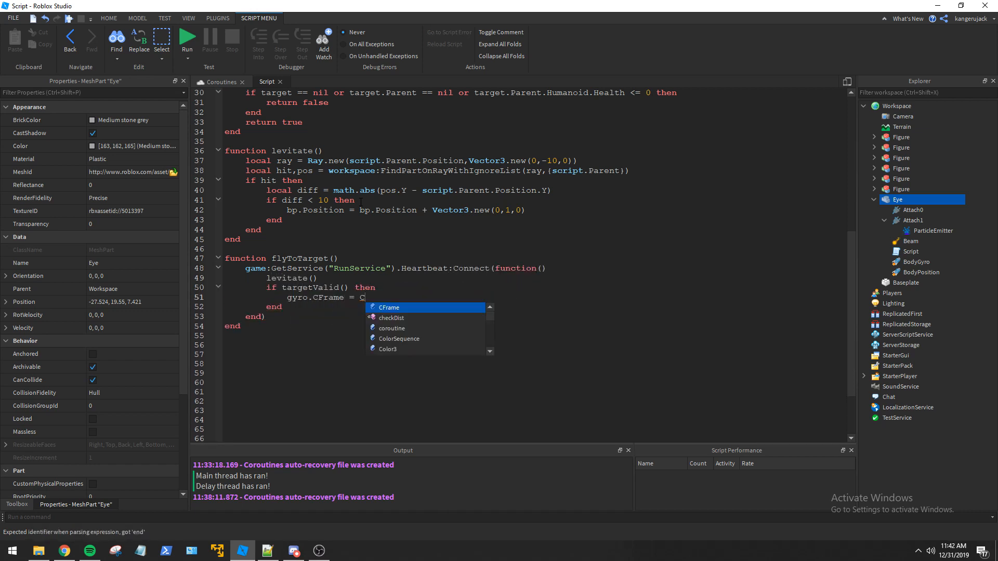
{"action": "type", "text": "Frame.new(script.Parent.Position,target.Position)"}
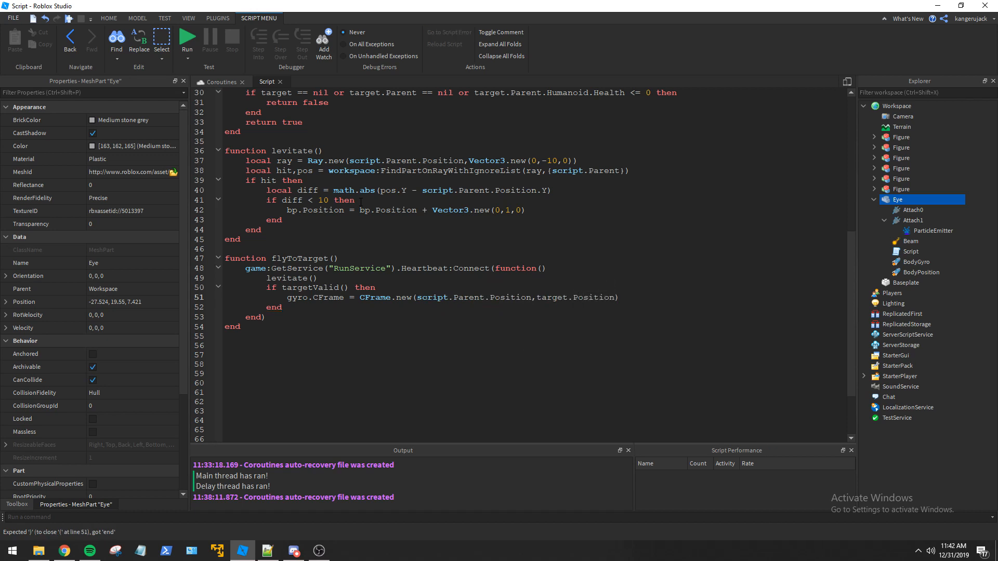
{"action": "type", "text": "if checkDist(script.Parent,target) > 50 then"}
{"action": "type", "text": "bp.Position = bp.Position + script.Parent.CFram"}
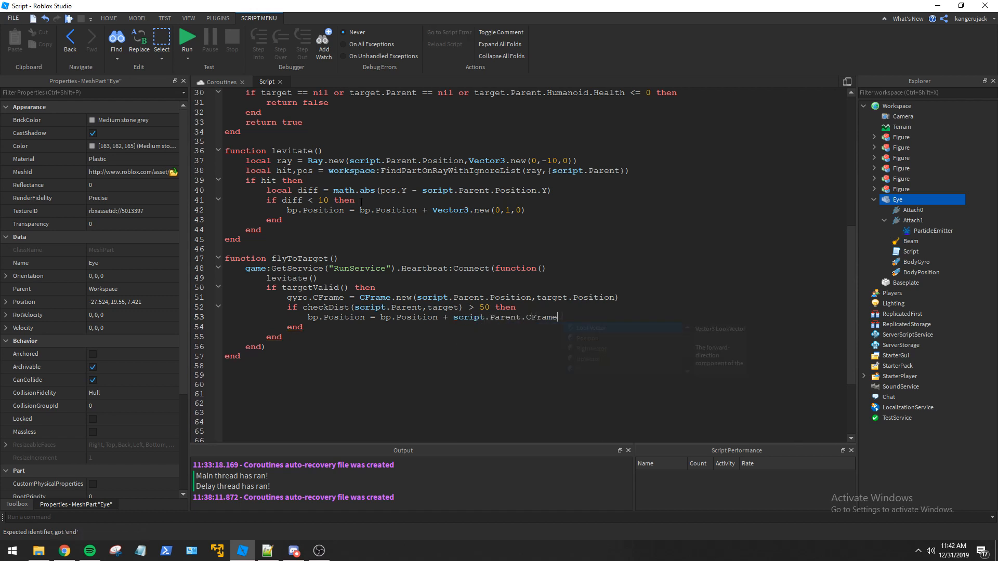
{"action": "type", "text": "elseif checkDist(script.Parent)"}
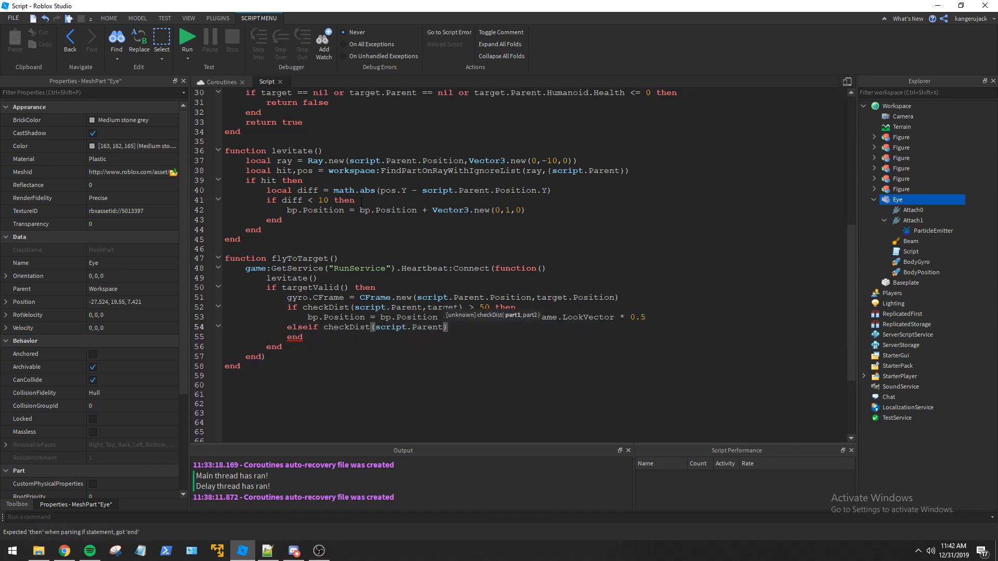
{"action": "type", "text": "bp.Position = bp.Position - script.Parent.CFrame.LookVector * 0.5"}
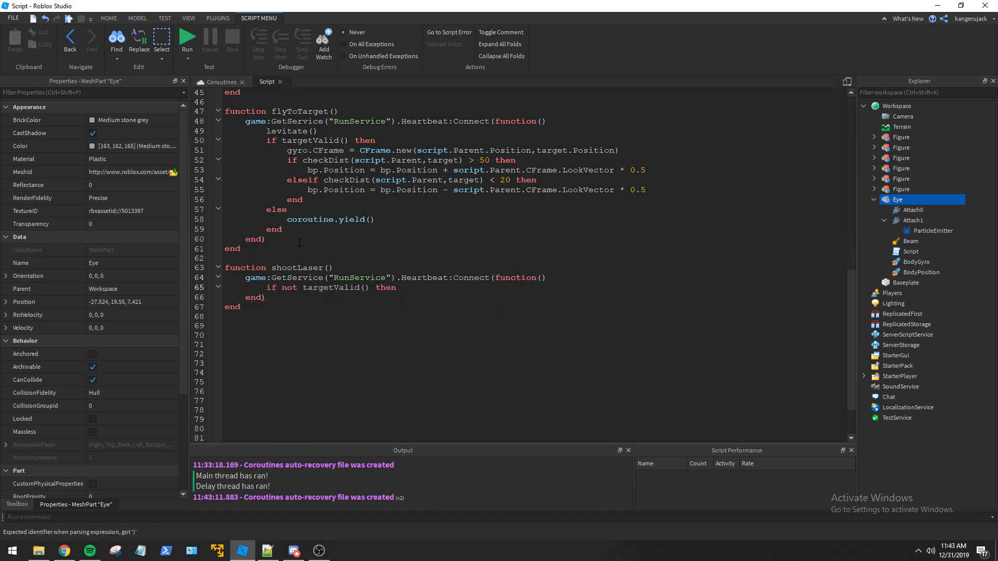
Start shootLaser resetting attach1.Position to Vector3.new(0,0,0) and raycasting forward with FindPartOnRayWithIgnoreList.
{"action": "type", "text": "attach1.Position ="}
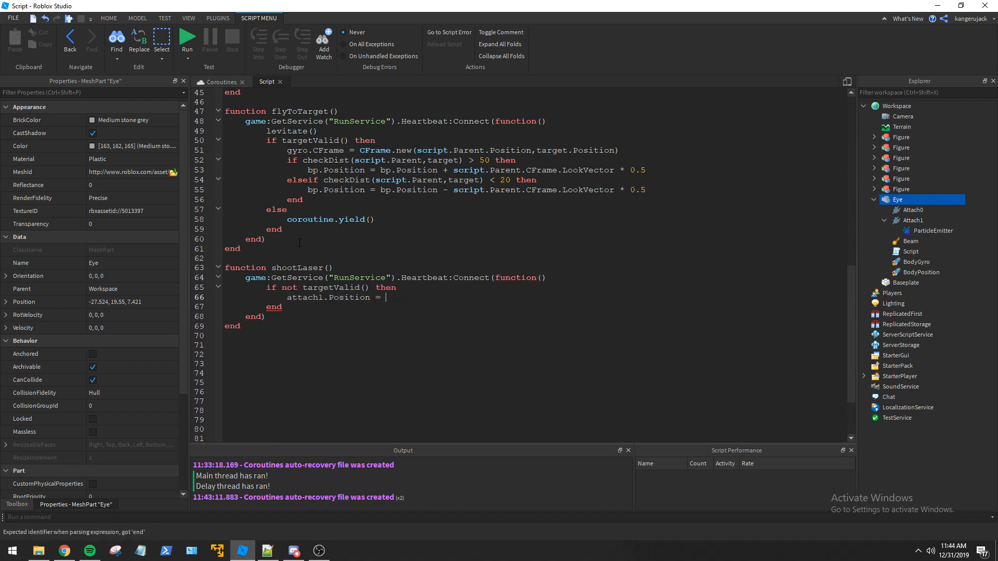
{"action": "type", "text": "Vector3.new(0,0,0)"}
{"action": "type", "text": "coroutine.yield("}
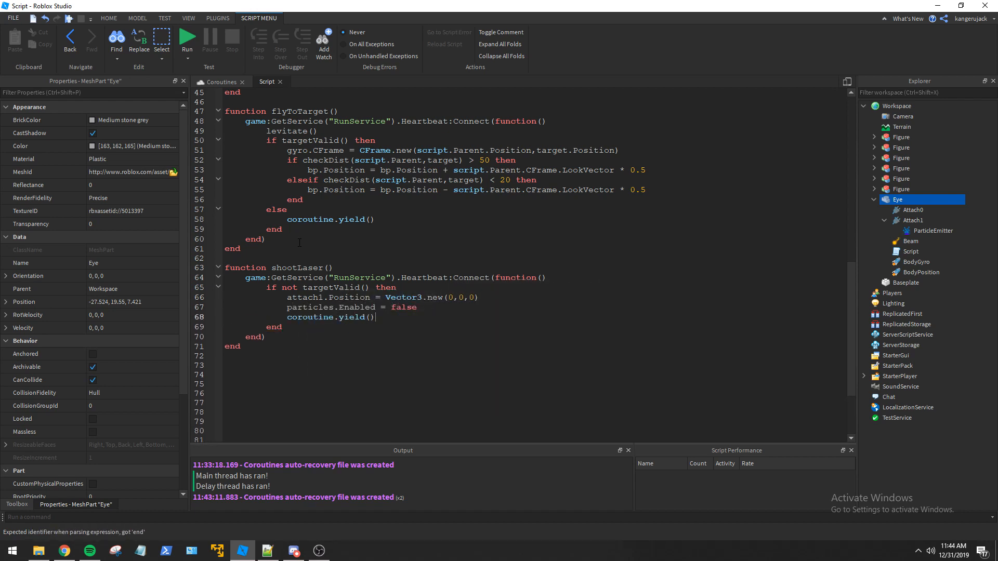
{"action": "type", "text": "local ray = Ray.new(script.Parent.Position,script.Parent.CFrame.LookVector * 100"}
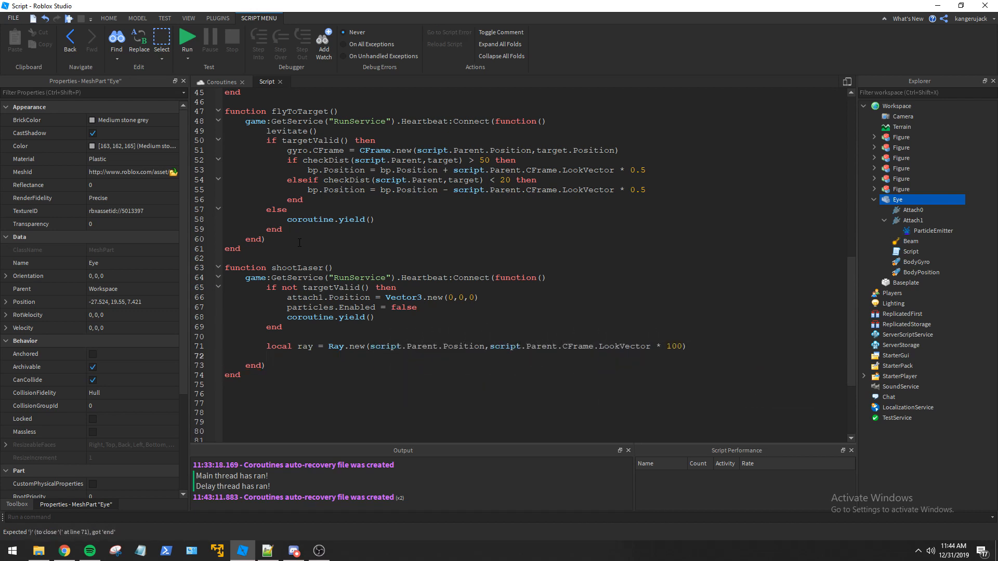
{"action": "type", "text": "local hit,pos = workspace:FindPartOnRayWithIgnoreList(ray)"}
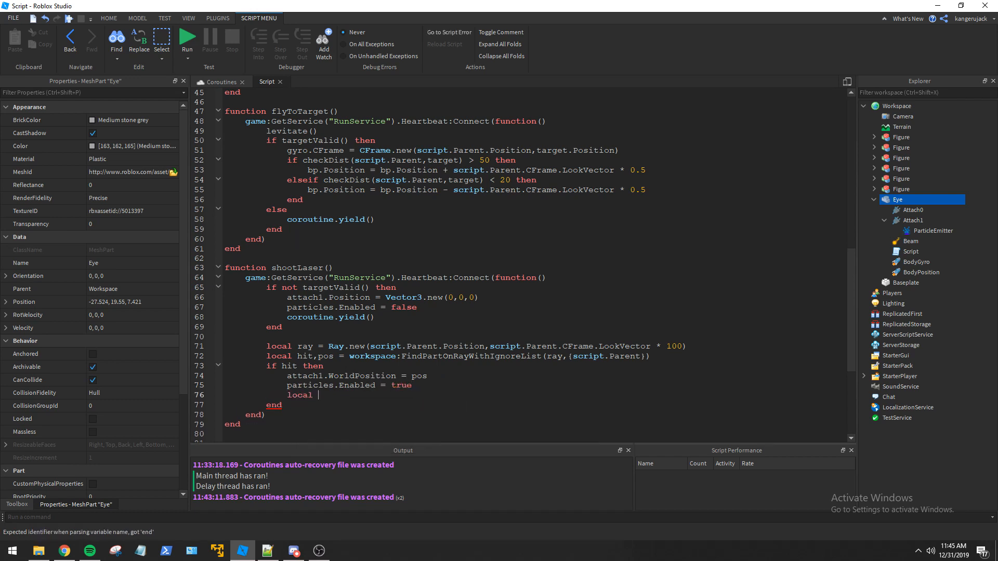
Find the hit part's Humanoid to damage it and set the attachment position when the laser hits.
{"action": "type", "text": "human = hit.Parent"}
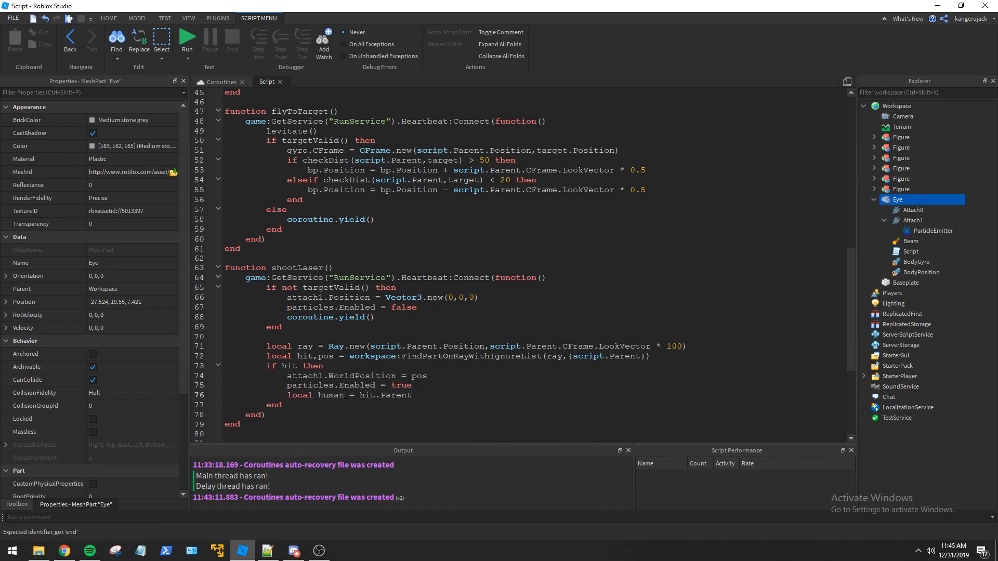
{"action": "type", "text": ":FindFirstChild(\"Humanoid\")"}
{"action": "type", "text": "findTargetEvent:Fire("}
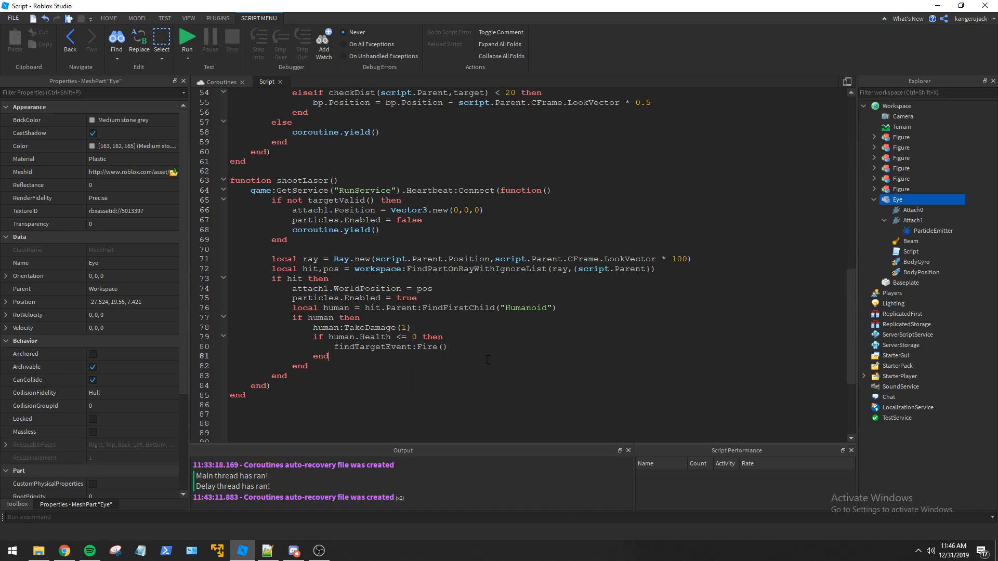
{"action": "type", "text": "attach1.Position = Vector3.new(0,0,0"}
{"action": "type", "text": "local f"}
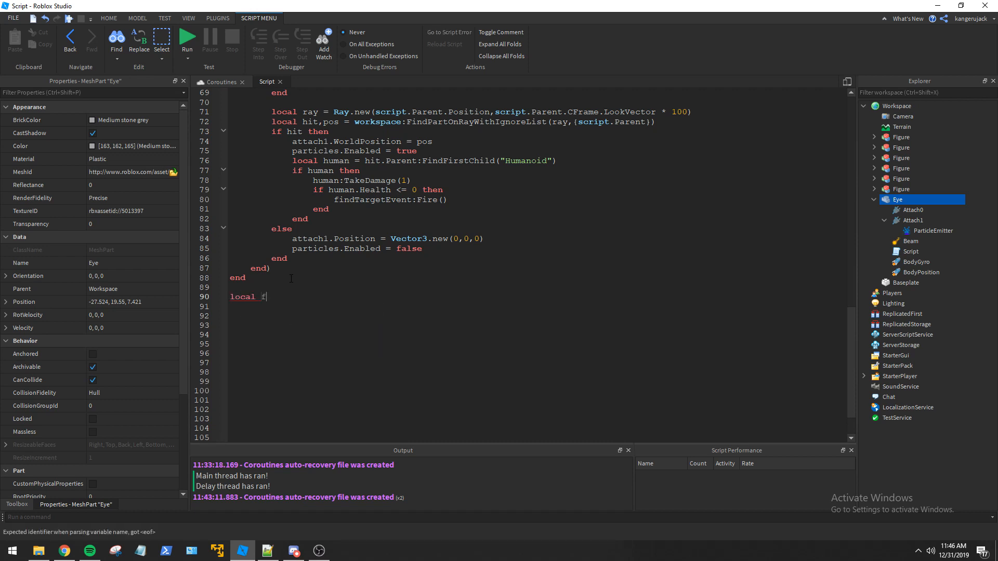
Create flyToTargetCoroutine and laserCoroutine and a main loop resuming them while targetValid() and status is 'suspended'.
{"action": "type", "text": "lyToTargetCoroutine = coroutine.create(flyToTarget)"}
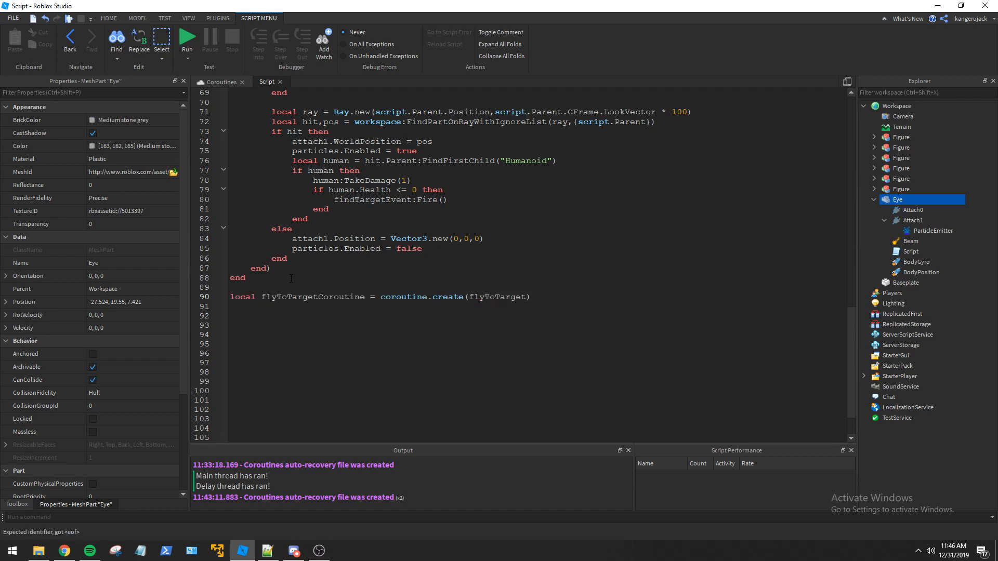
{"action": "type", "text": "local laserCoroutine = coroutine.create(shootLaser"}
{"action": "type", "text": "findTarget("}
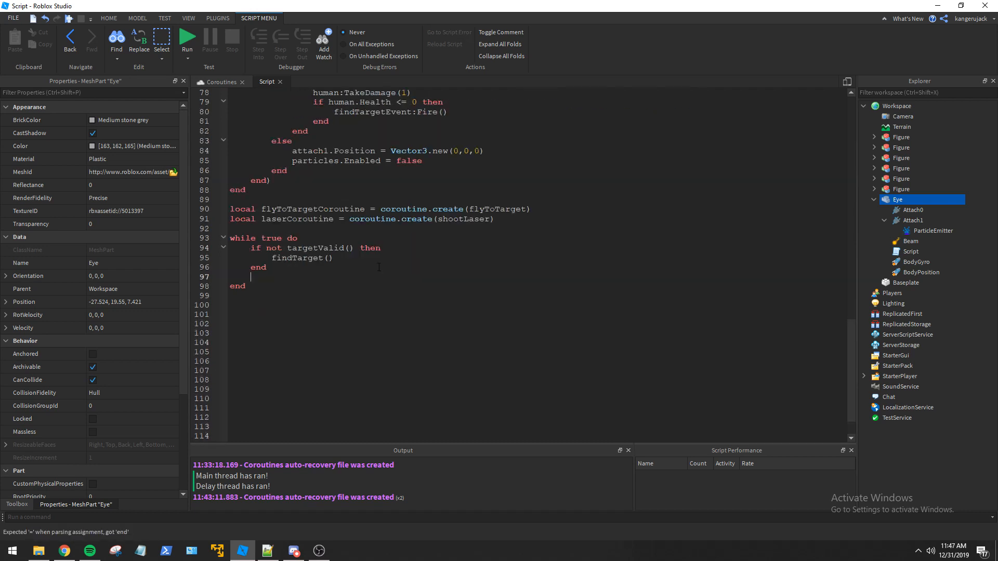
{"action": "type", "text": "if targetValid() and coroutine.st"}
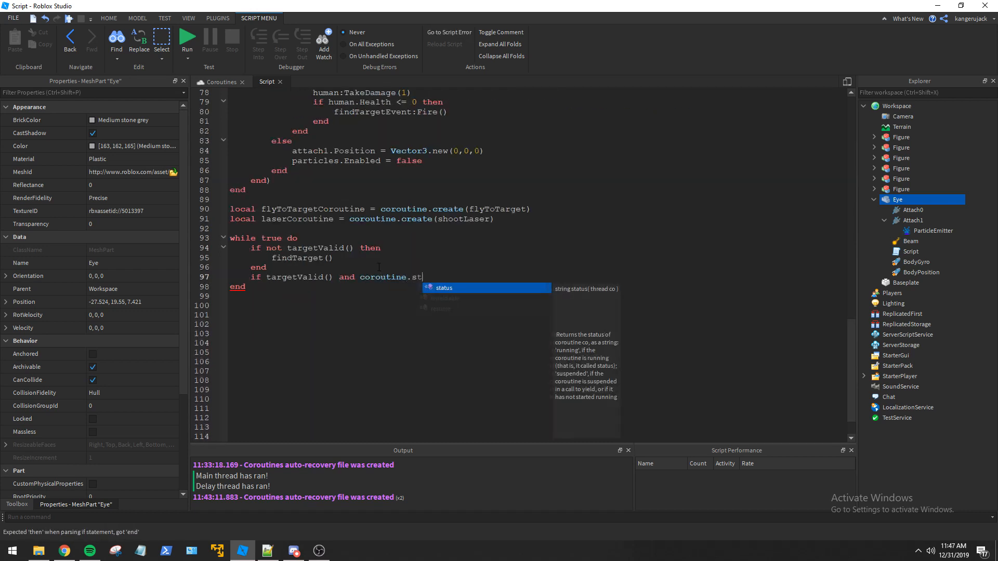
{"action": "type", "text": "atus(flyToTargetCoroutine) == \"suspended\" then"}
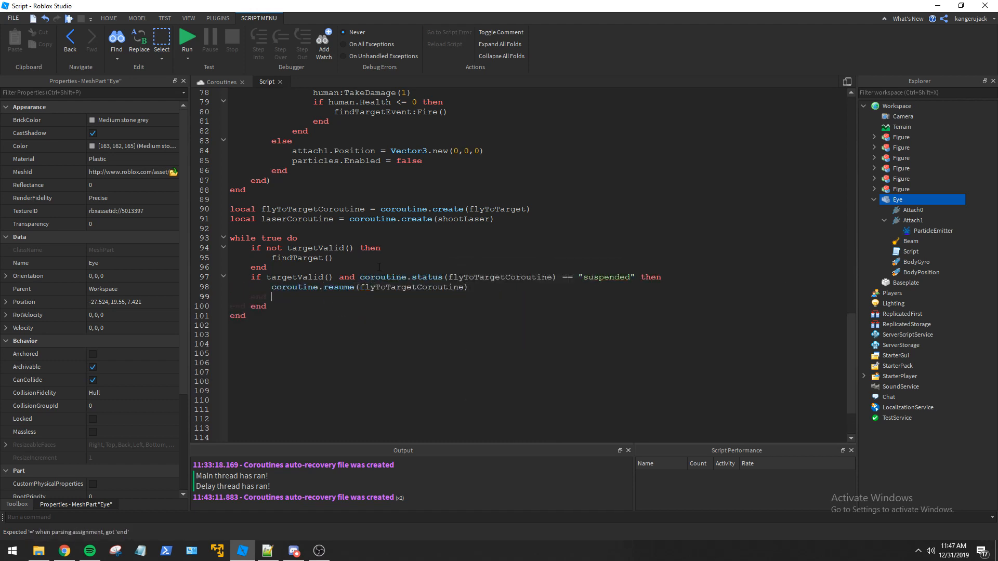
{"action": "type", "text": "coroutine.resume(laserCoroutine)"}
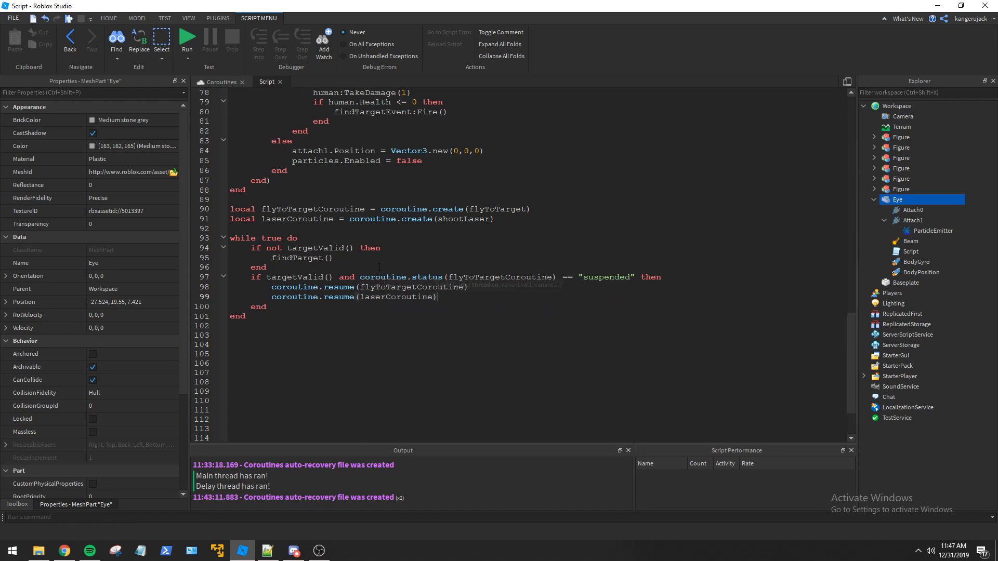
Return to the 3D scene and start a playtest with the eye firing its laser.
{"action": "left_click", "coordinate": [109, 18]}
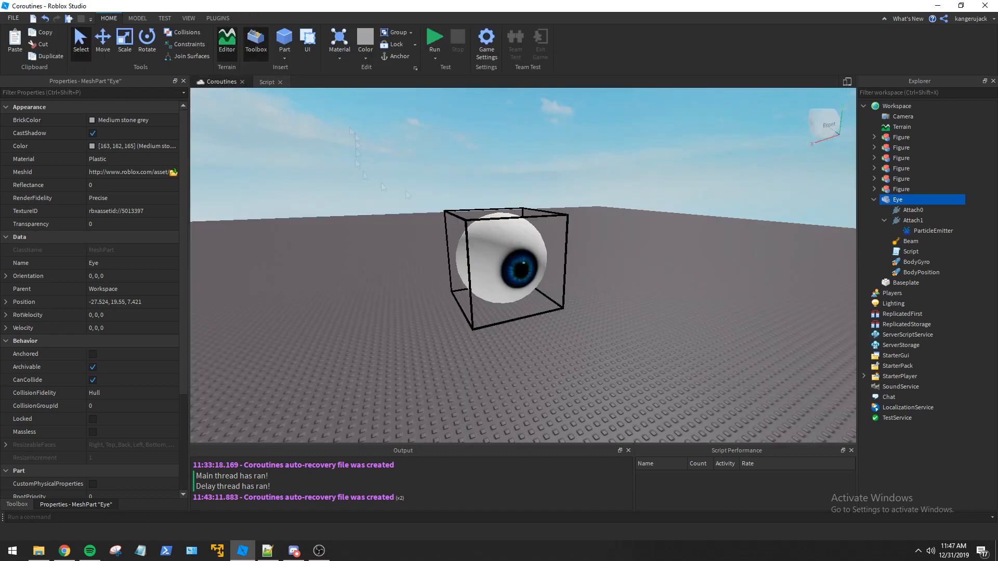
{"action": "left_click", "coordinate": [435, 39]}
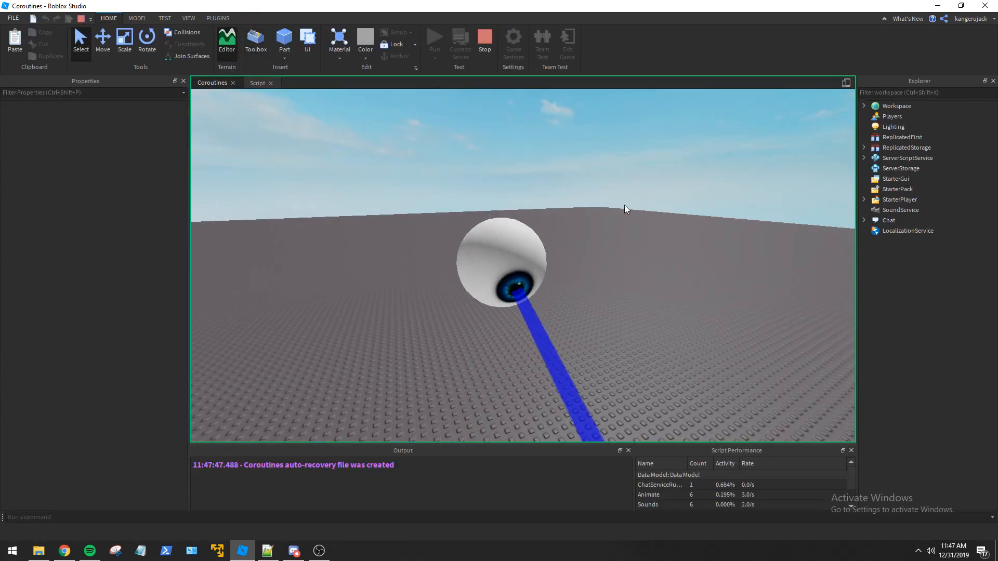